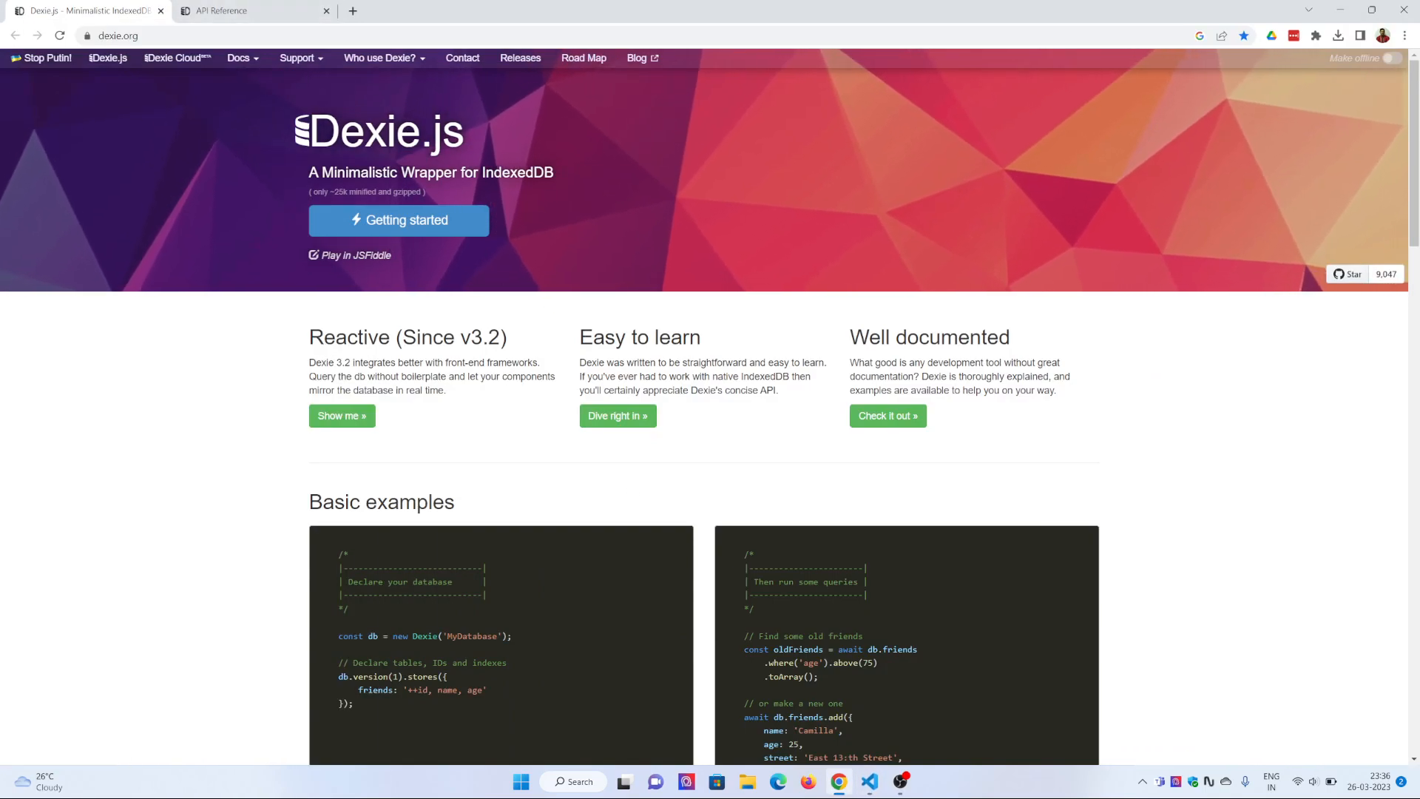
Step: Bring up dexie.js in VS Code and launch Live Server on port 5500
click(868, 782)
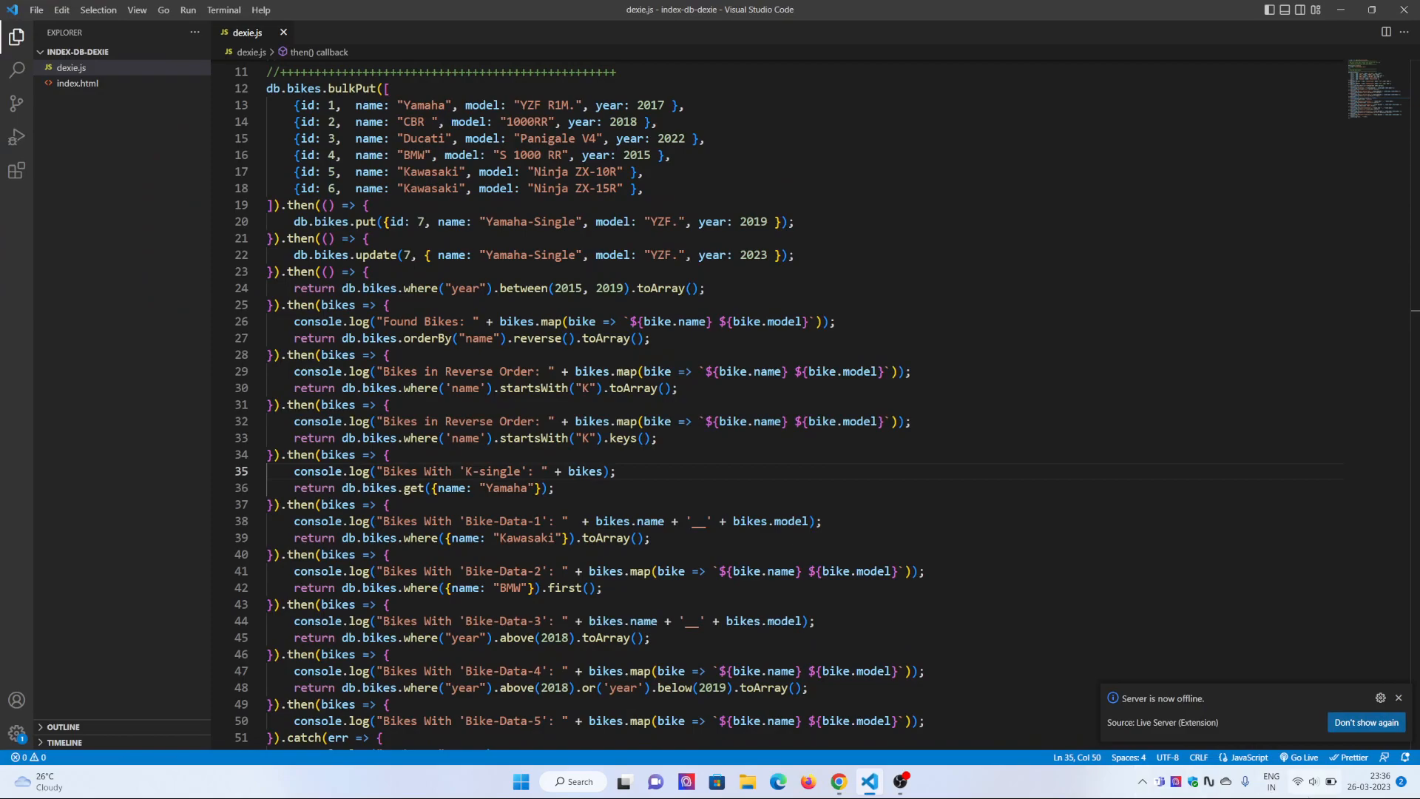
click(1308, 780)
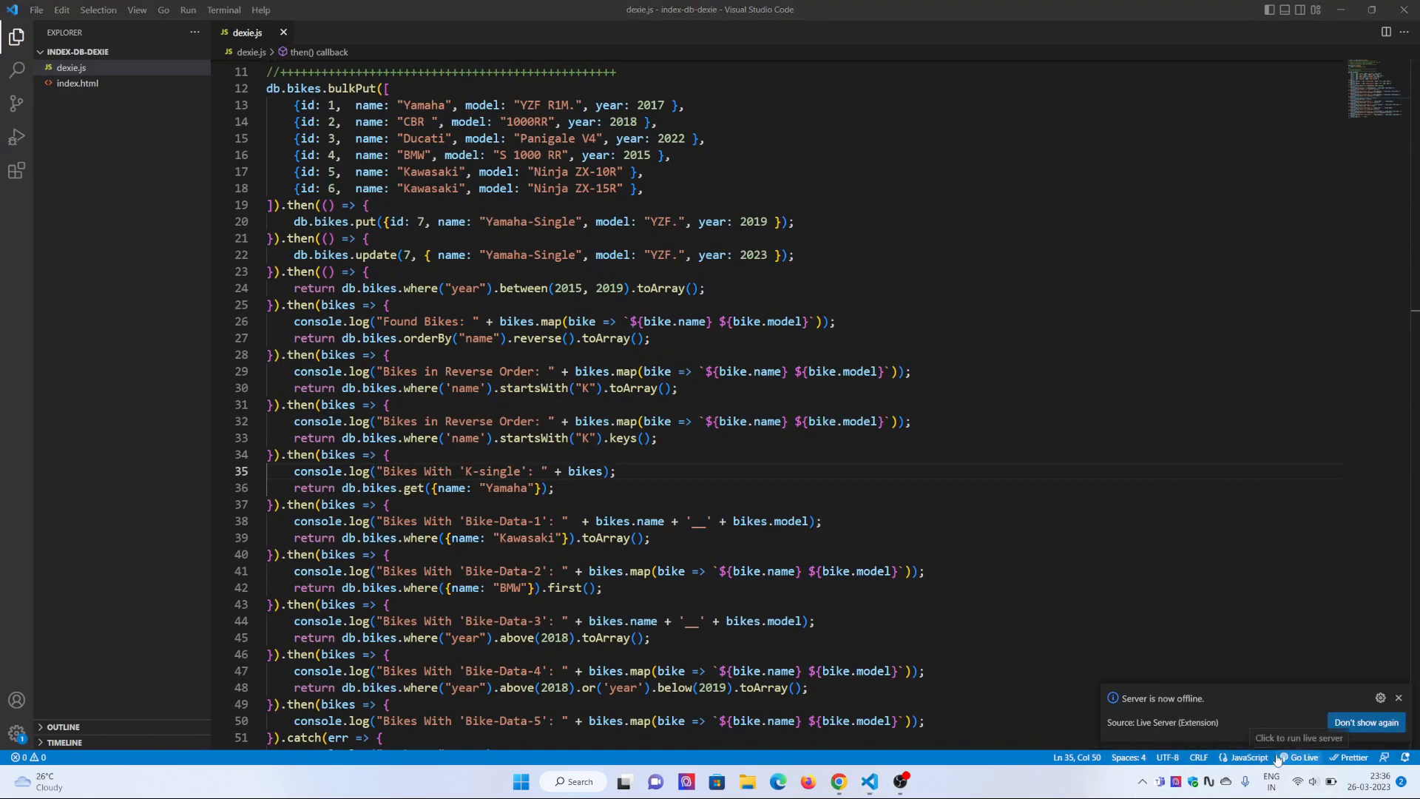
click(1304, 757)
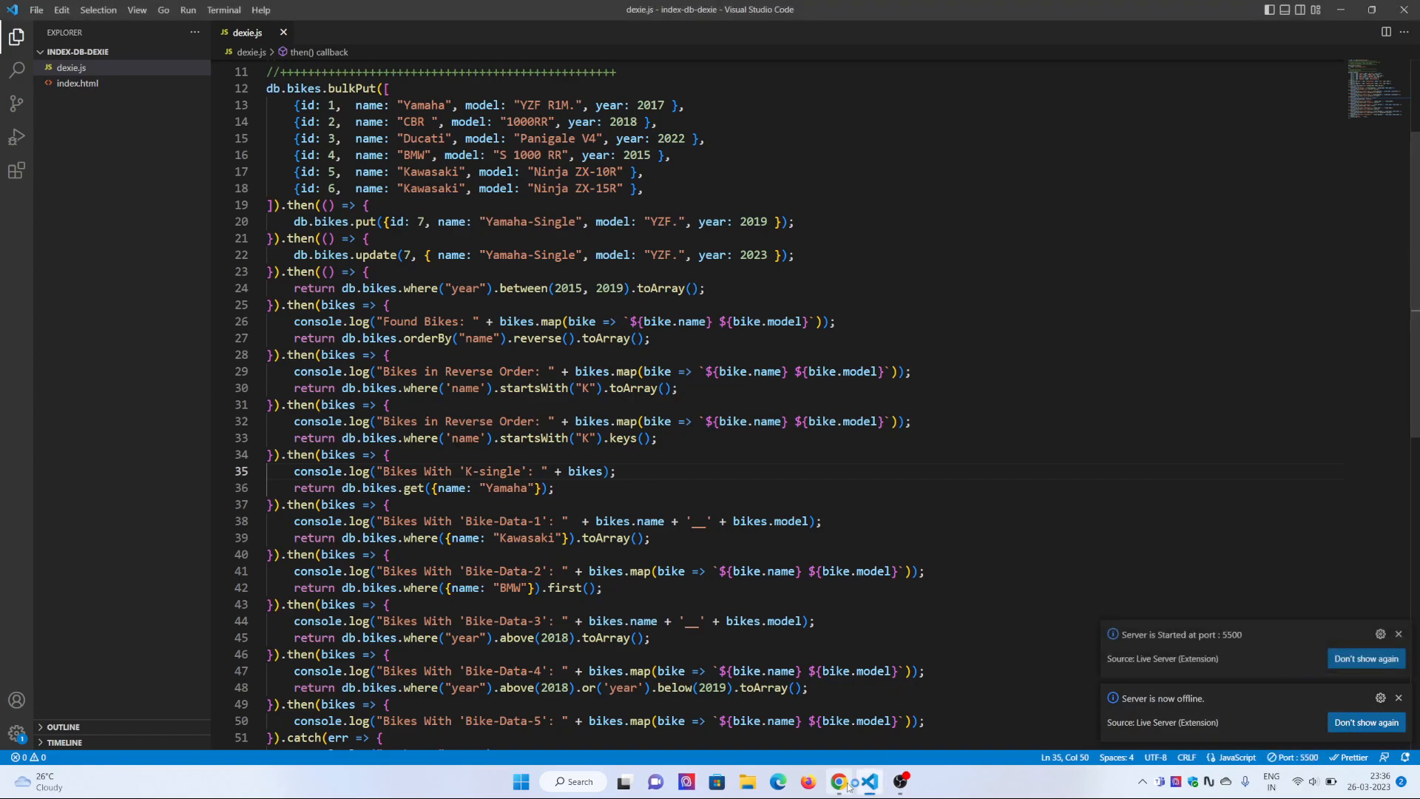
mouse_move(870, 780)
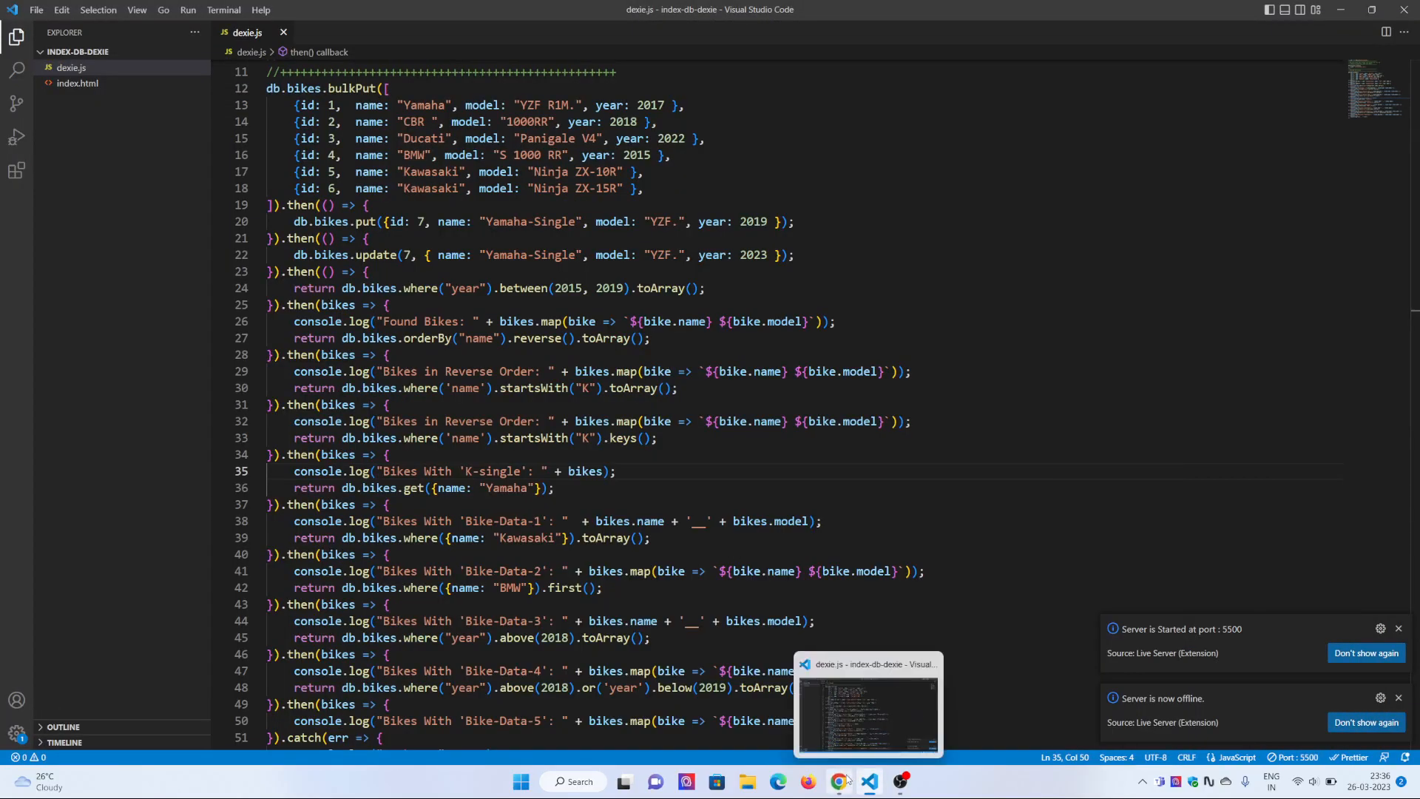
Step: In DevTools, browse MyBikeIndexDB's bikes store and model index, then view the console results
click(835, 781)
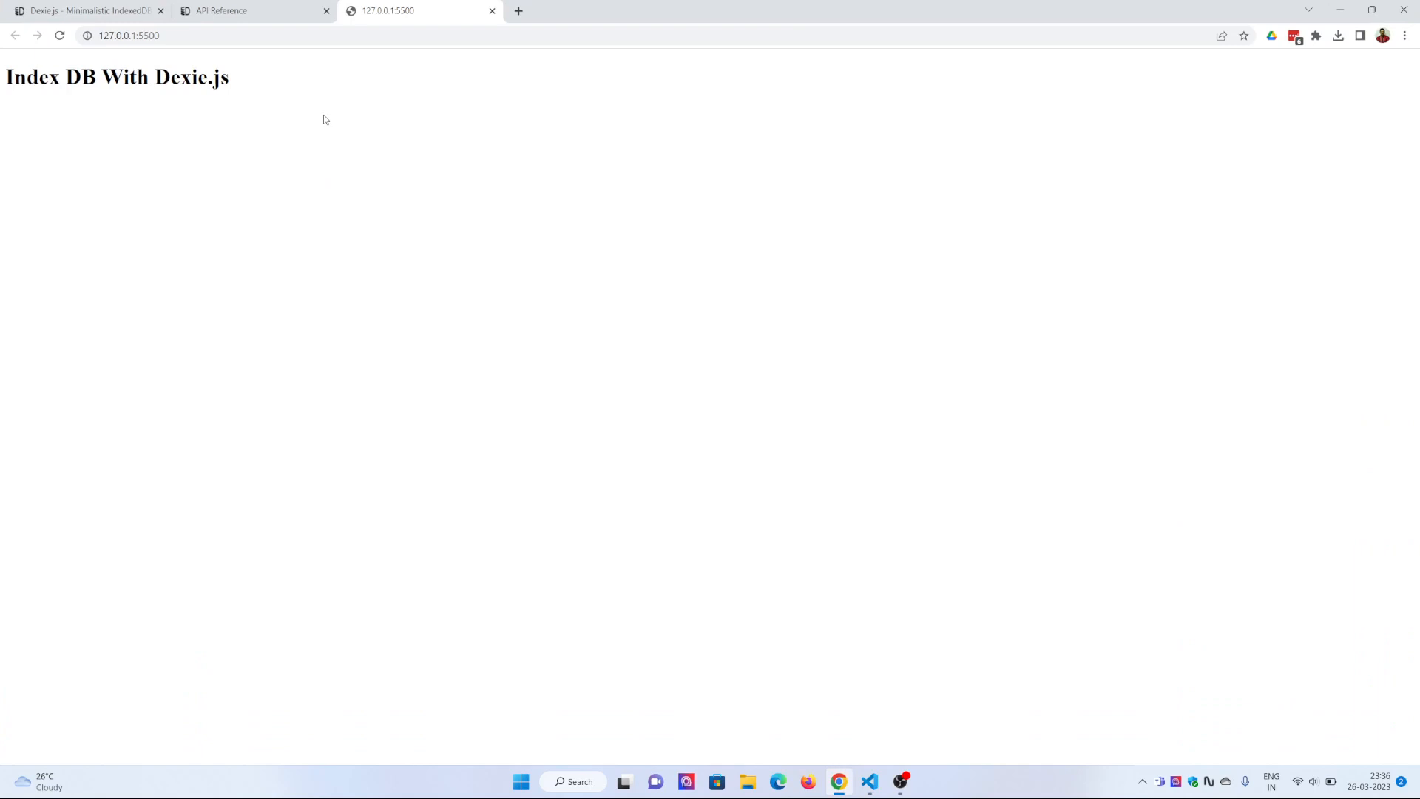
mouse_move(376, 363)
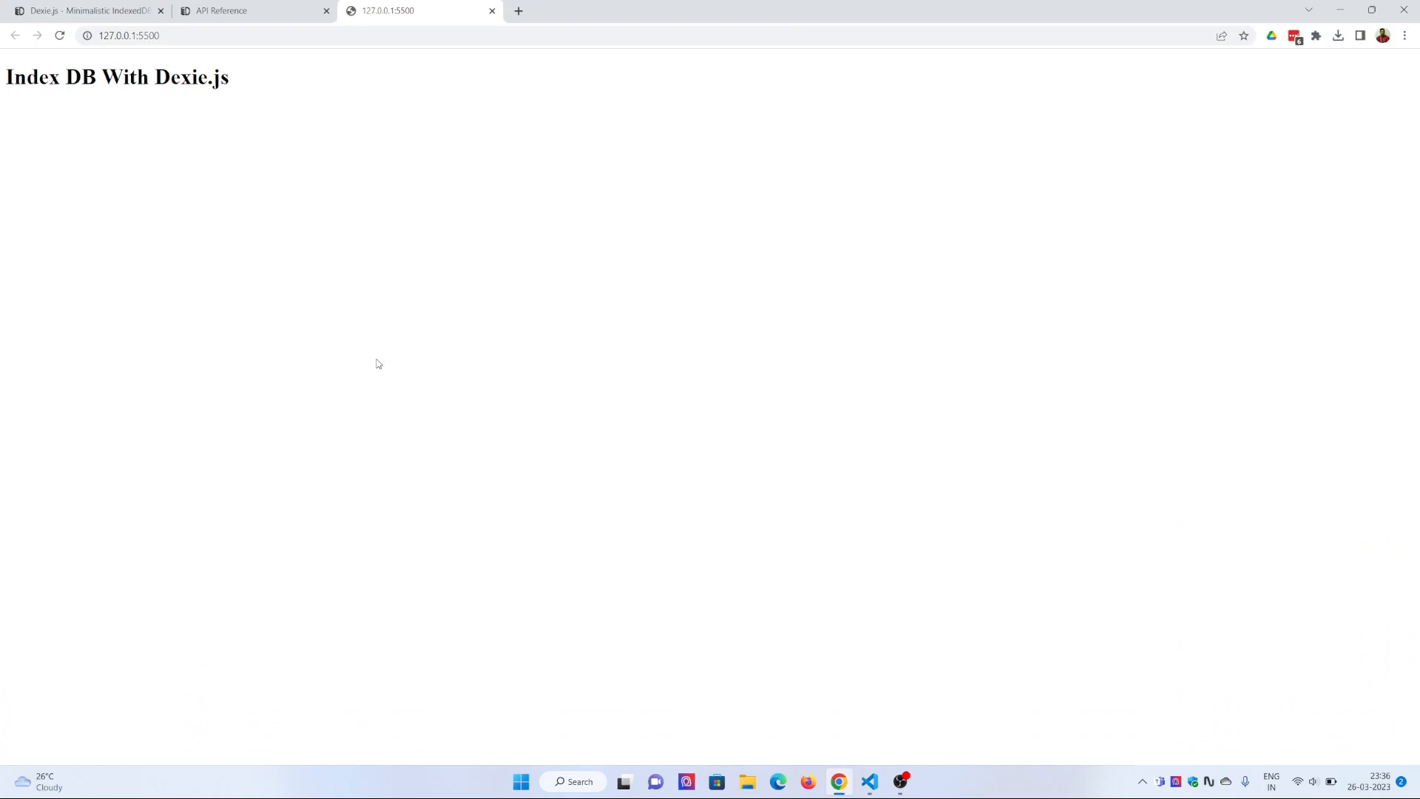
key(F12)
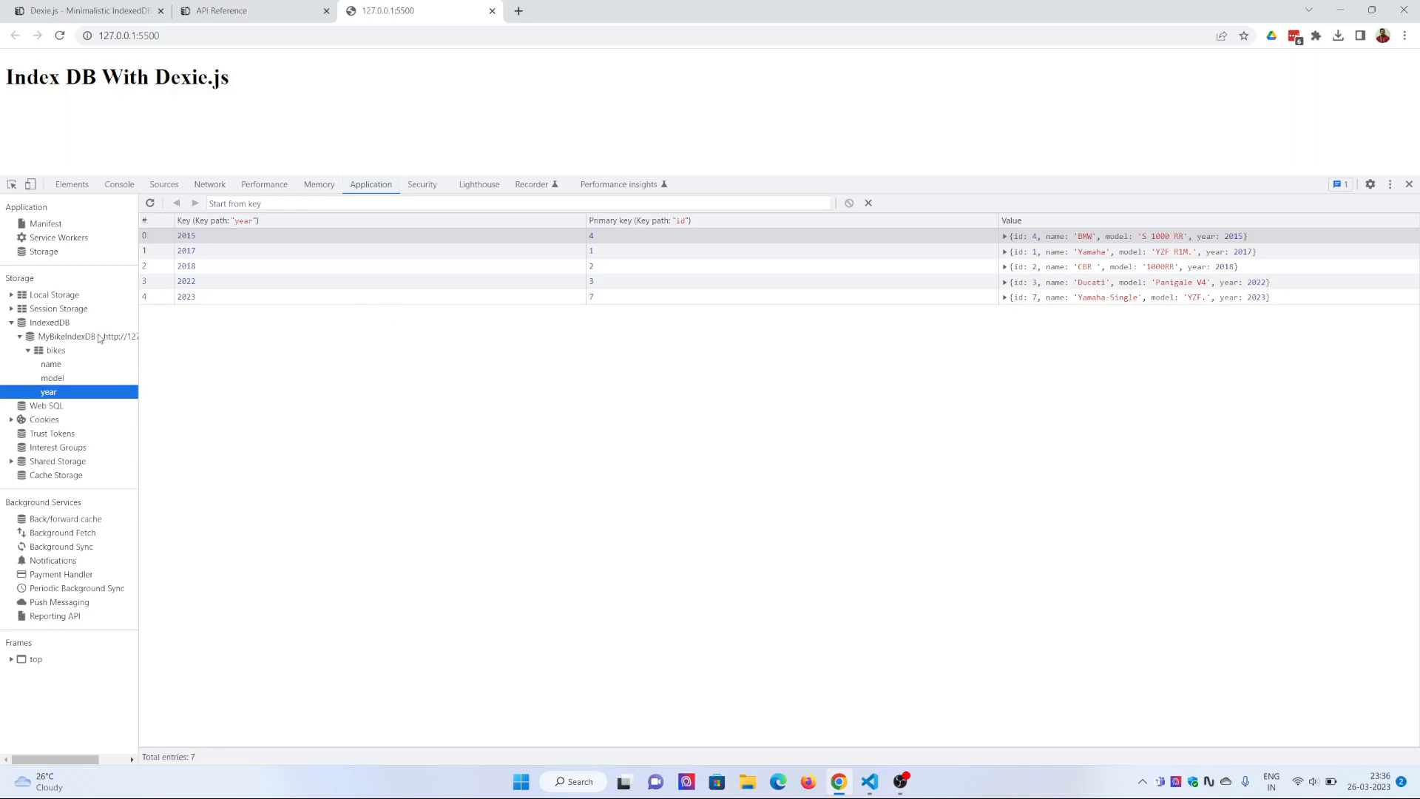
click(67, 336)
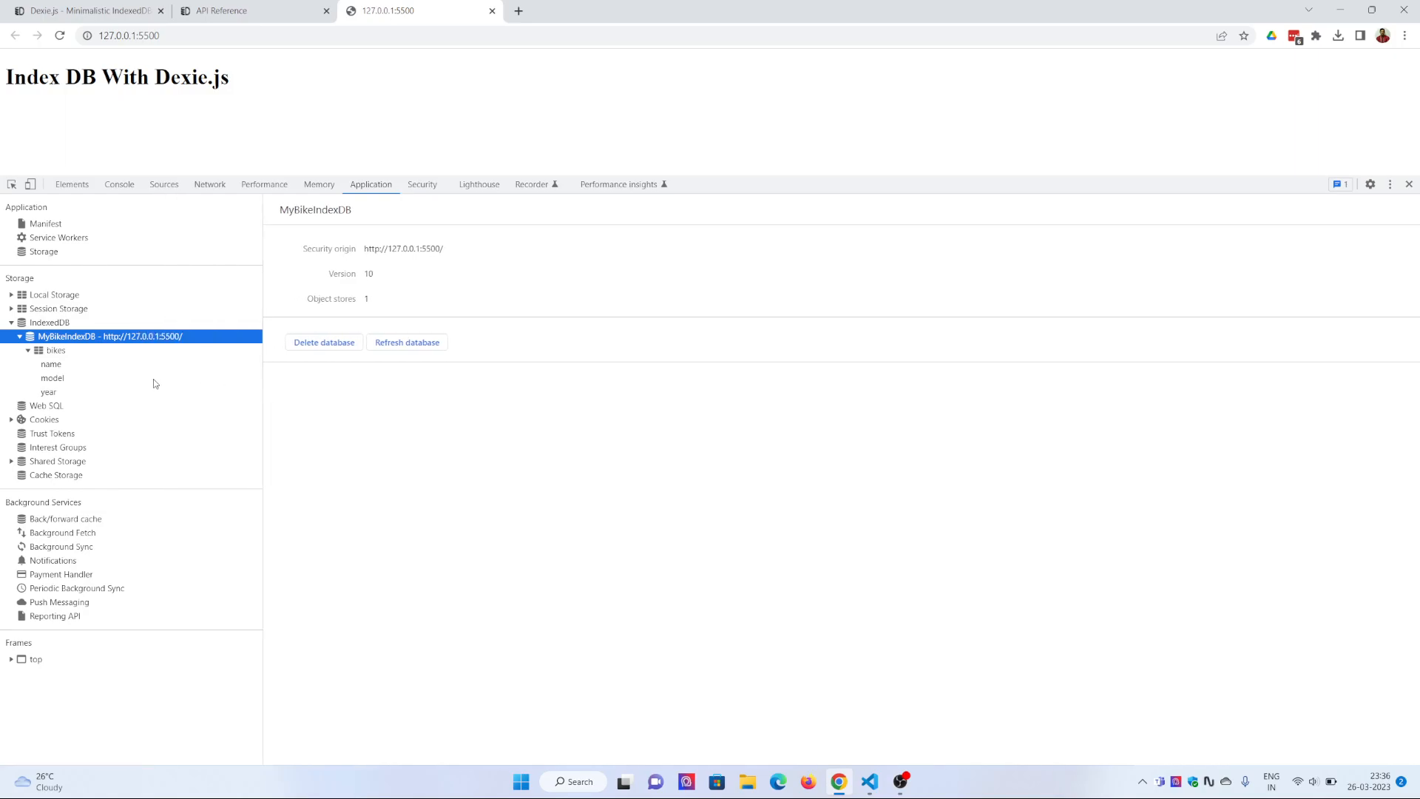
click(50, 350)
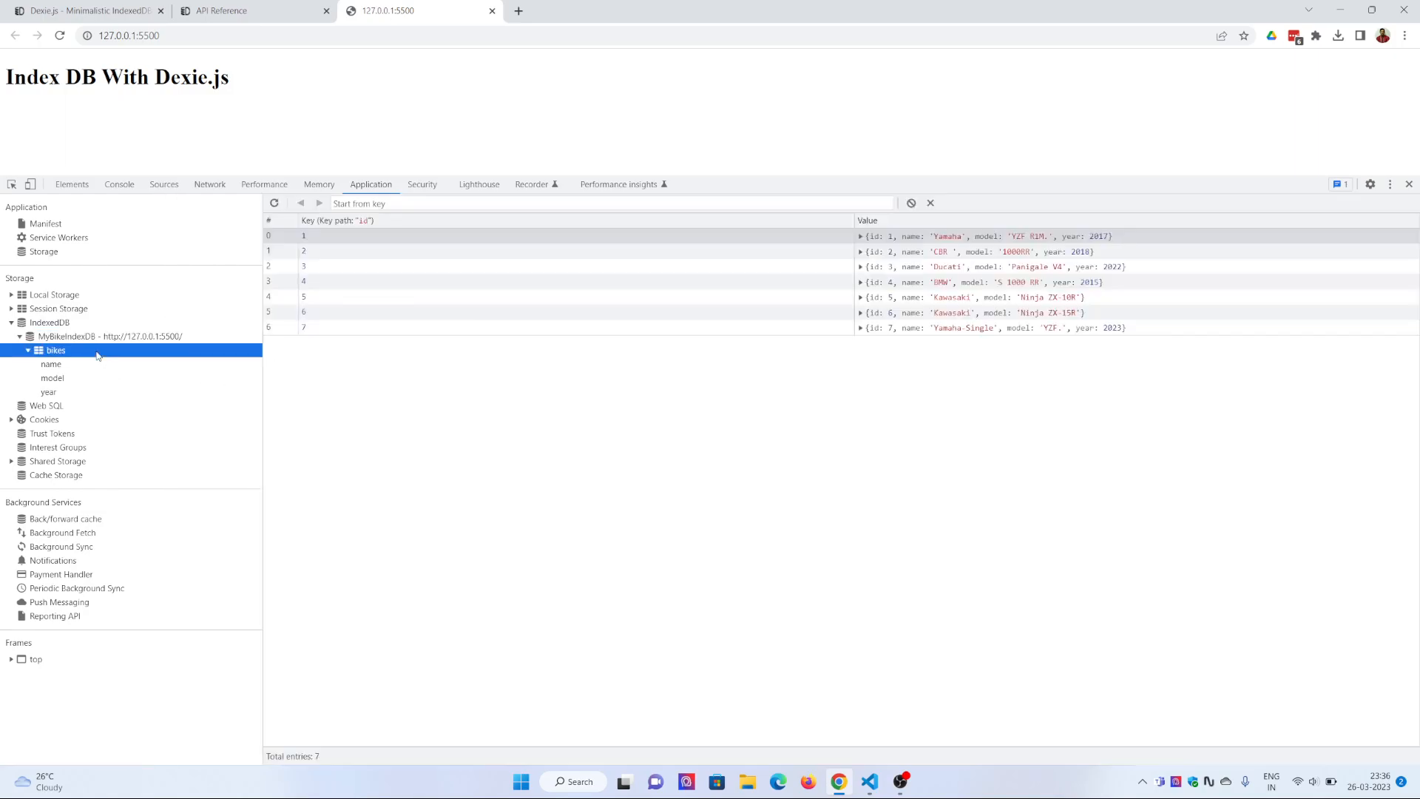
click(51, 378)
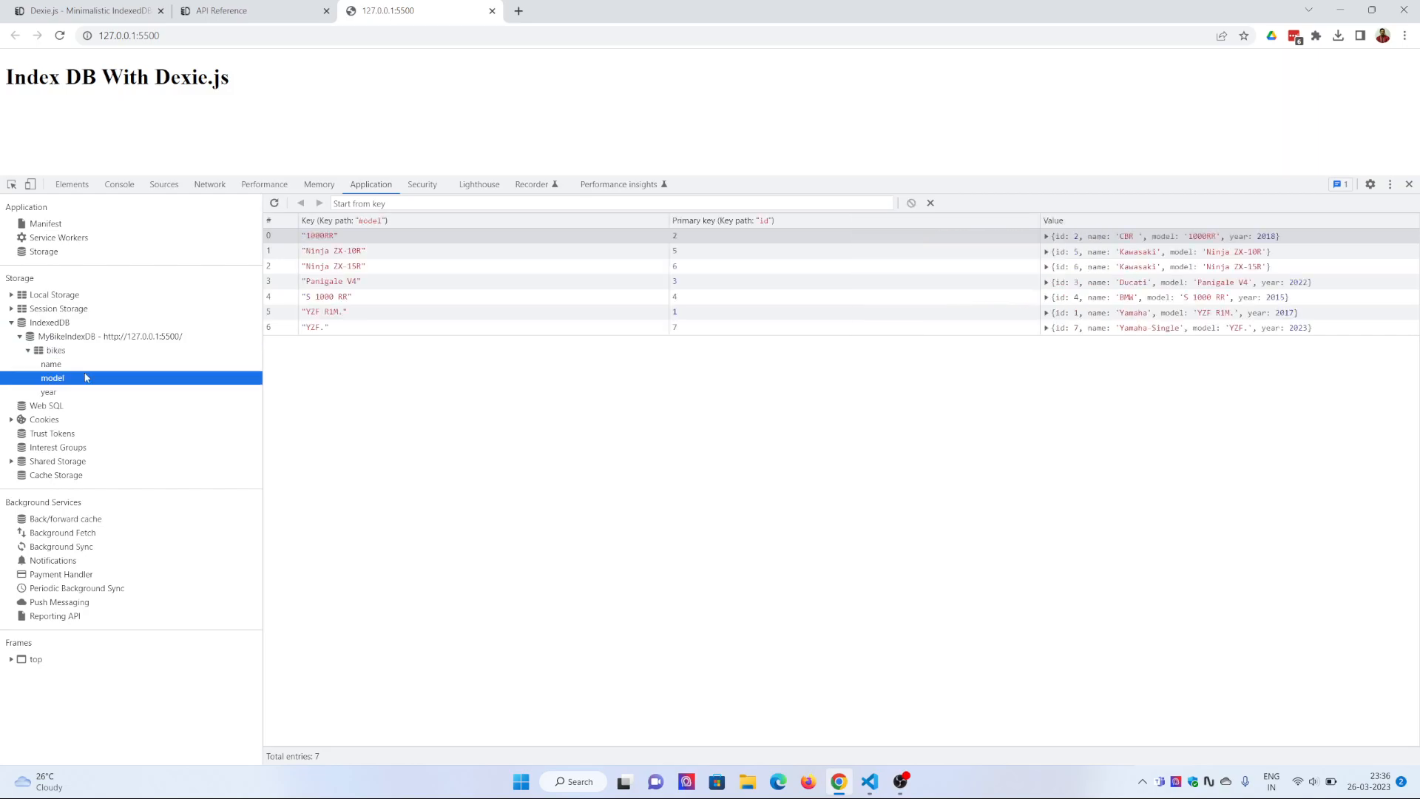
mouse_move(331, 412)
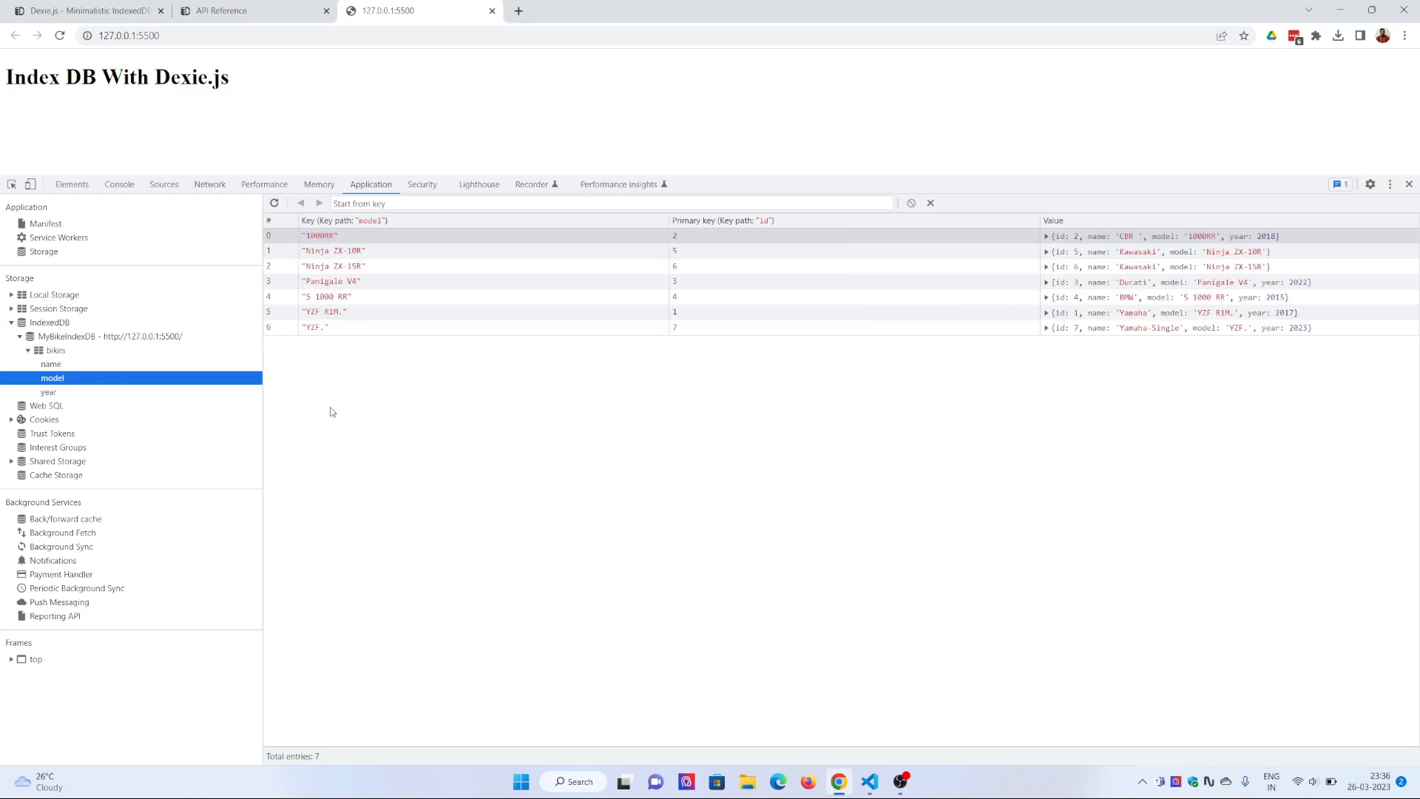
click(119, 184)
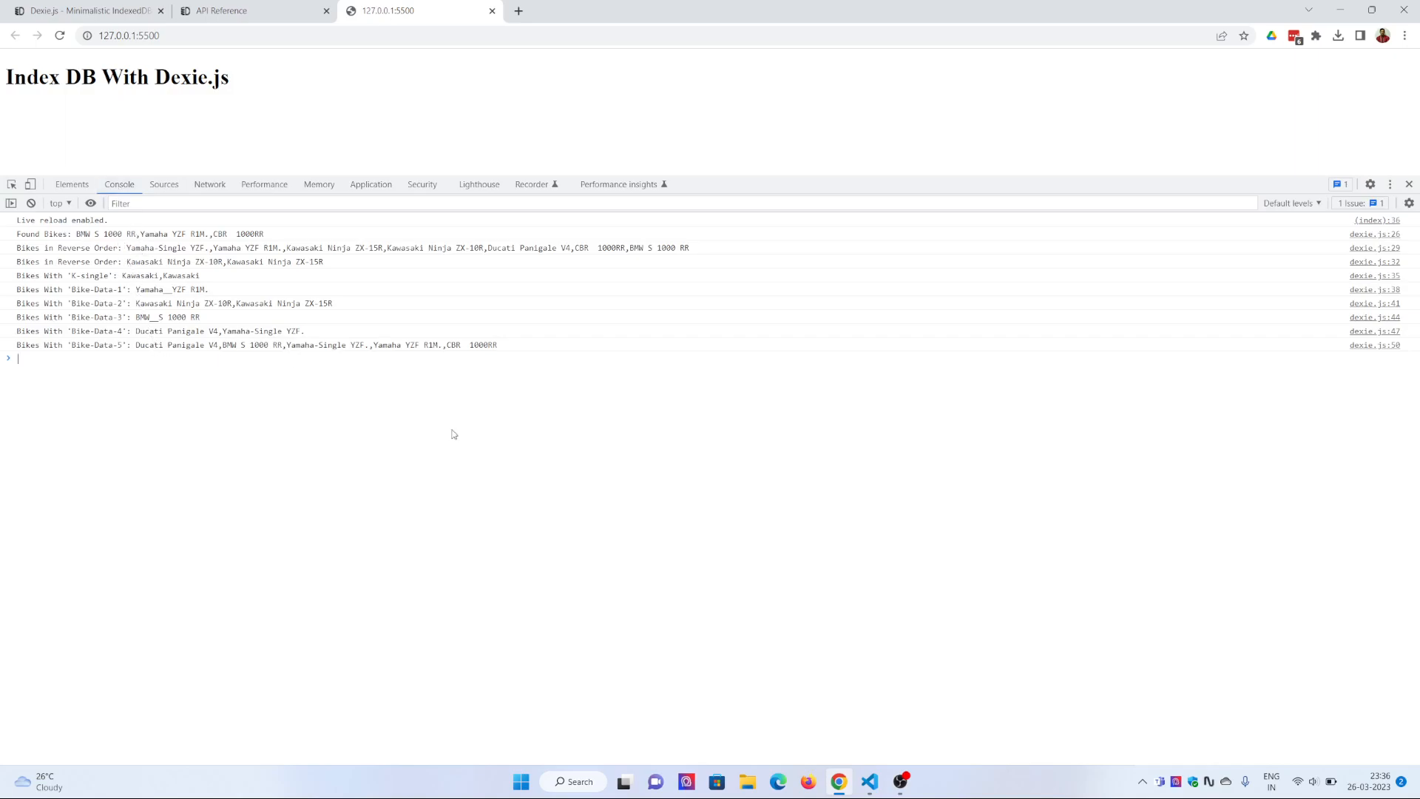
mouse_move(633, 499)
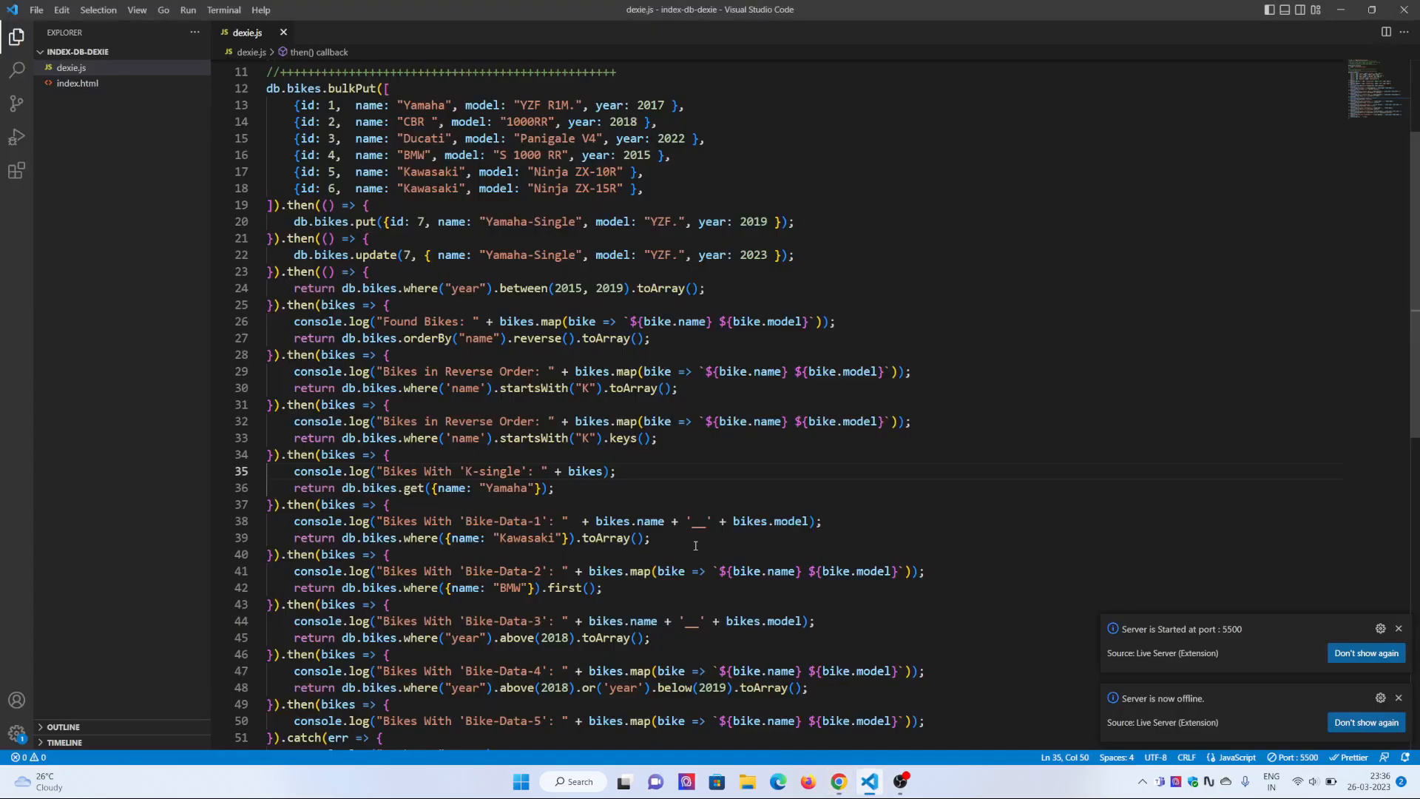
mouse_move(1348, 652)
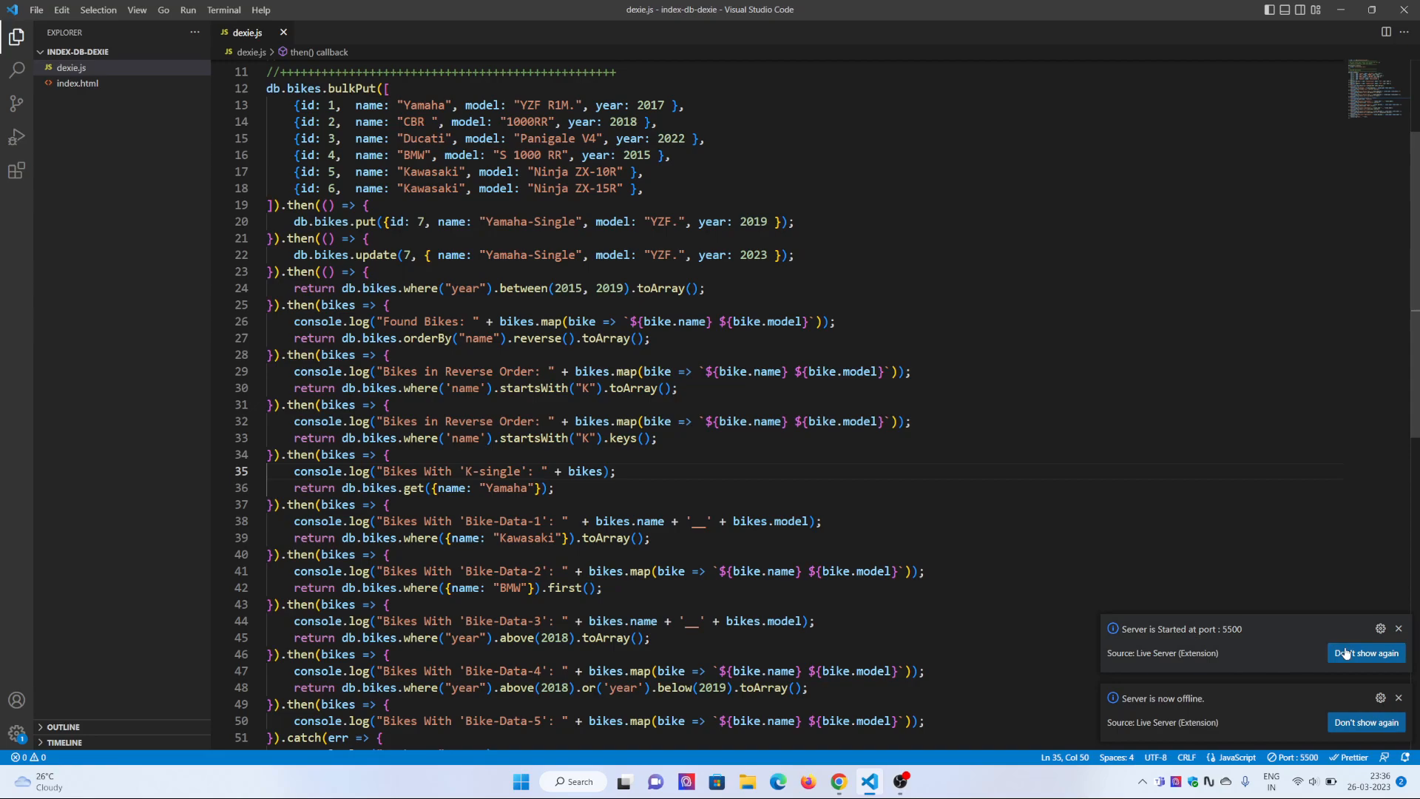
Step: Dismiss the Live Server notifications and highlight the MyBikeIndexDB name and schema version
click(1397, 628)
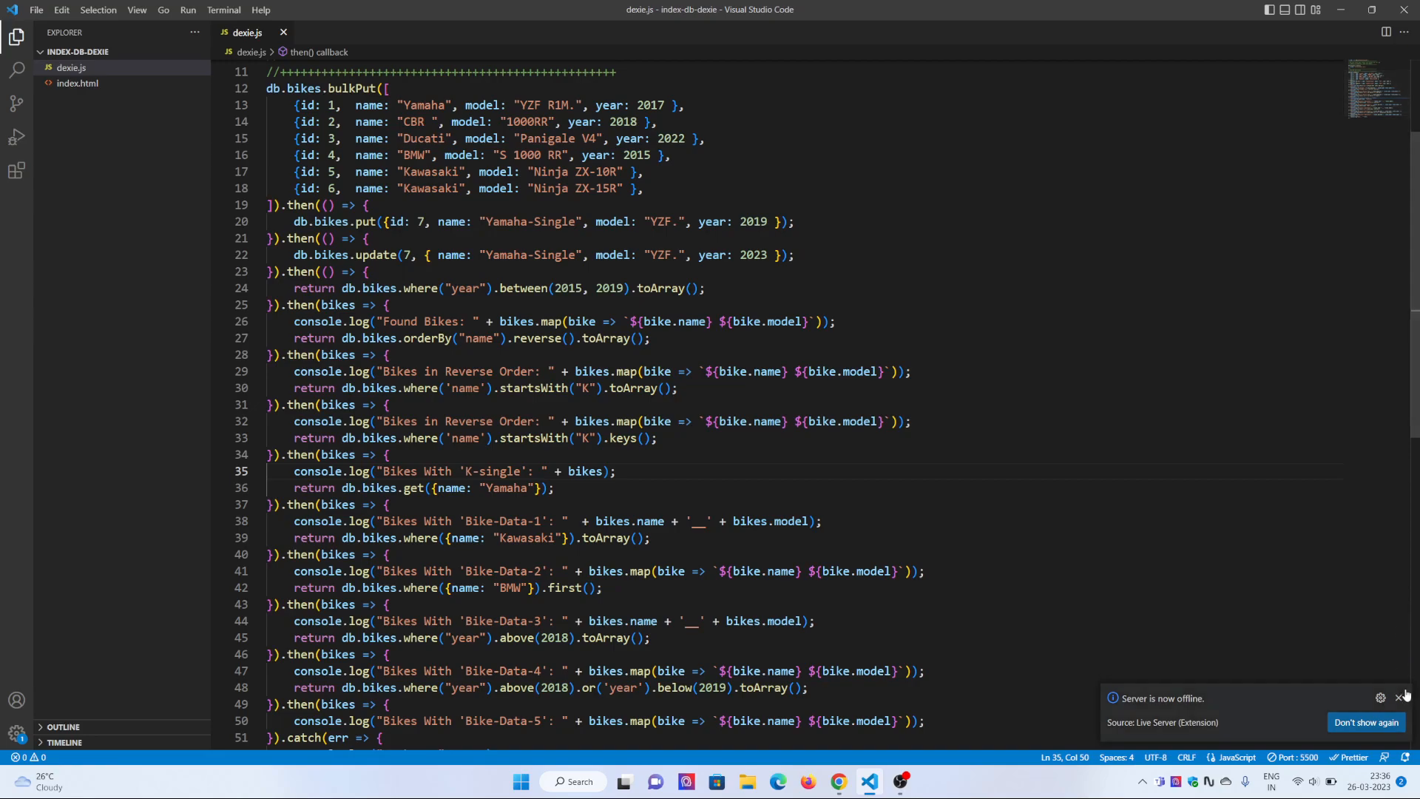
click(1397, 696)
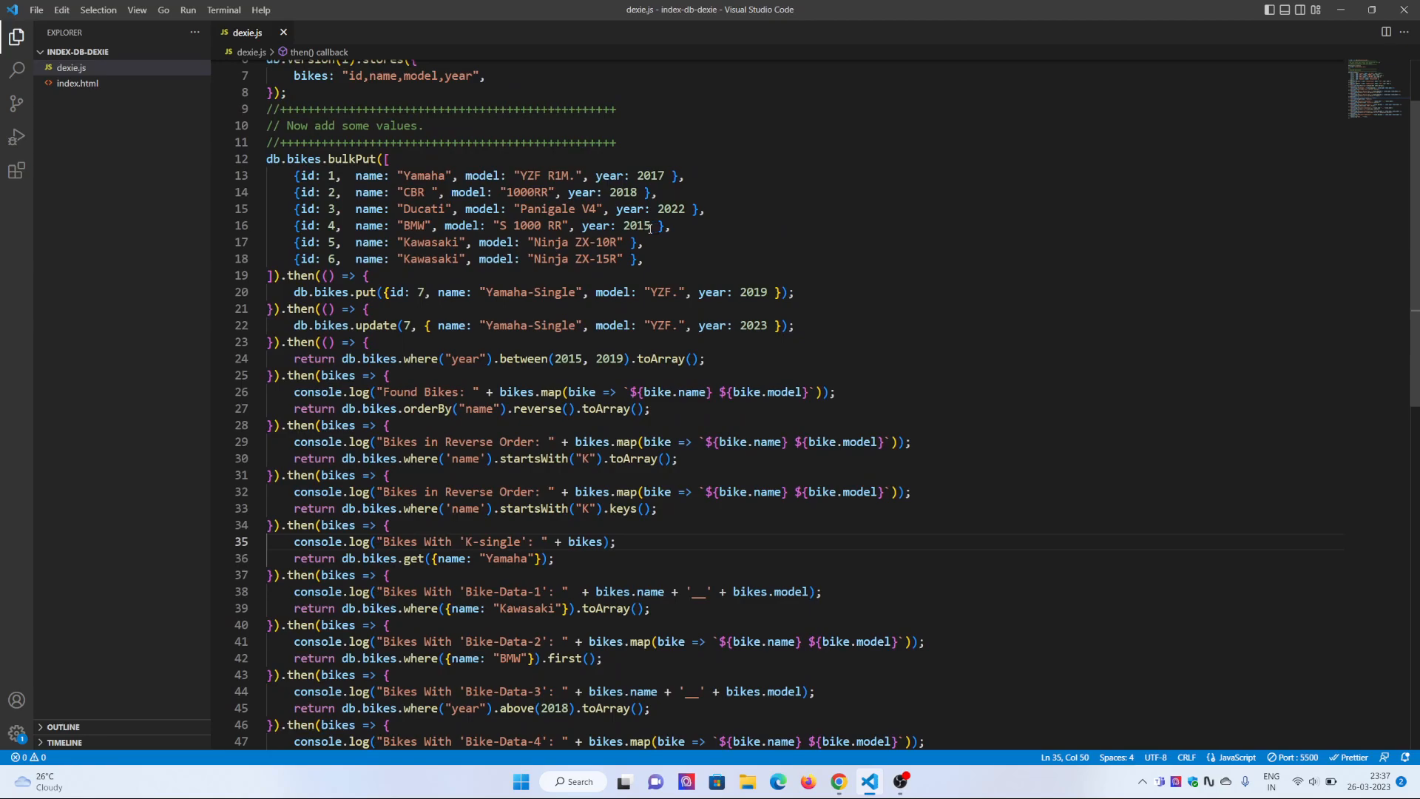
mouse_move(387, 159)
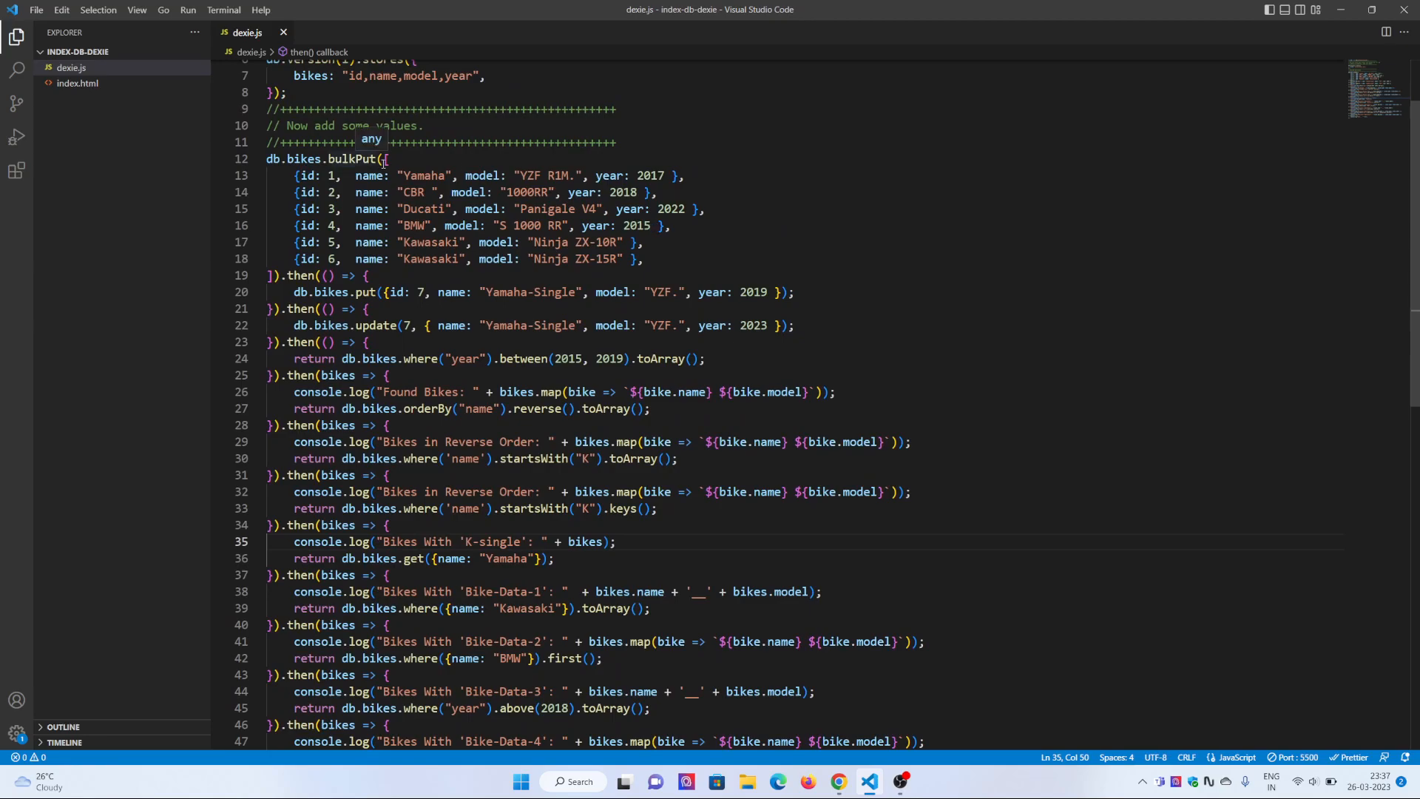
click(296, 176)
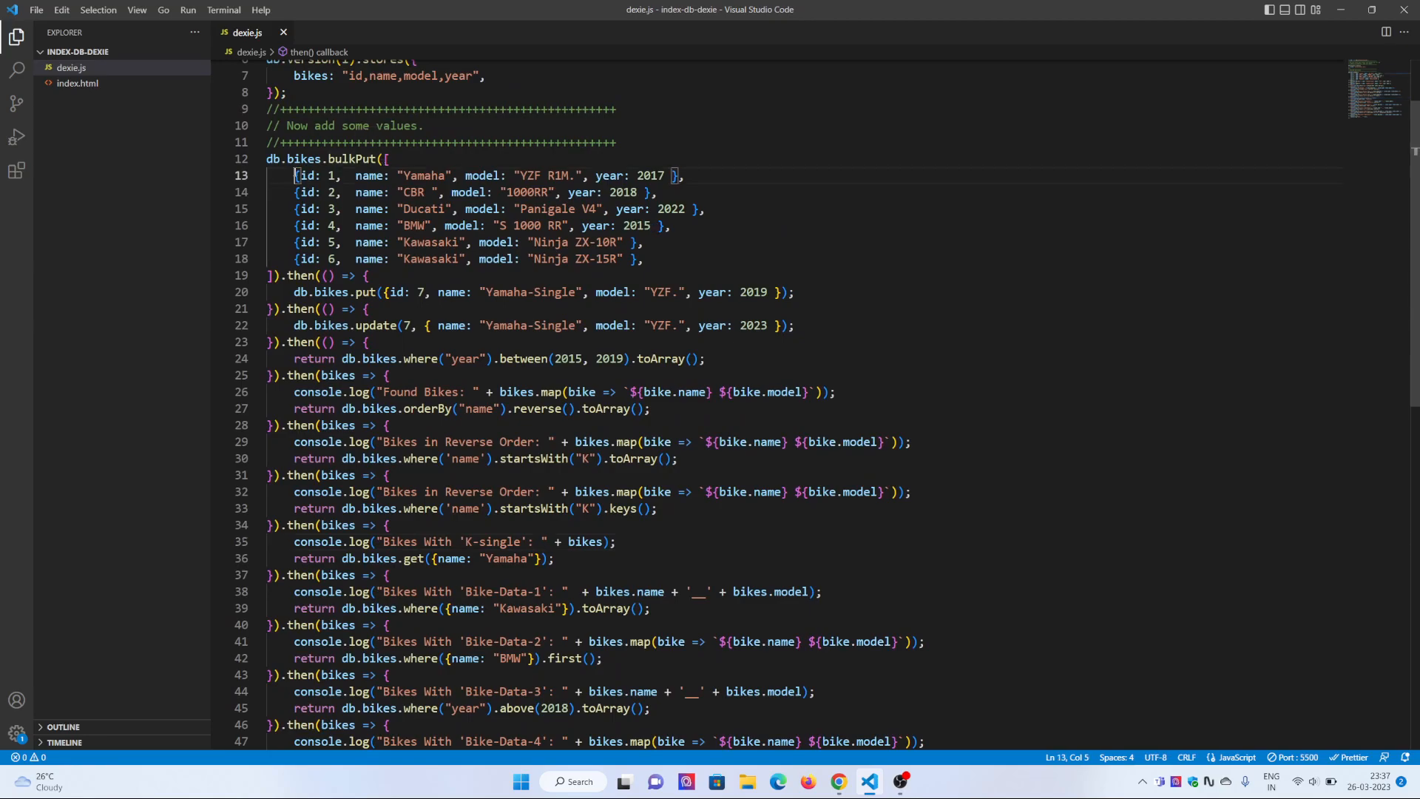
drag(295, 175, 644, 258)
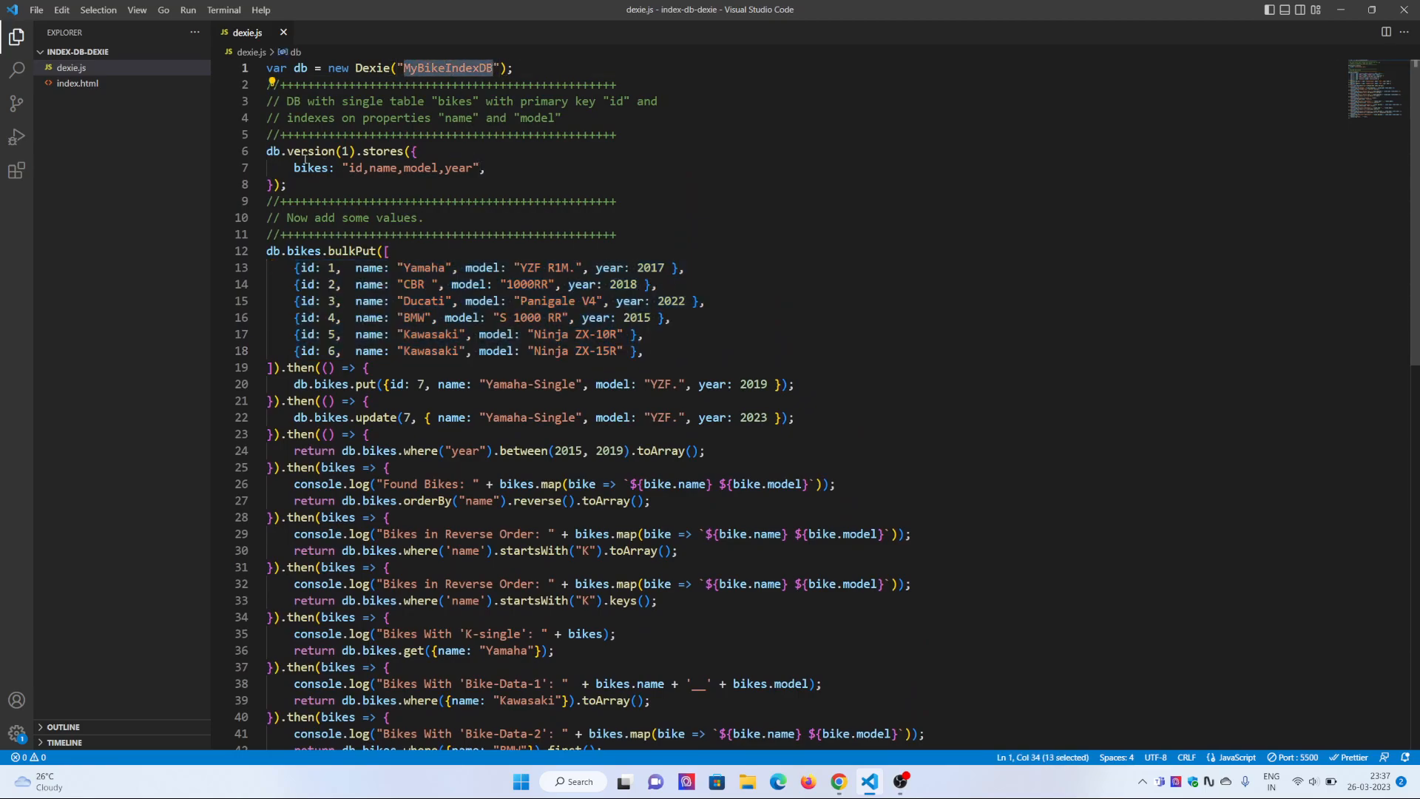
click(340, 151)
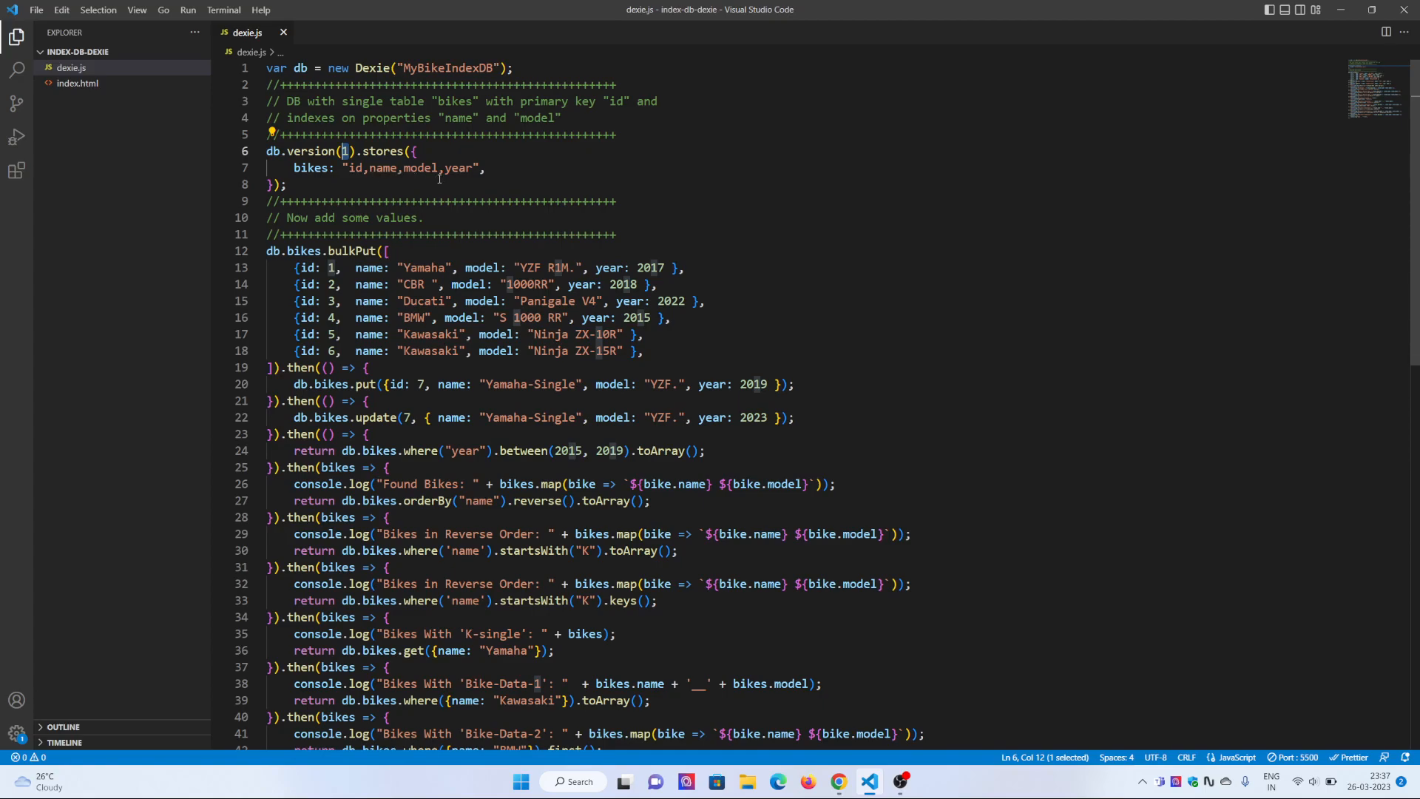
mouse_move(701, 333)
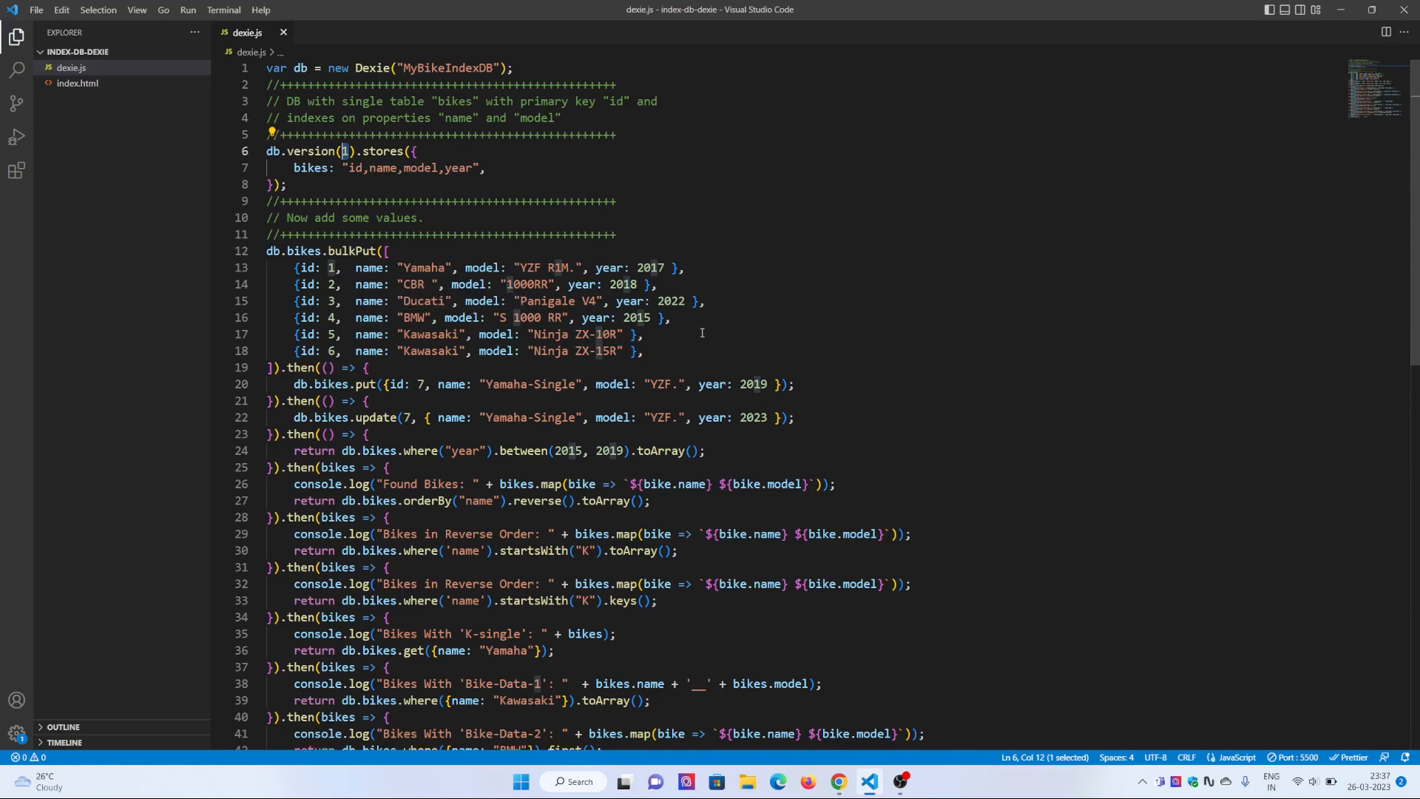
Step: Scroll through the bulk-added bikes and mark the BMW record's year field
click(672, 317)
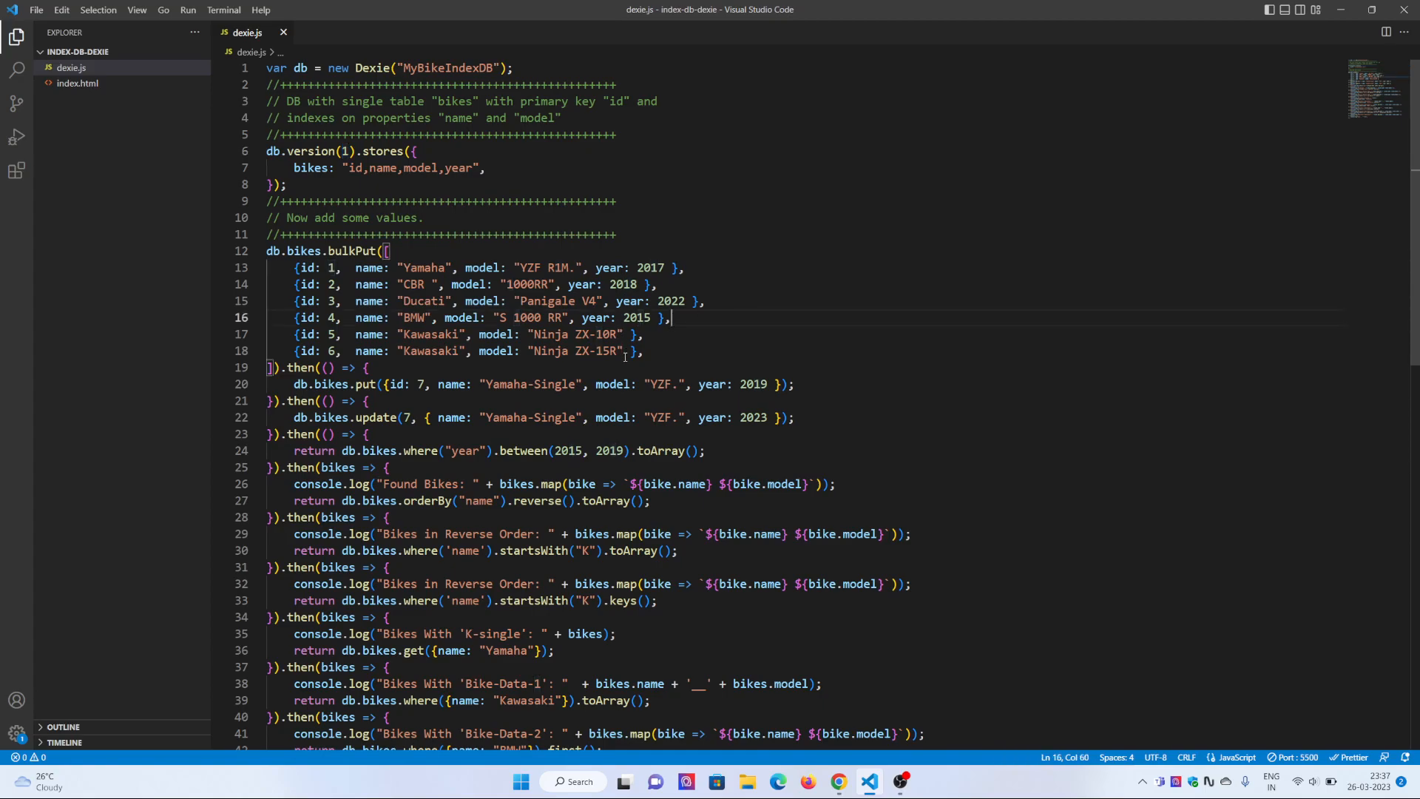
scroll(down, 3)
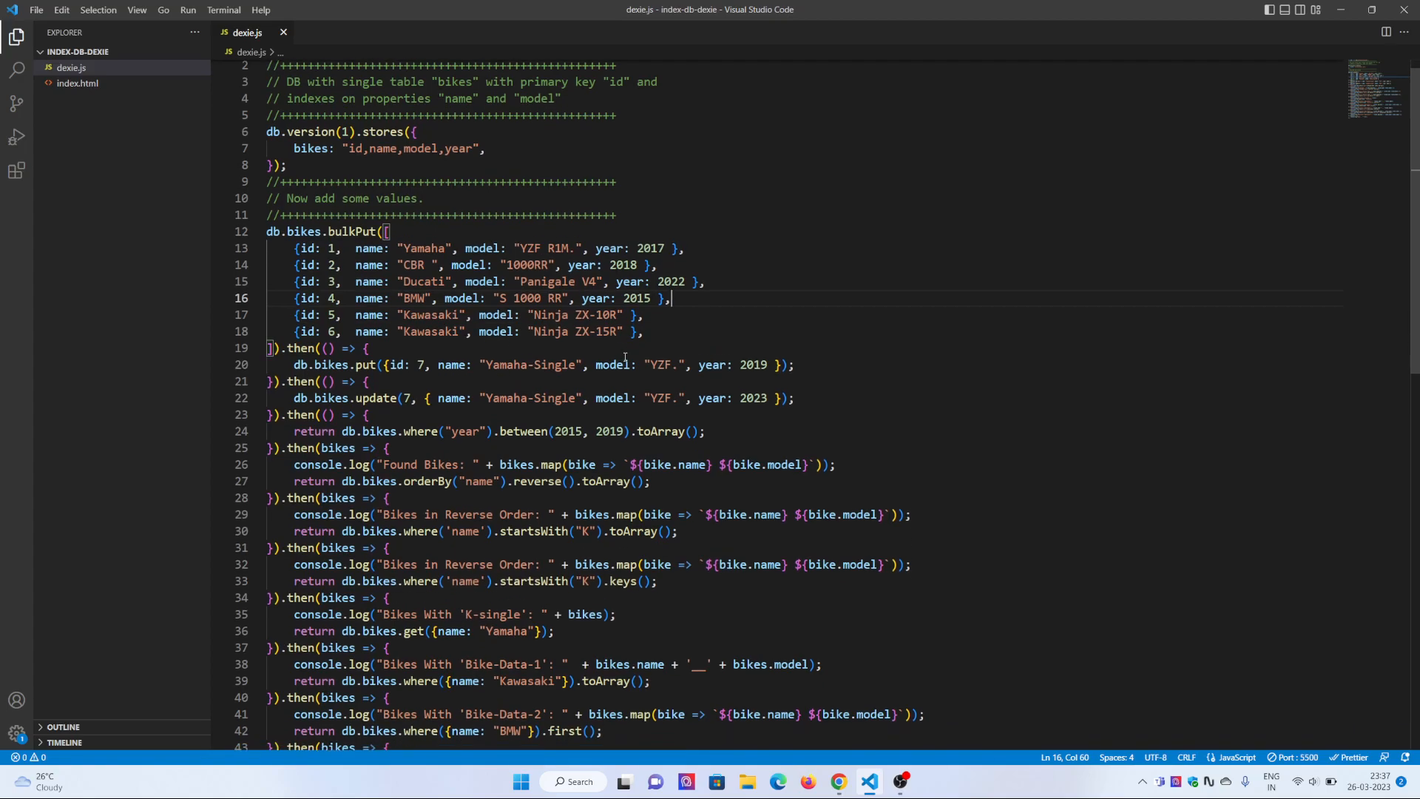
scroll(down, 3)
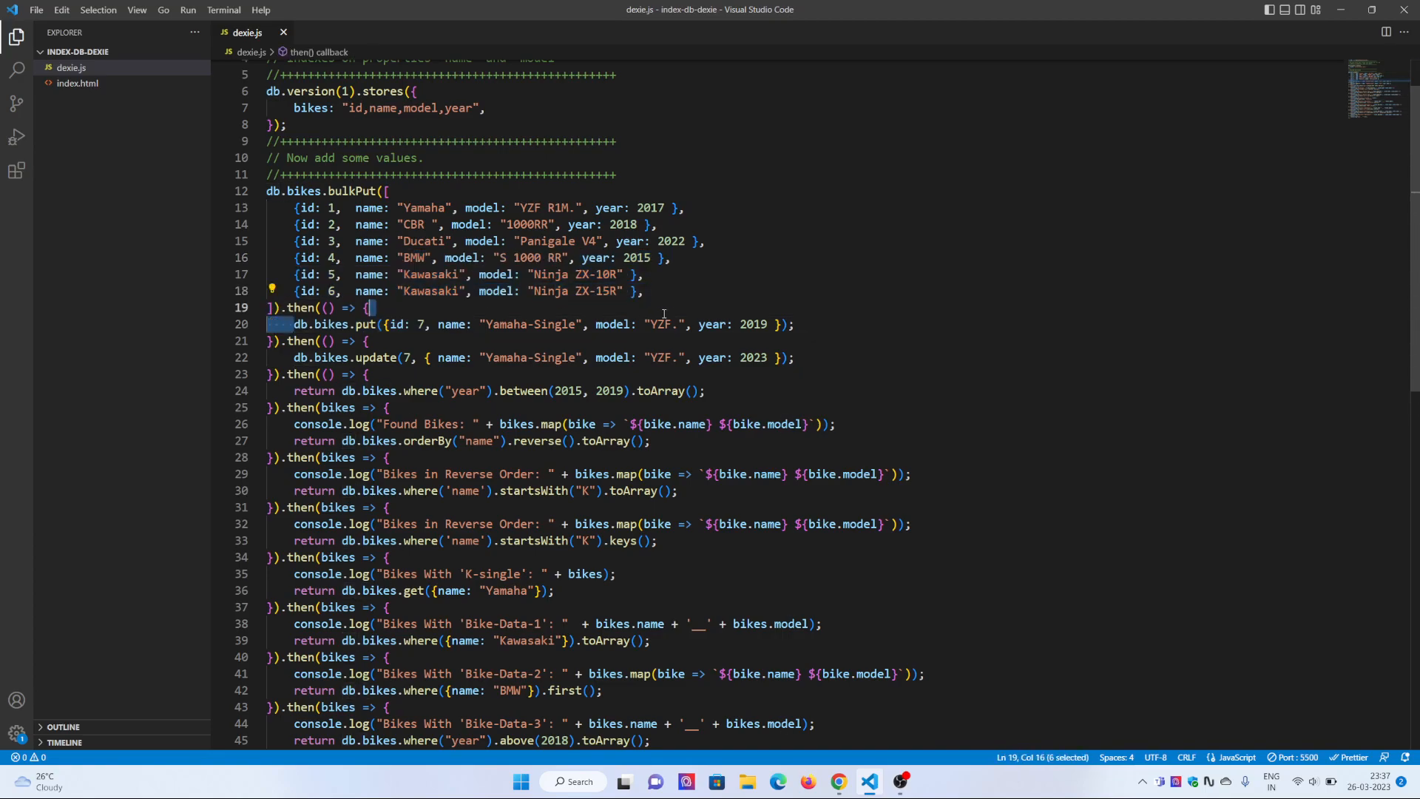
click(582, 257)
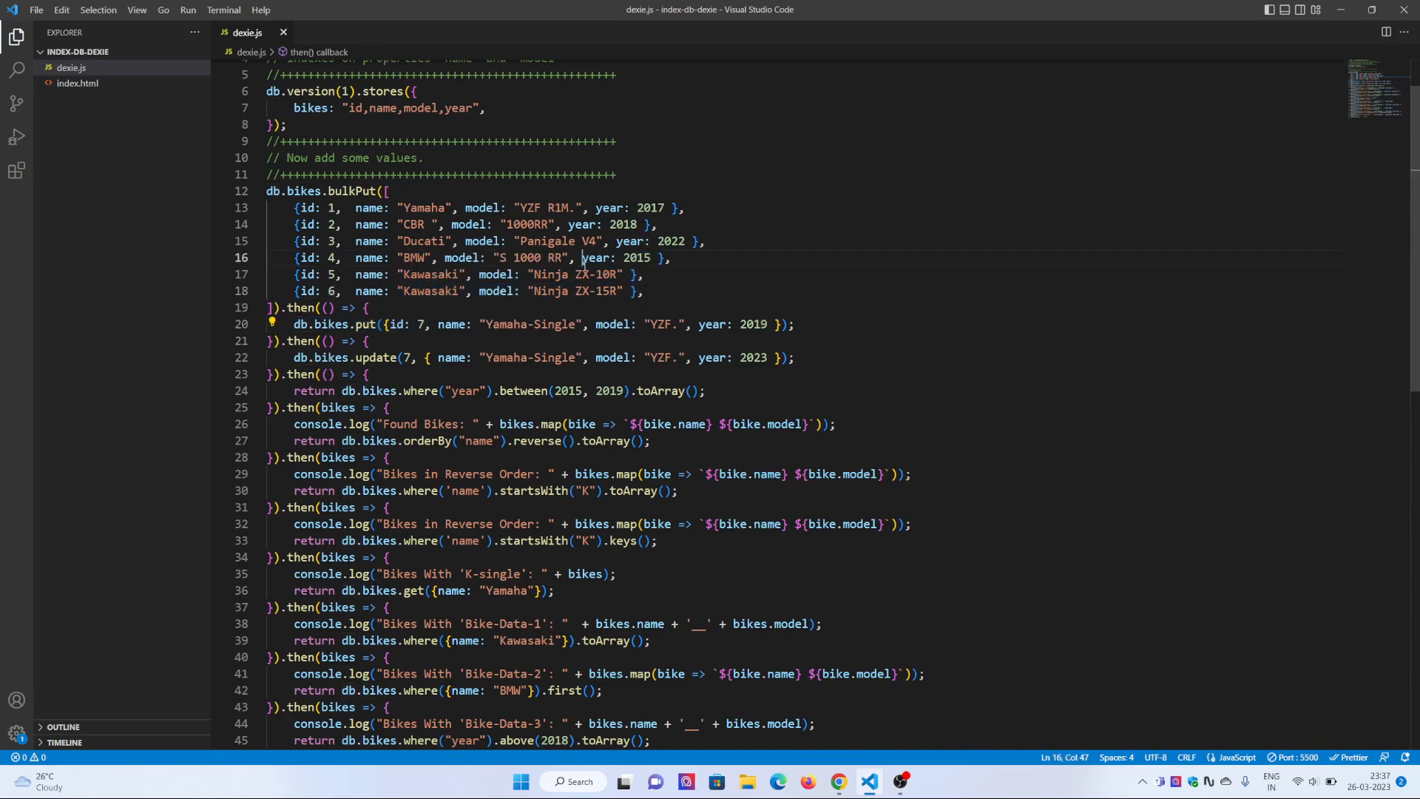
double_click(596, 257)
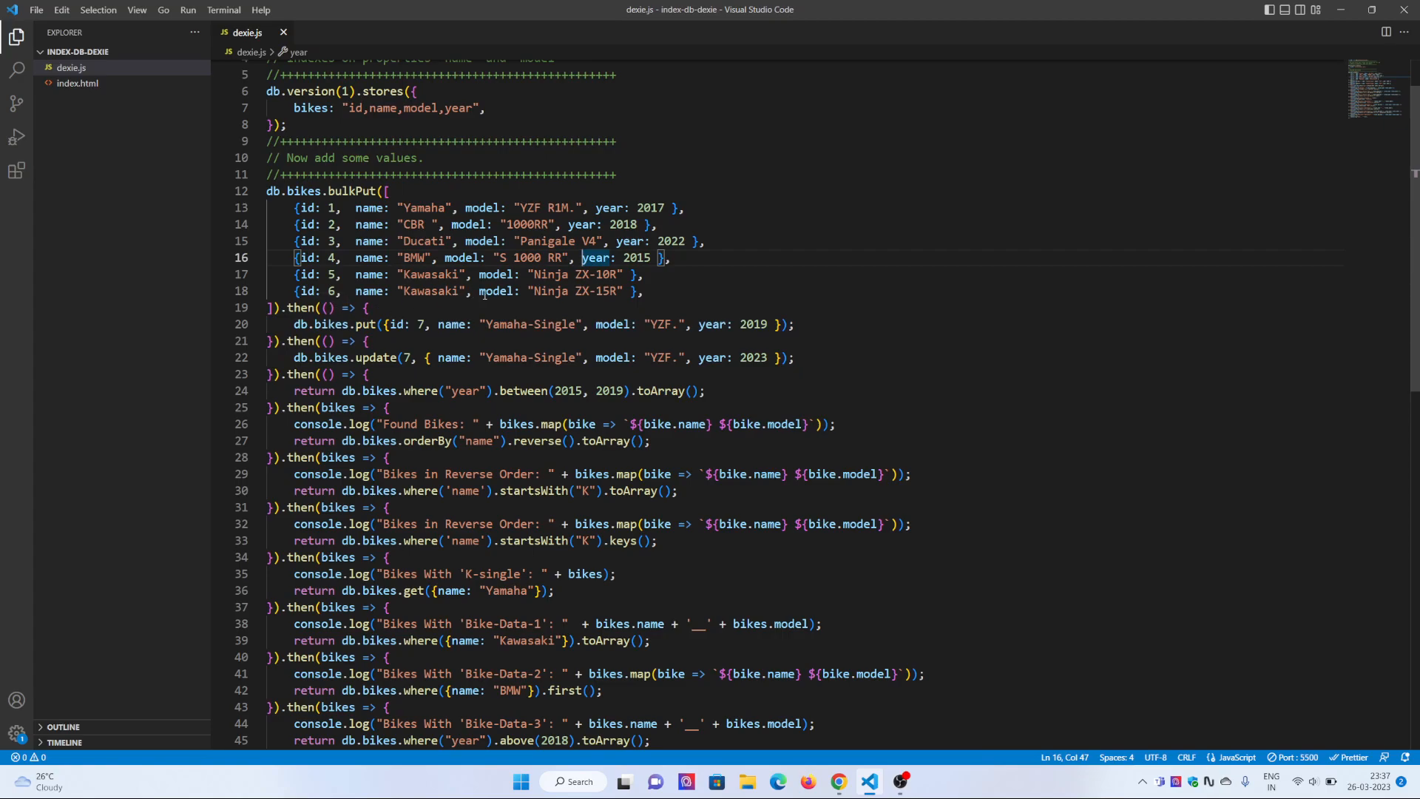
mouse_move(479, 304)
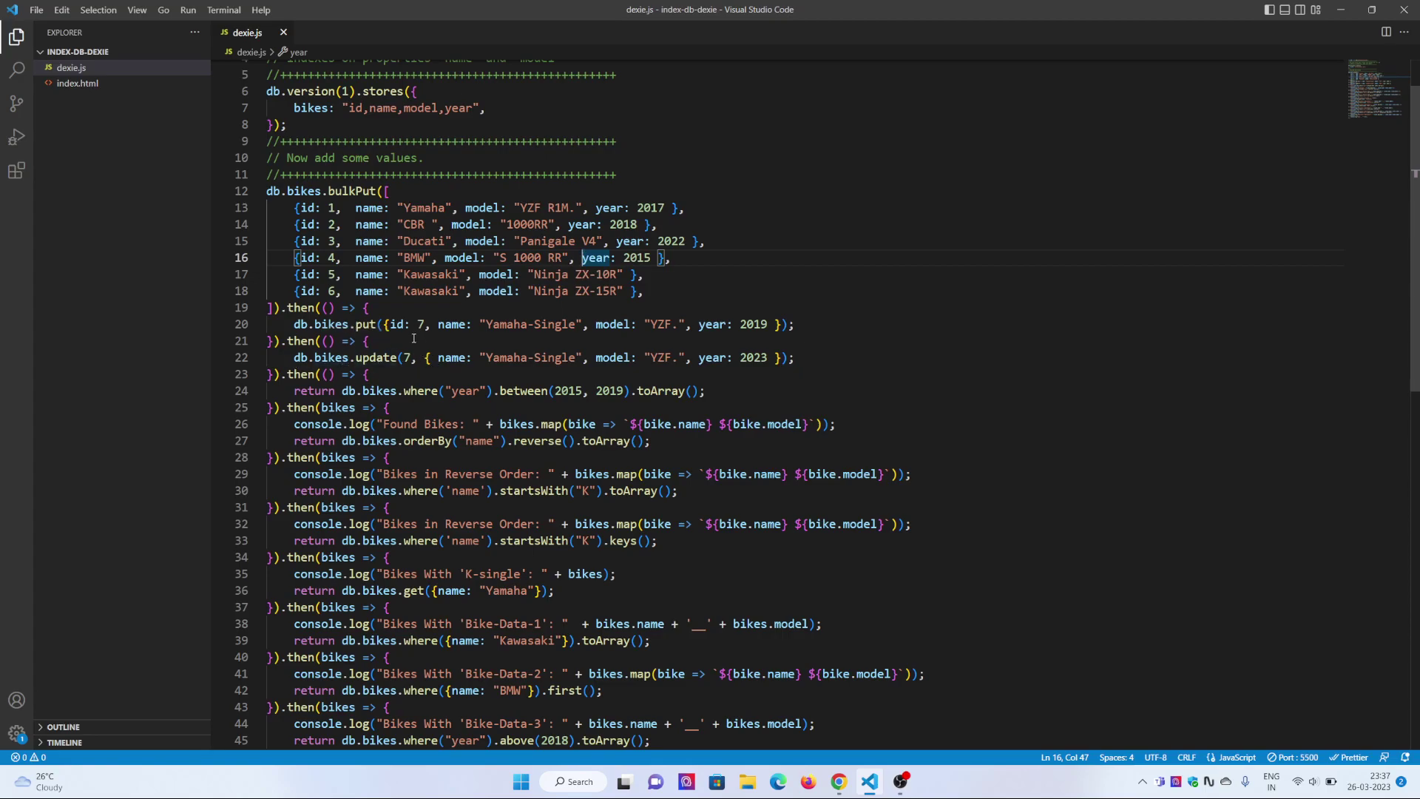
mouse_move(674, 347)
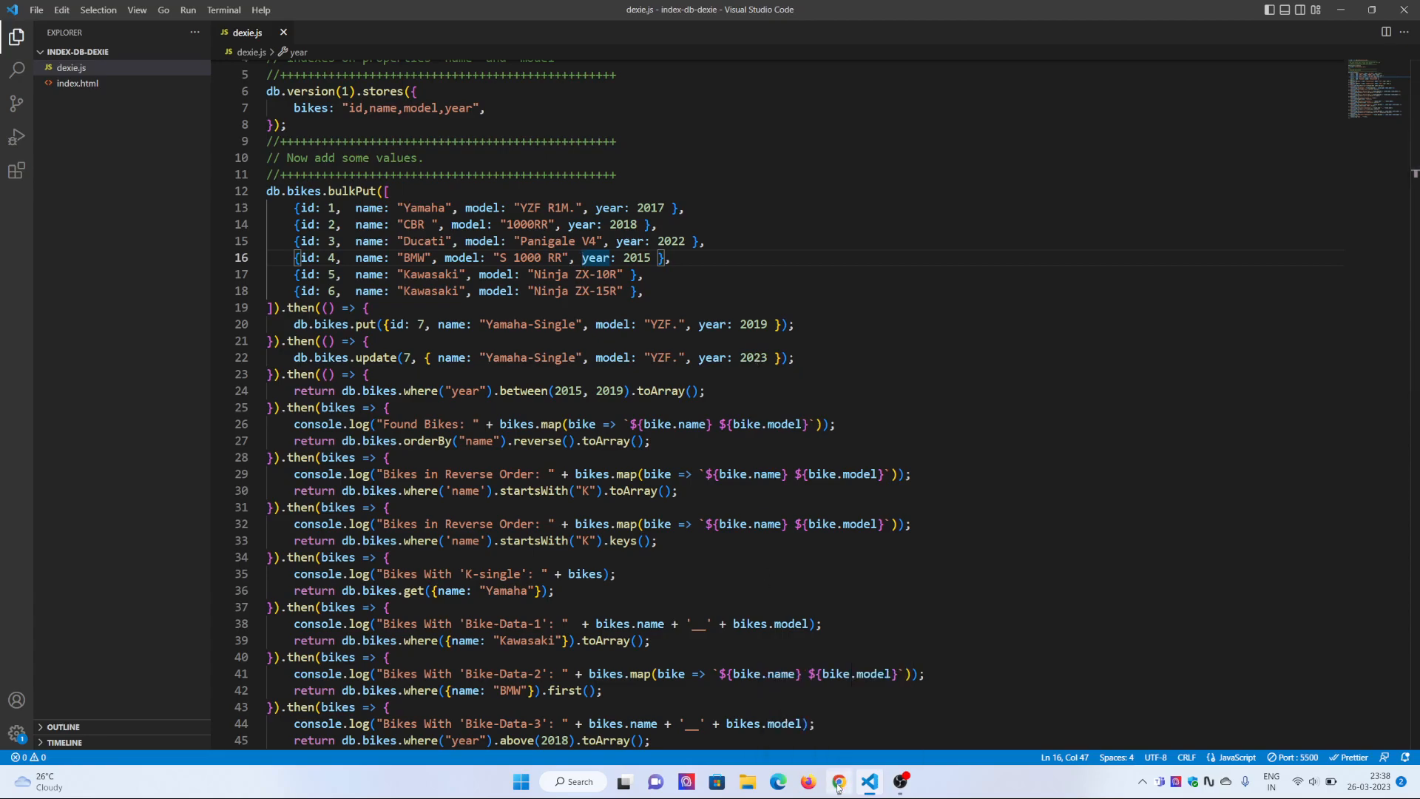
Step: List all seven bikes records in DevTools, including the 2023 Yamaha-Single
click(836, 781)
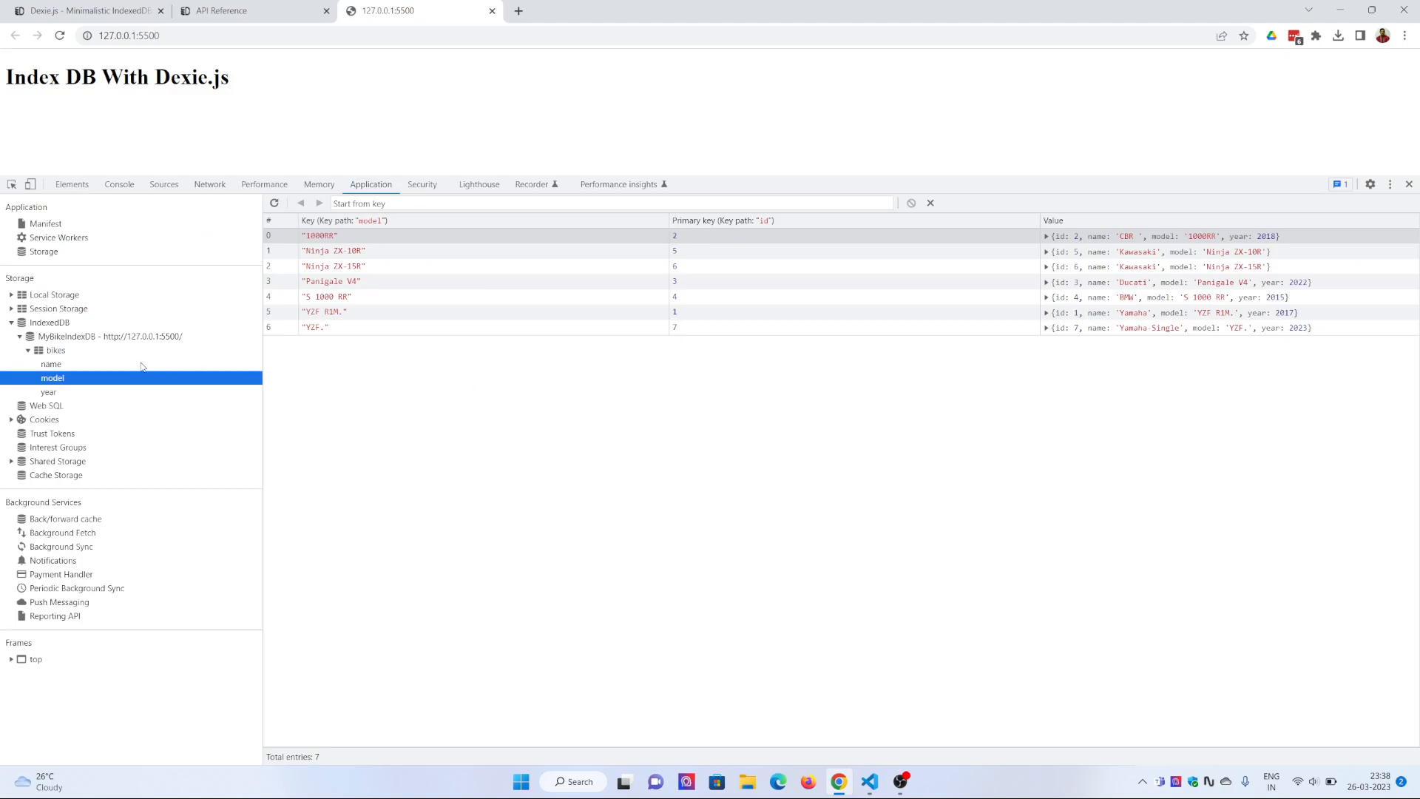
click(47, 350)
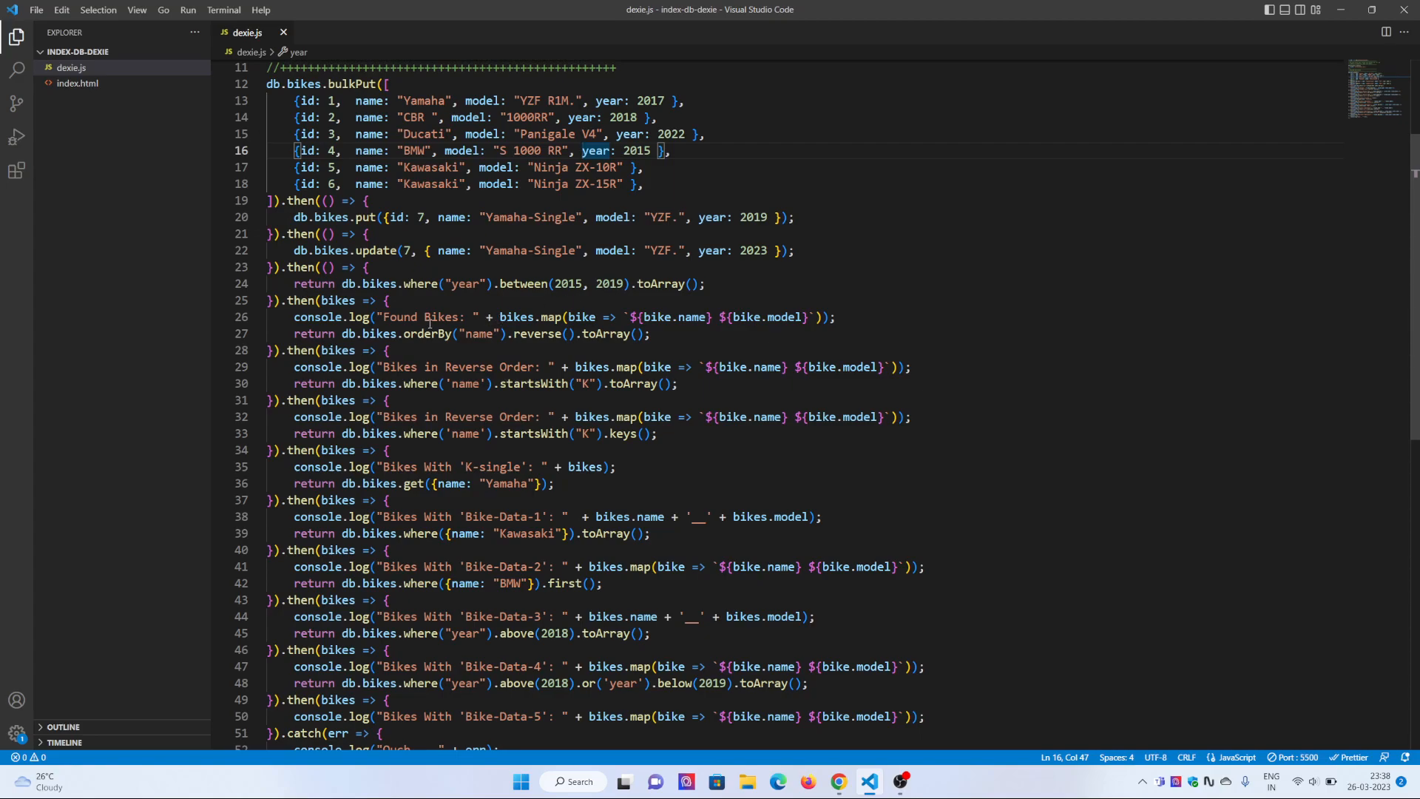
click(836, 781)
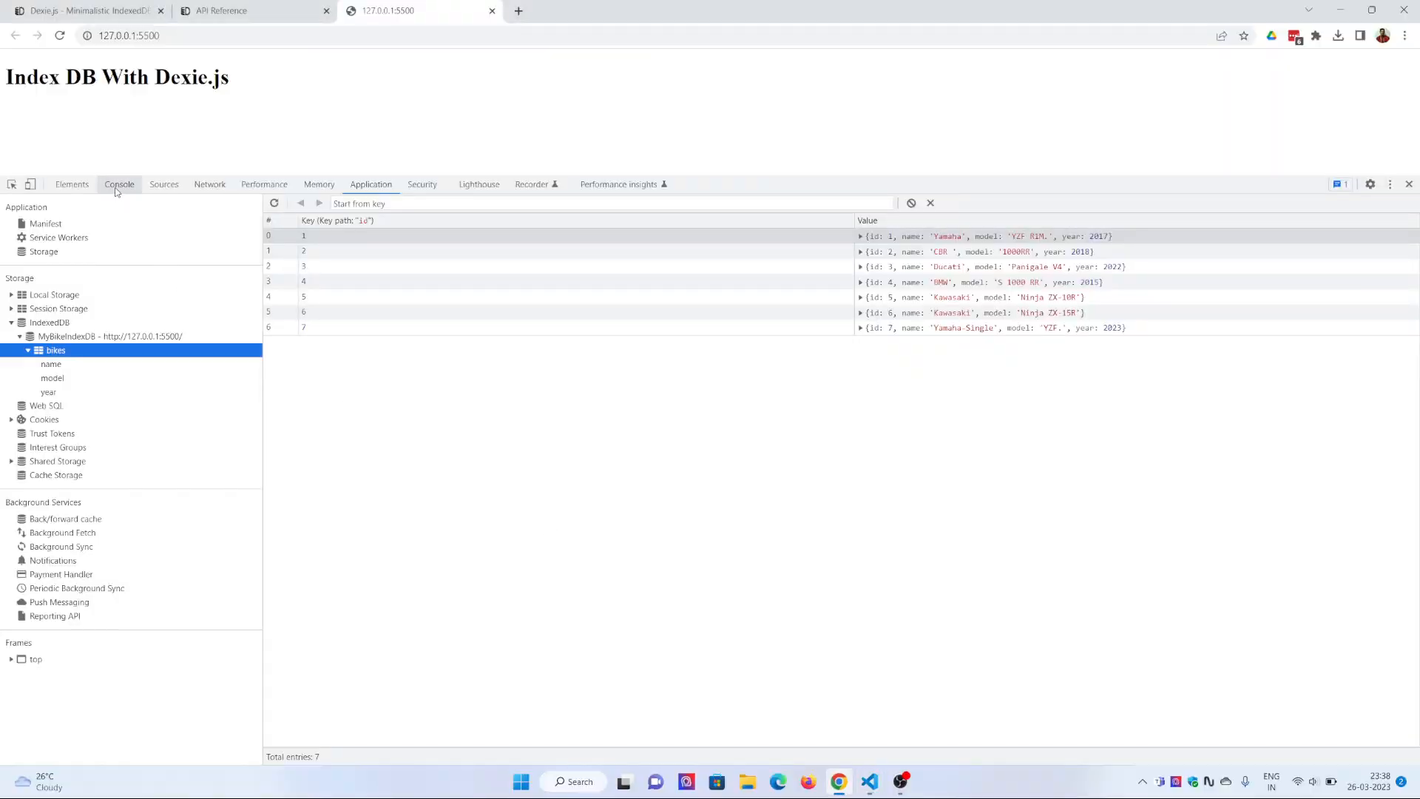
Step: Review the logged bikes query results in the console, then return to dexie.js
click(119, 184)
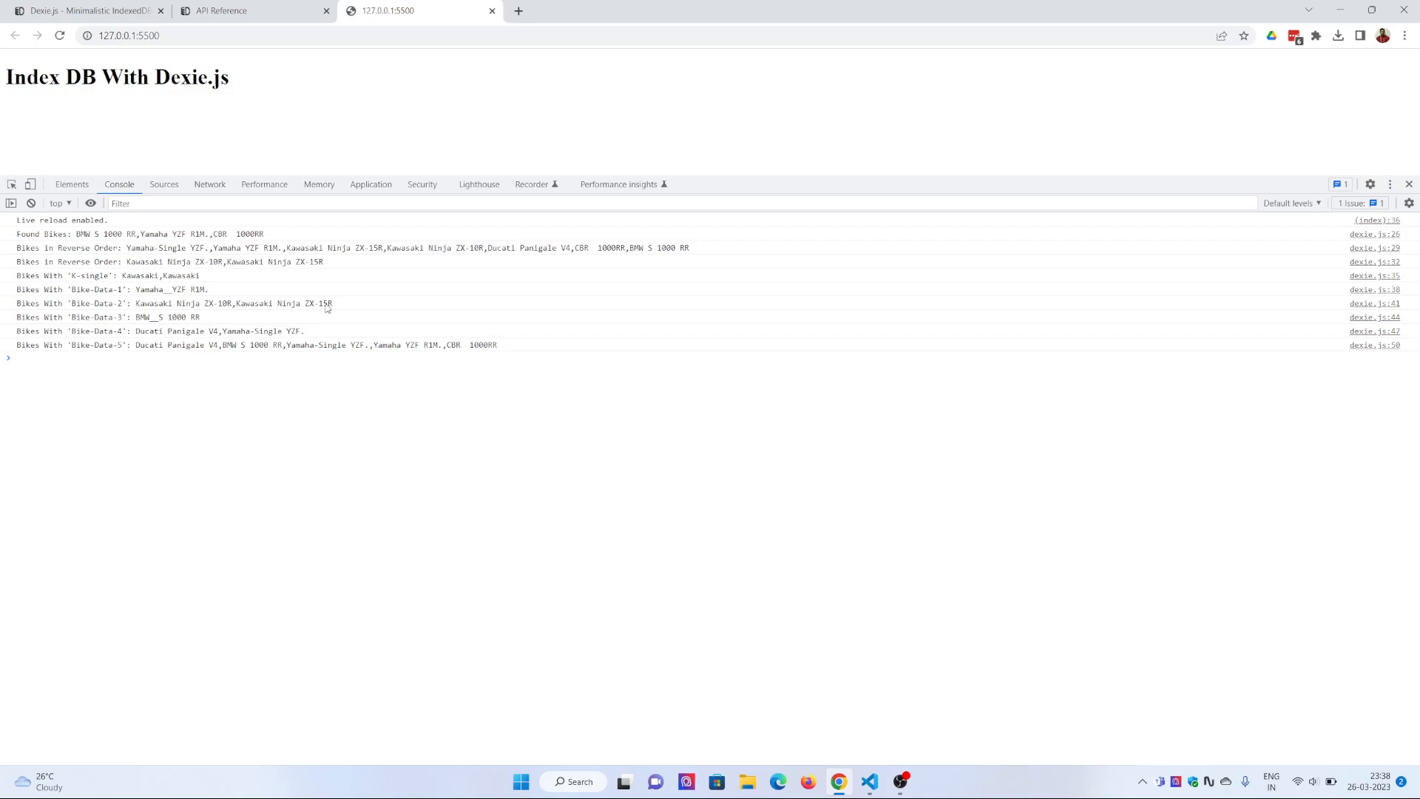
click(868, 782)
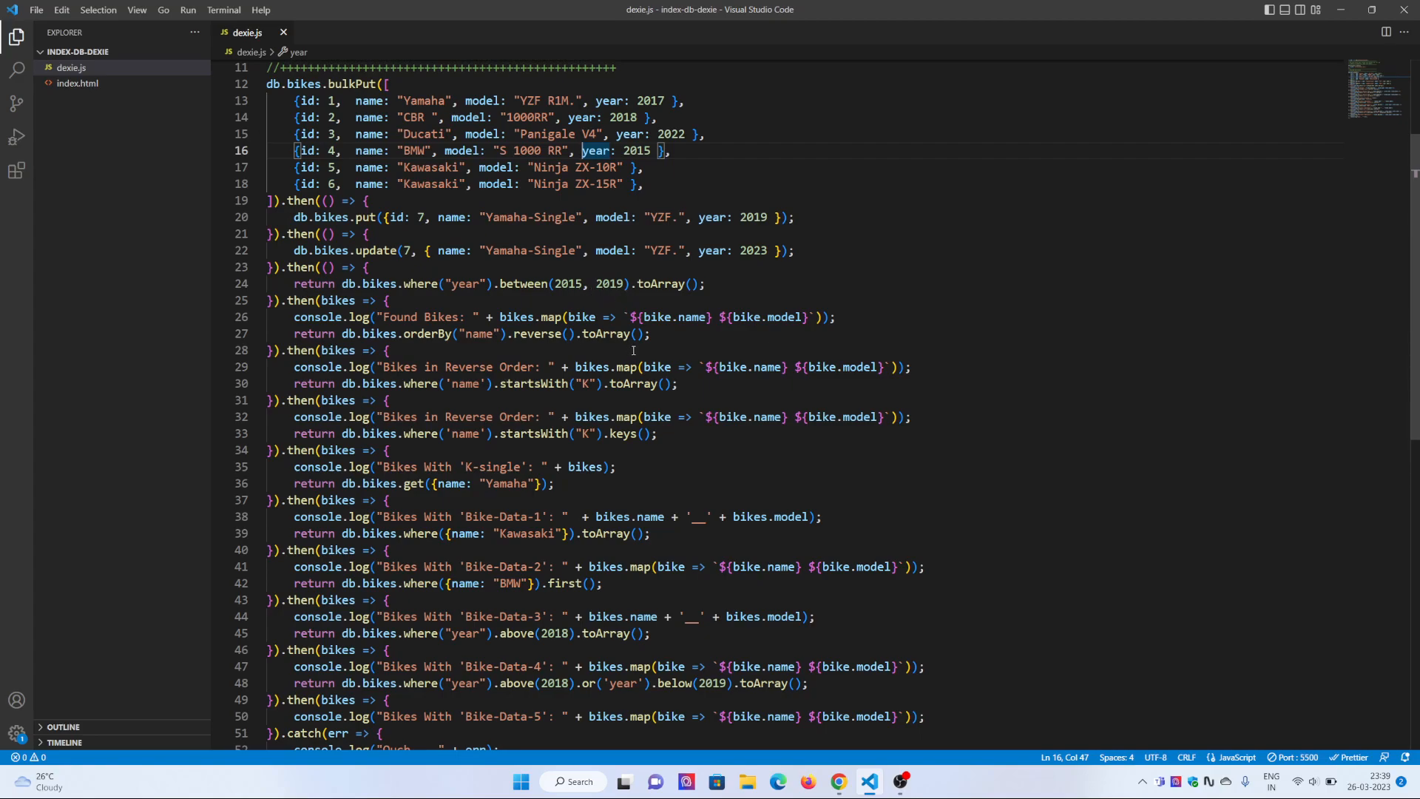
scroll(down, 3)
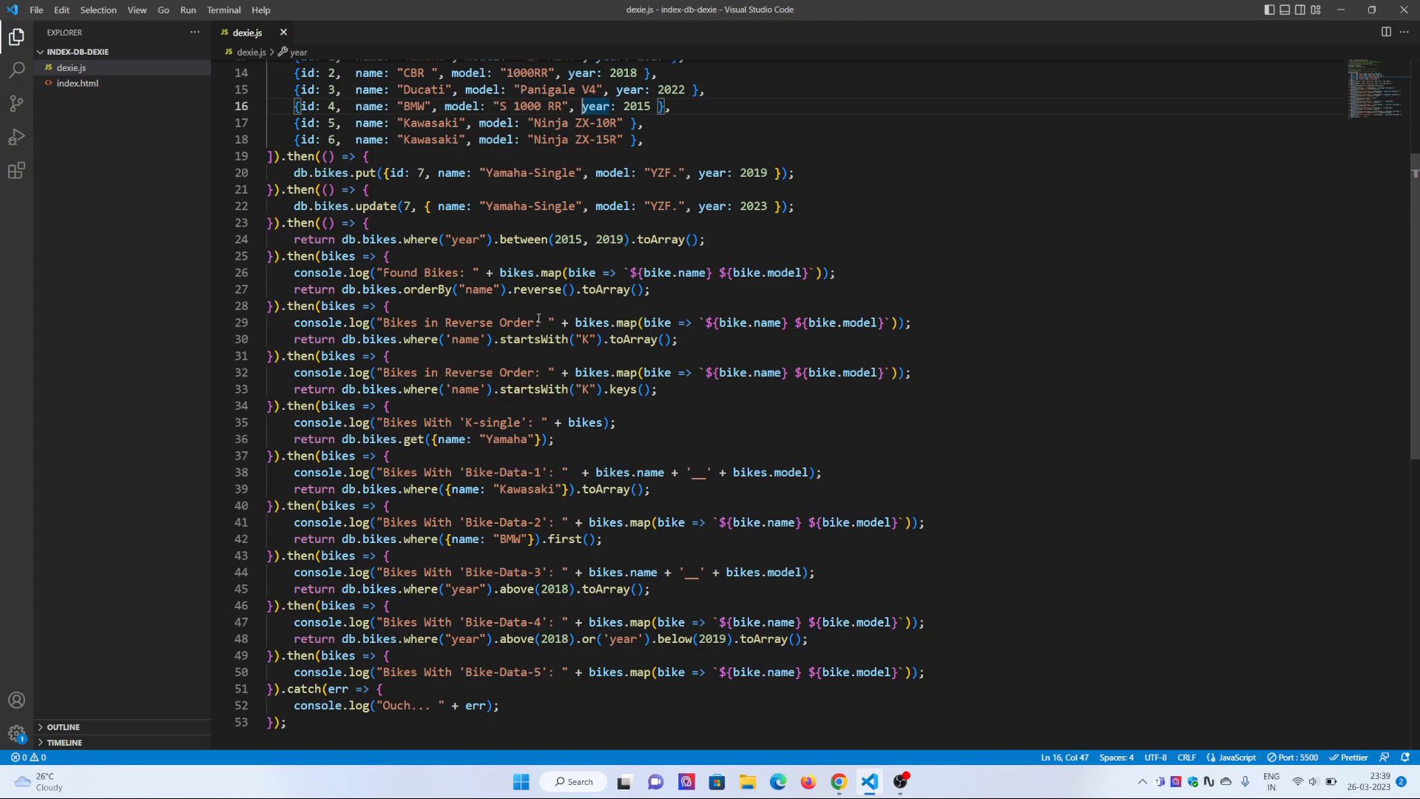
mouse_move(623, 348)
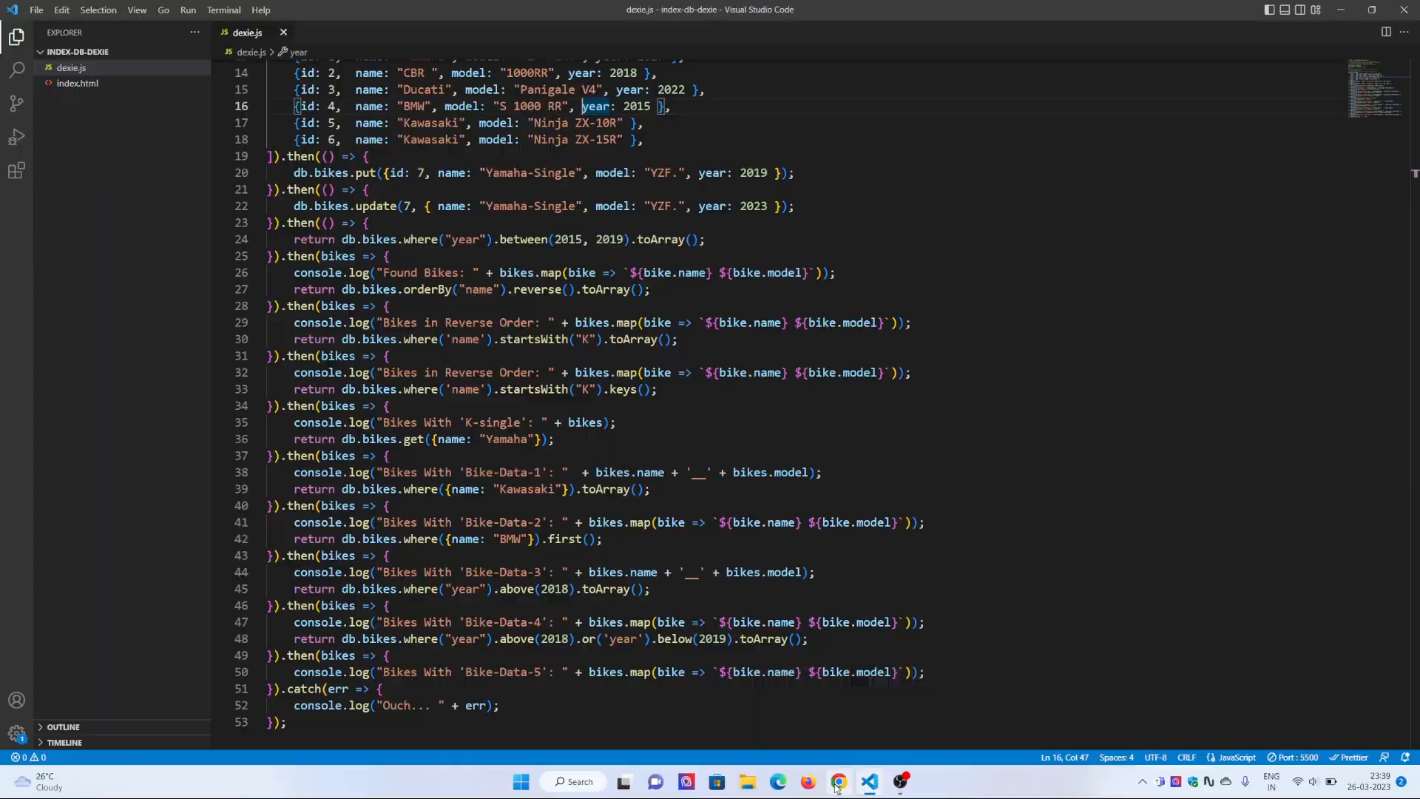
click(838, 782)
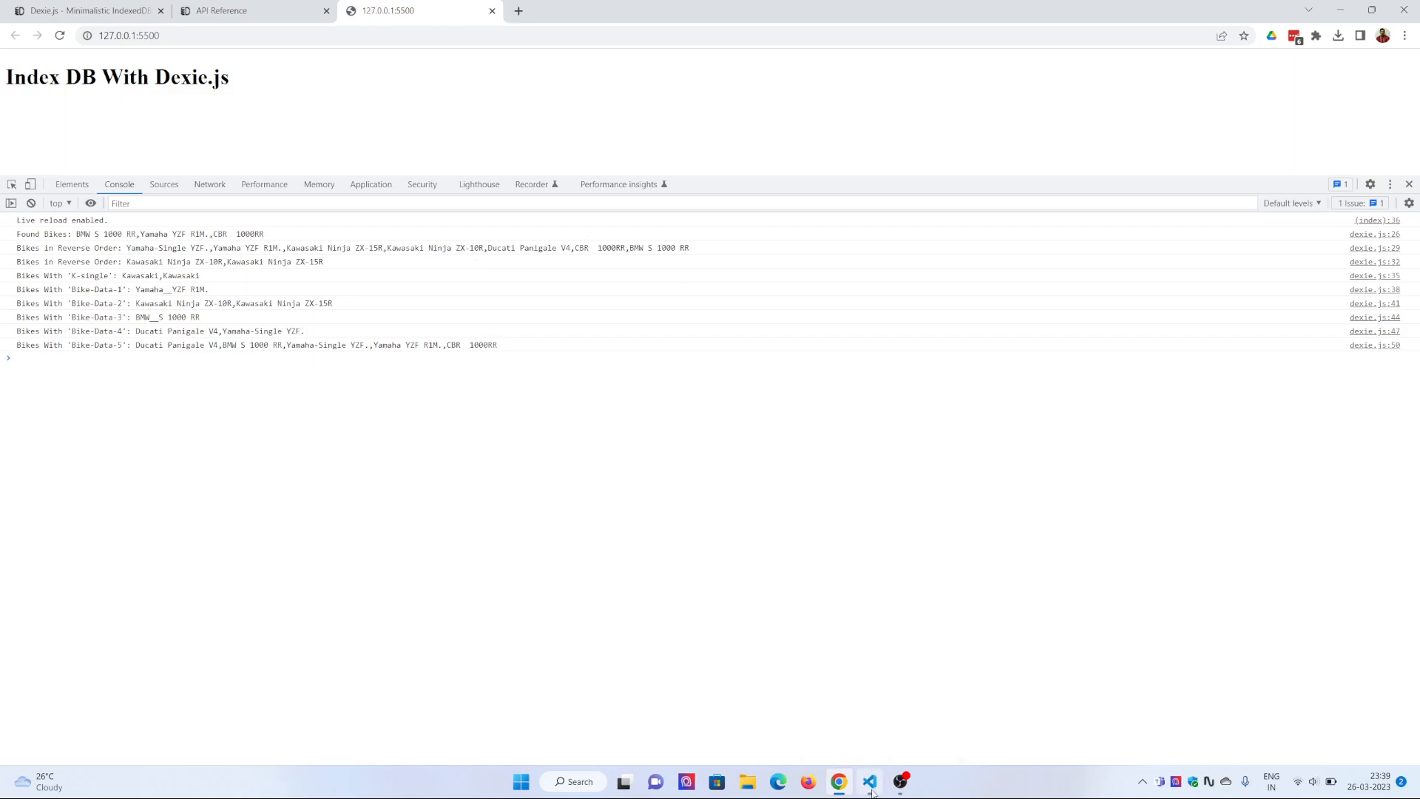
click(870, 781)
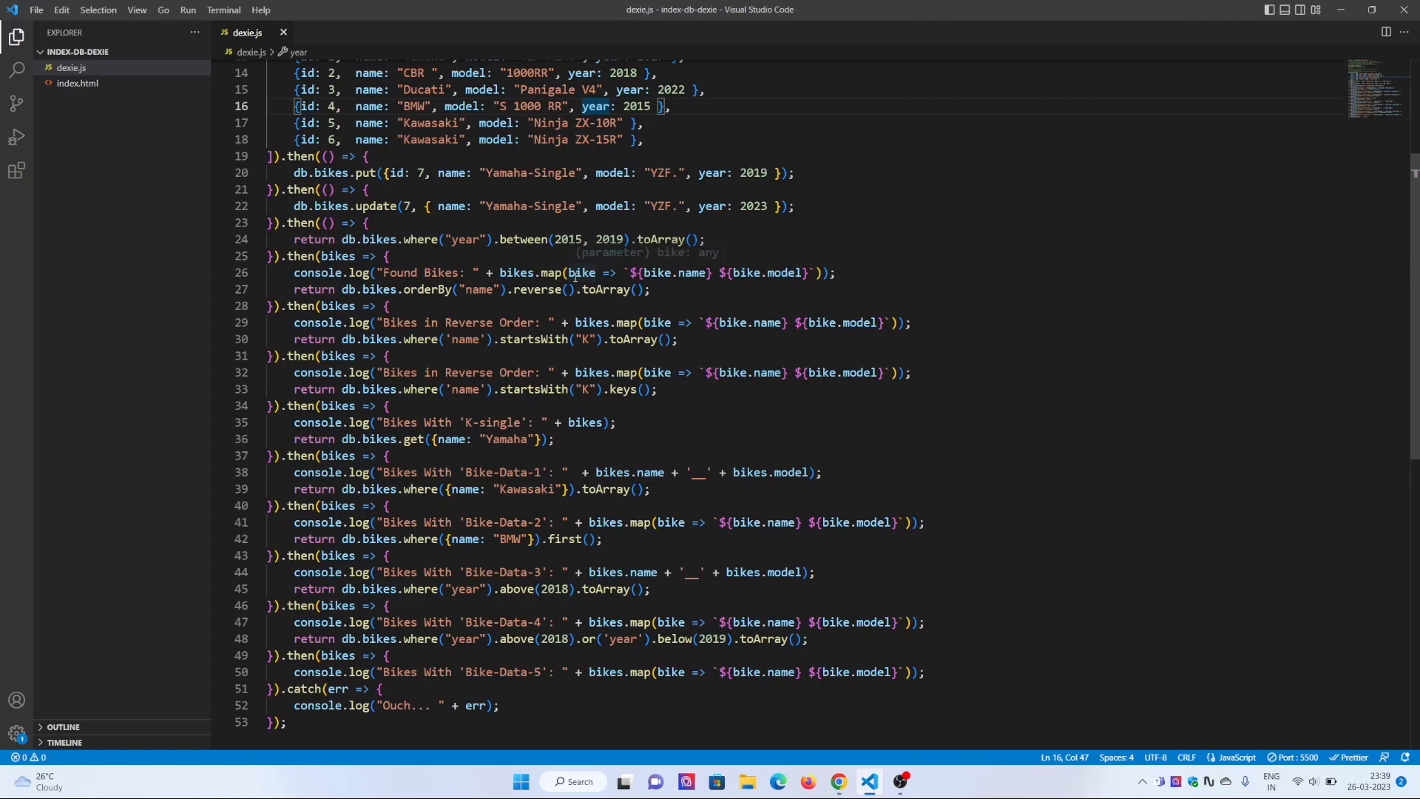
scroll(down, 3)
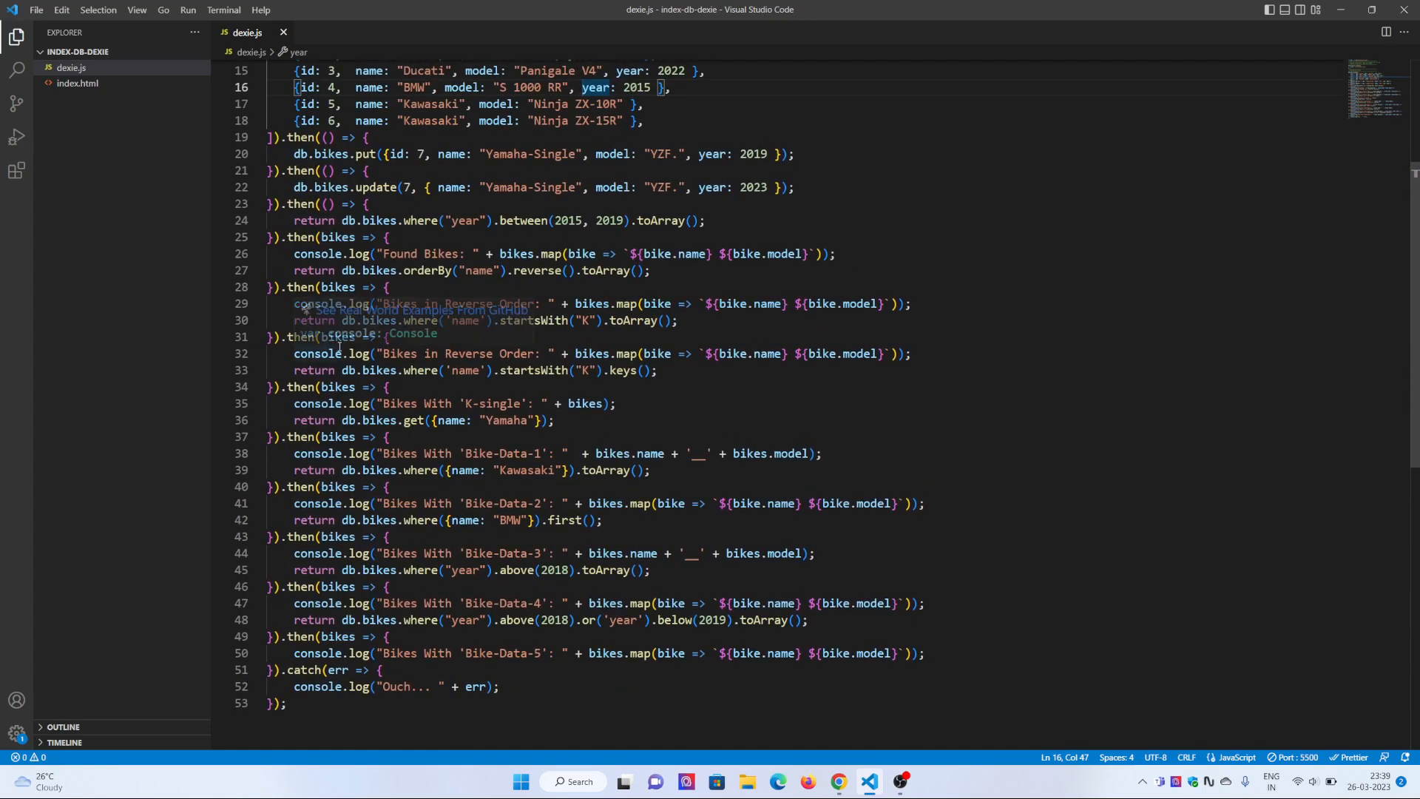
mouse_move(338, 487)
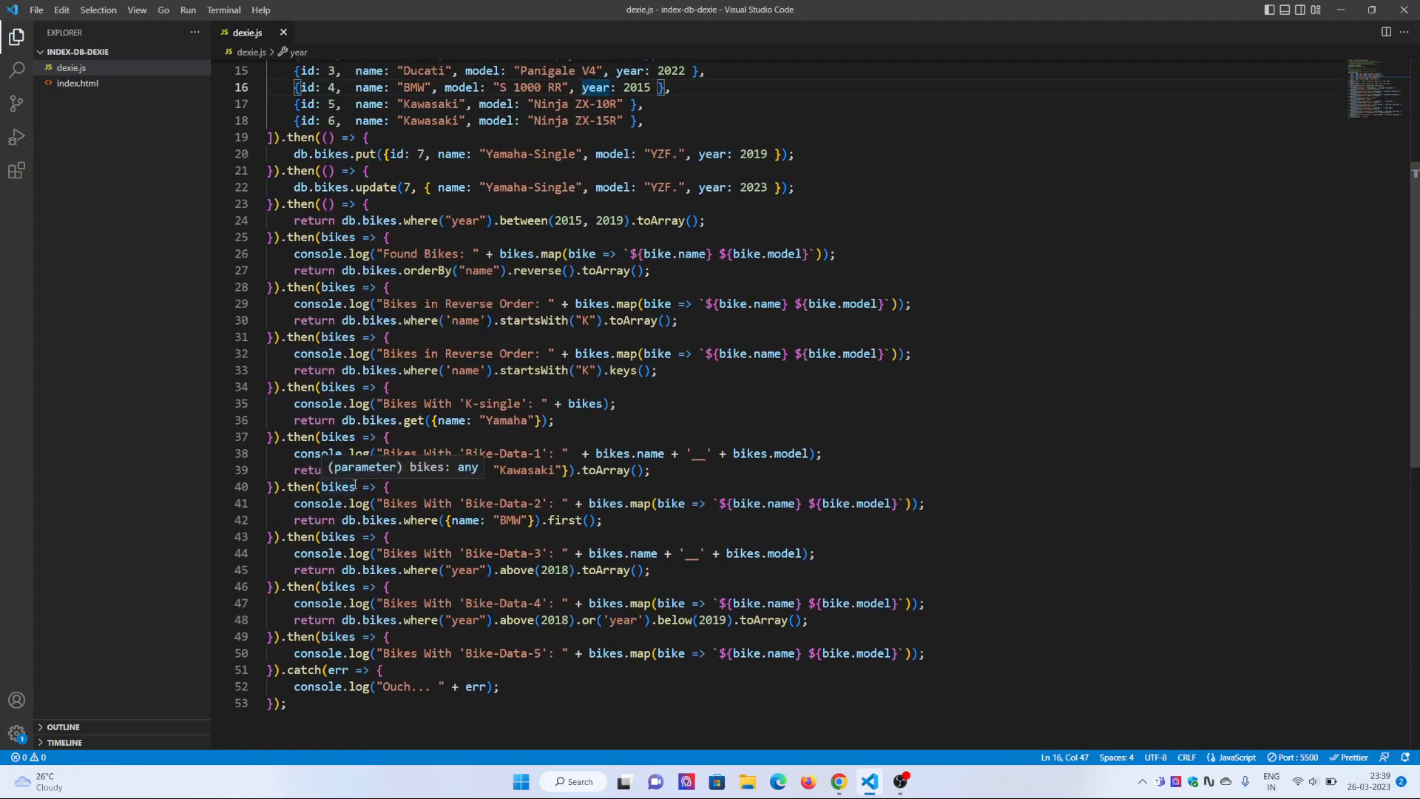
mouse_move(338, 321)
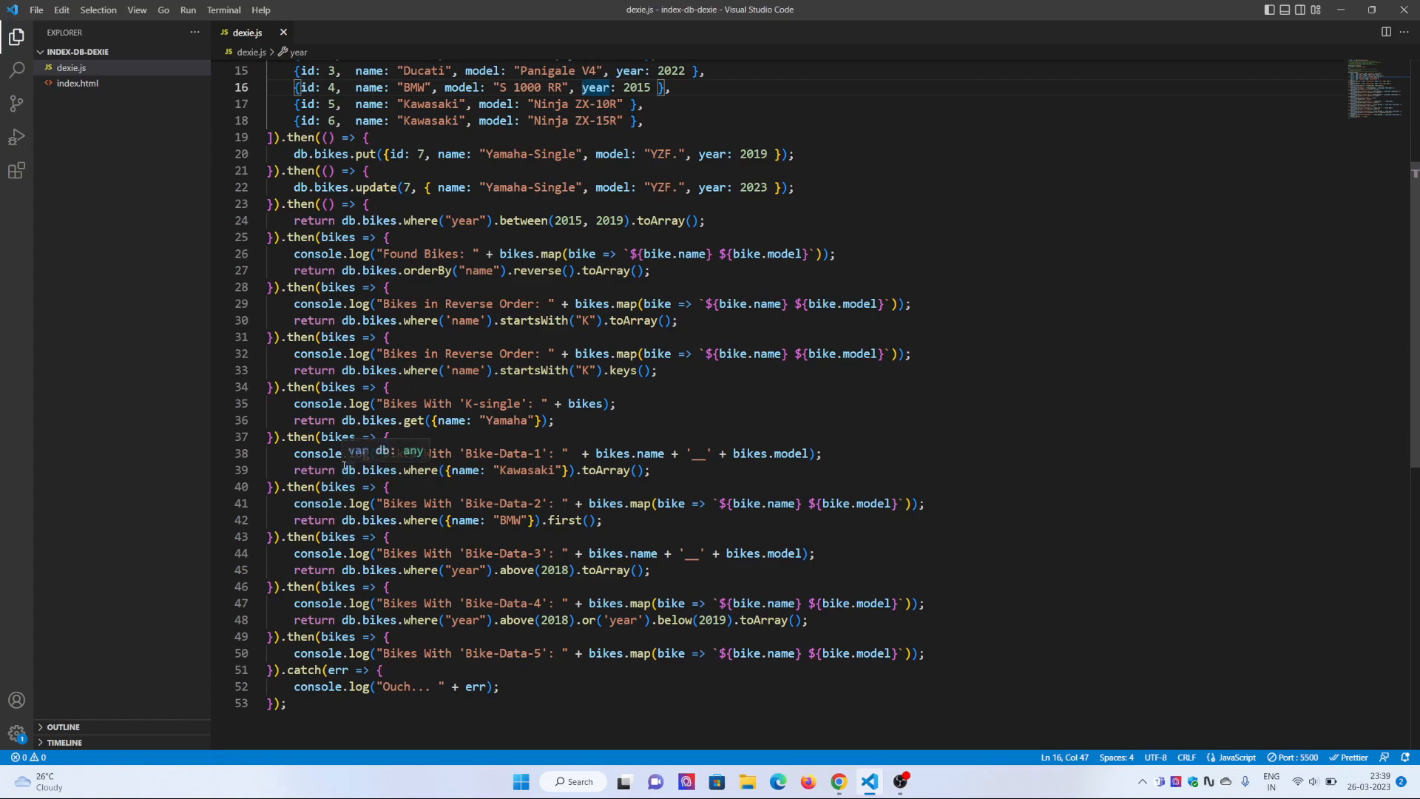
mouse_move(316, 353)
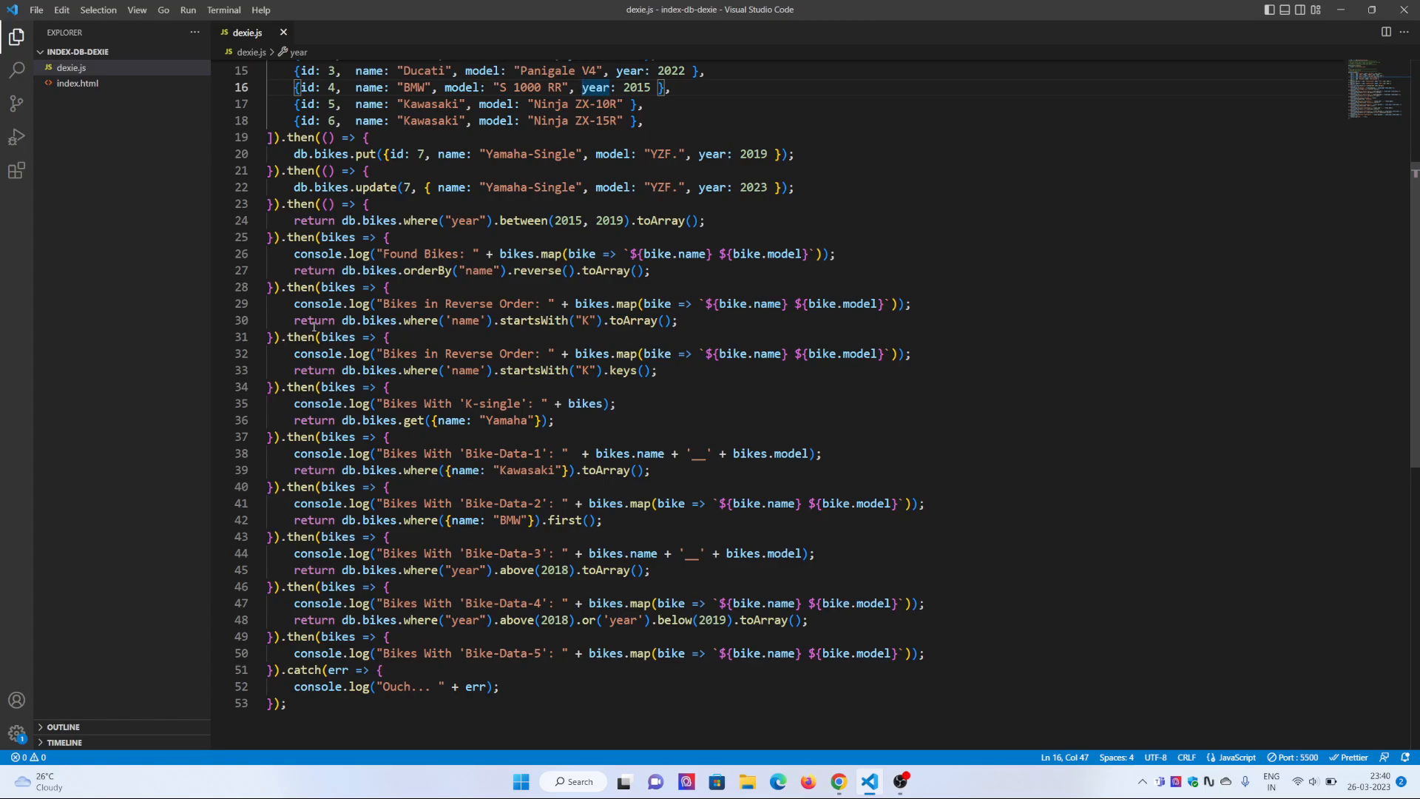
mouse_move(506, 320)
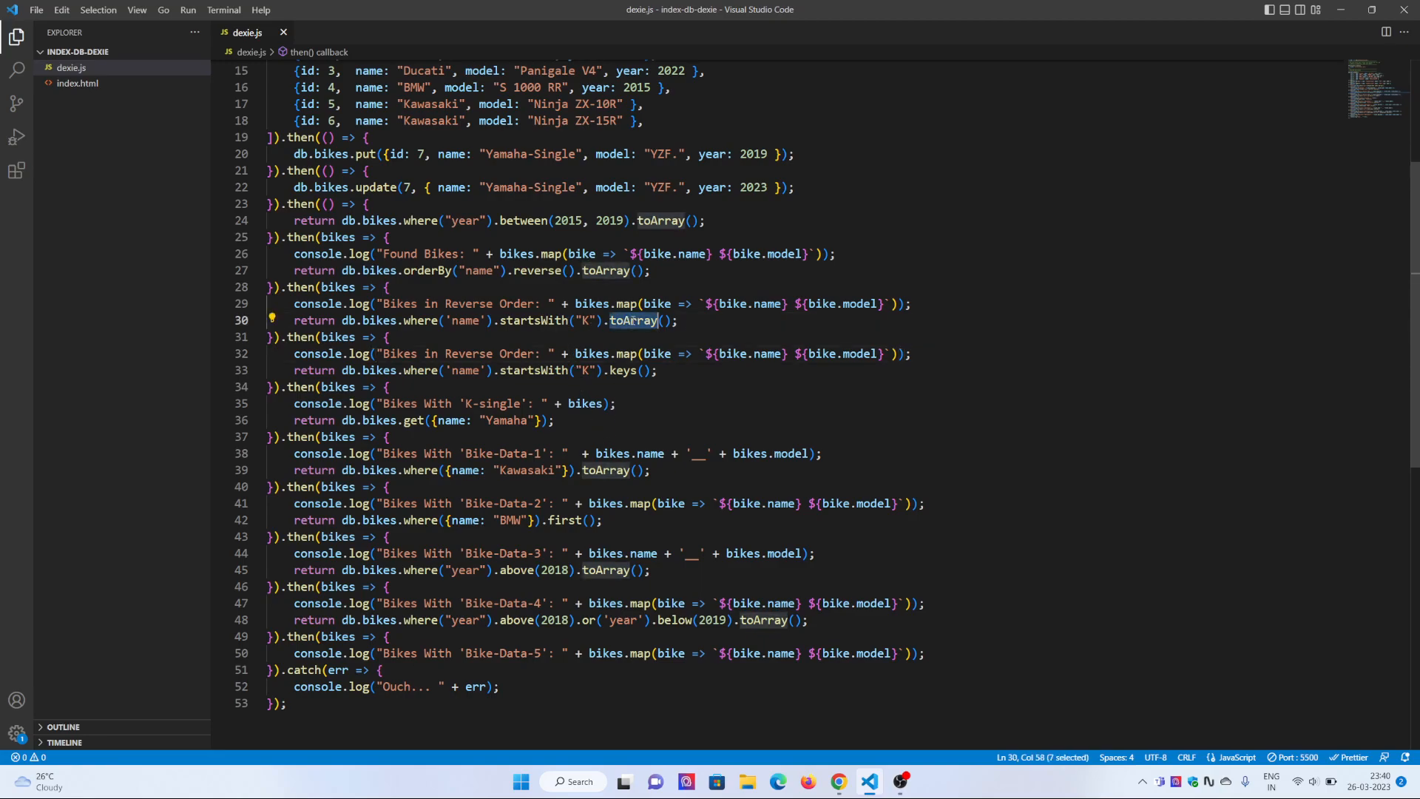
mouse_move(532, 389)
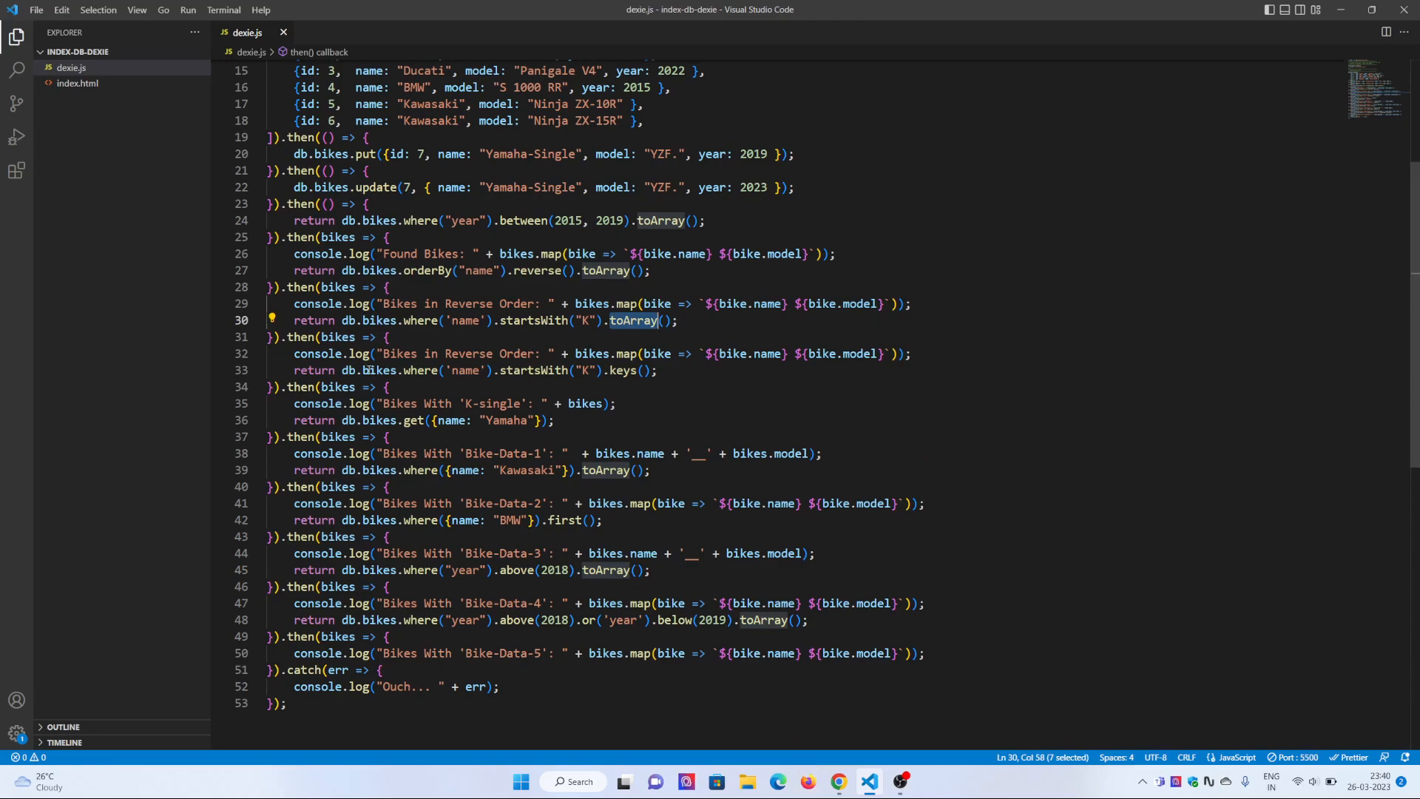
mouse_move(362, 307)
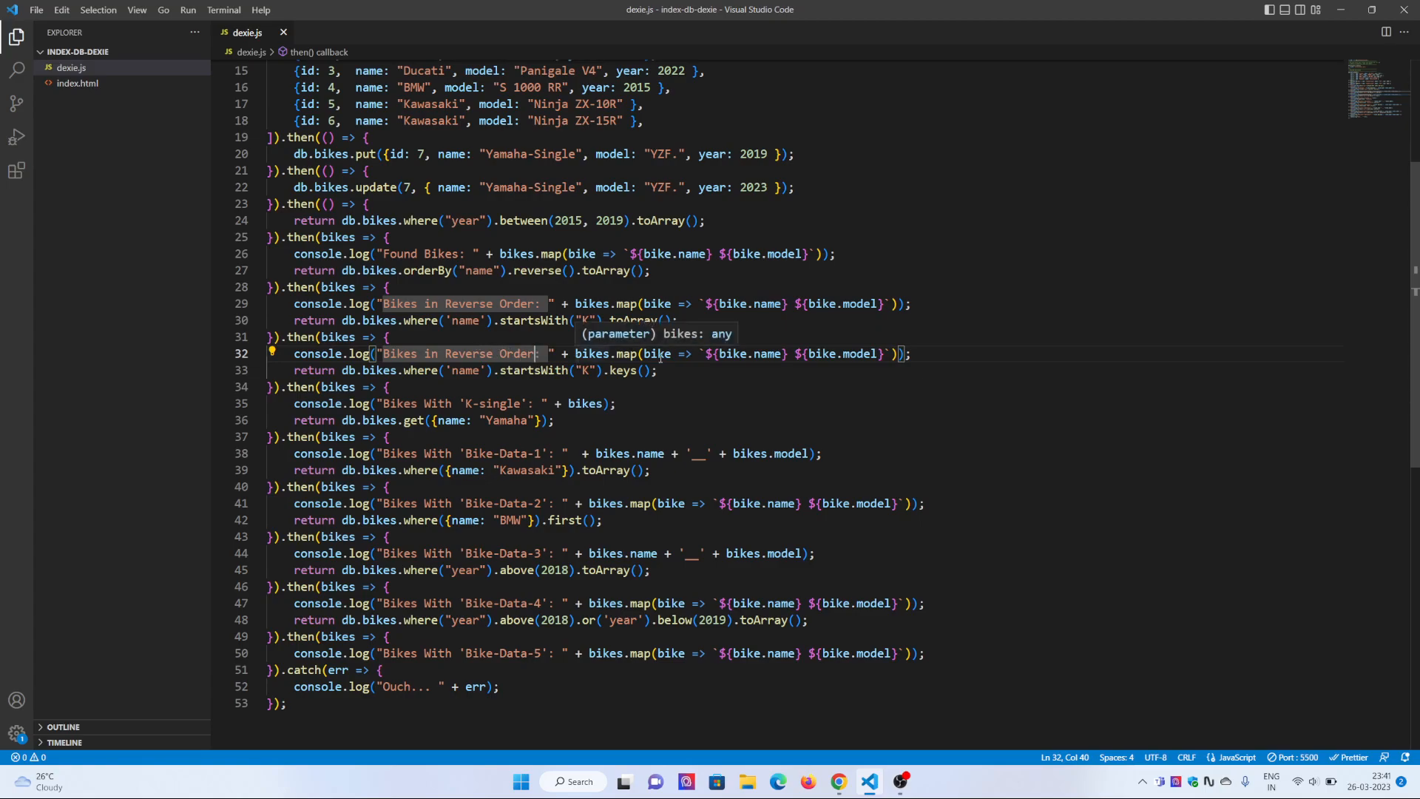
mouse_move(628, 340)
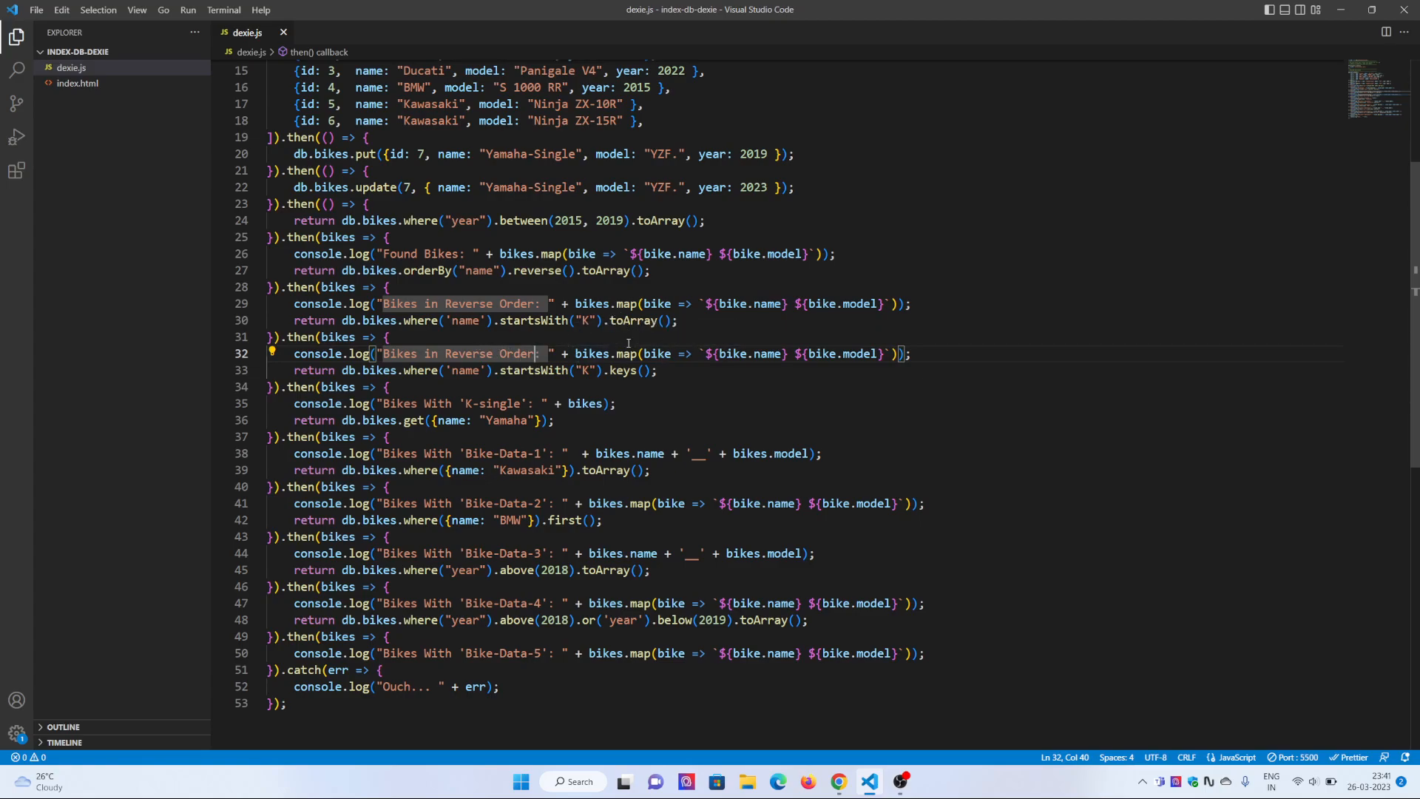
click(837, 781)
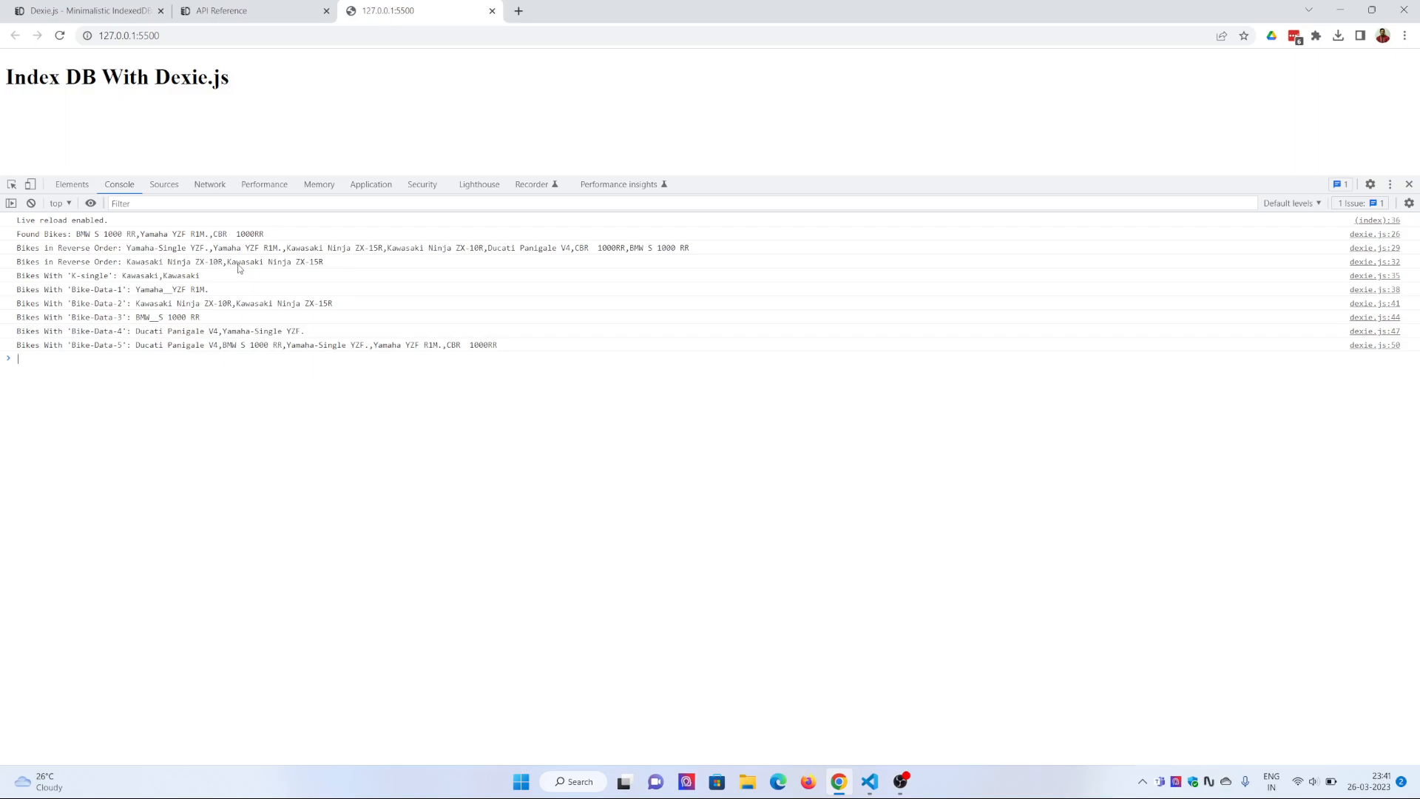
mouse_move(203, 272)
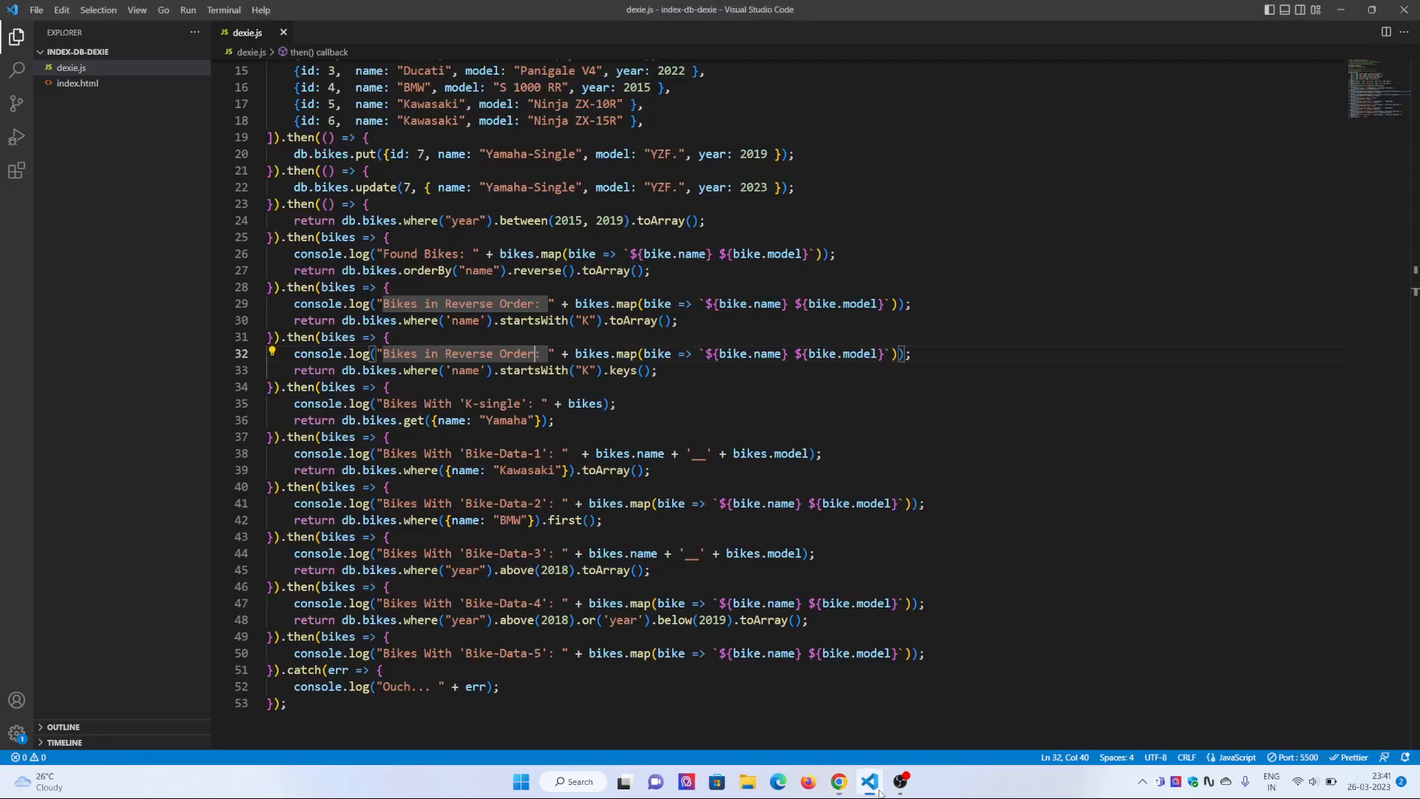
scroll(down, 3)
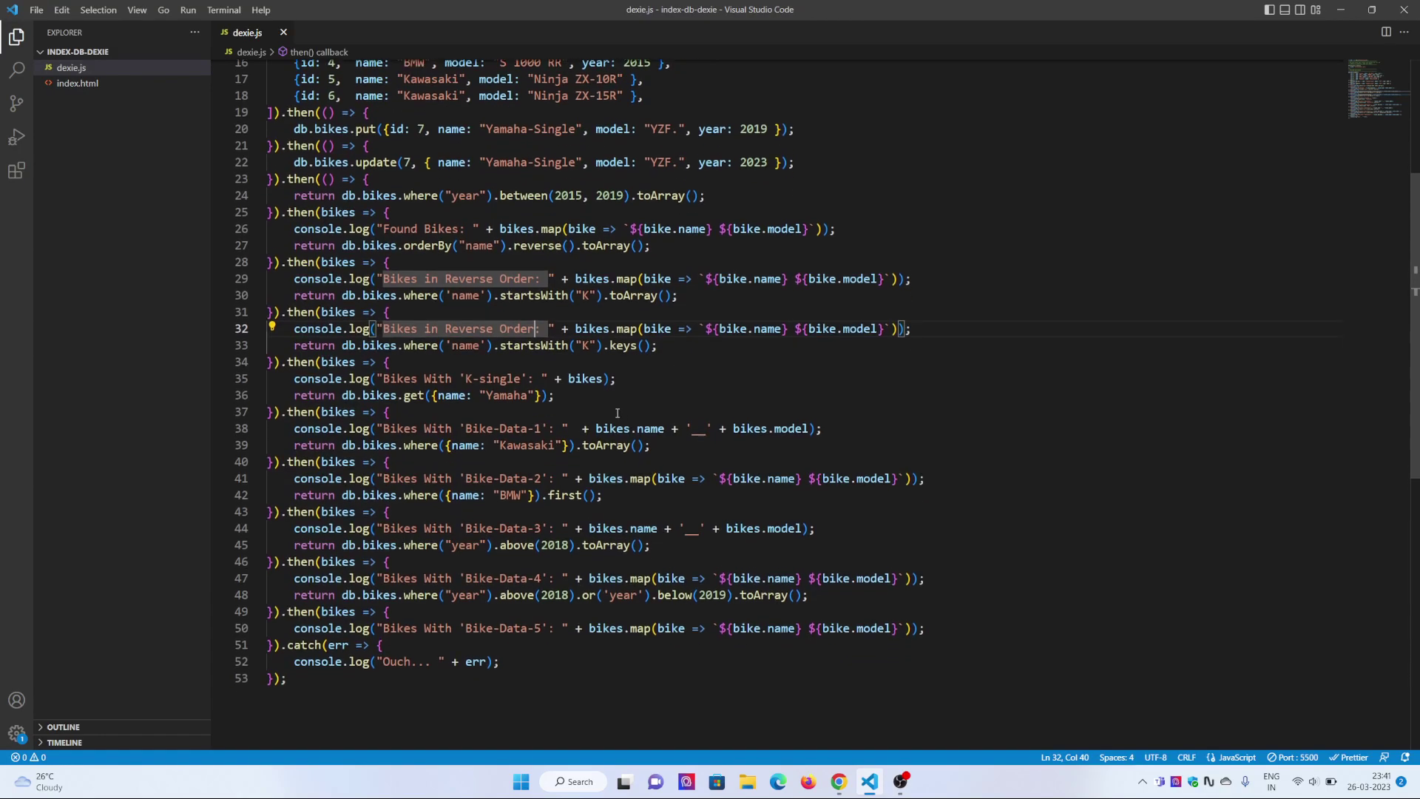
scroll(down, 3)
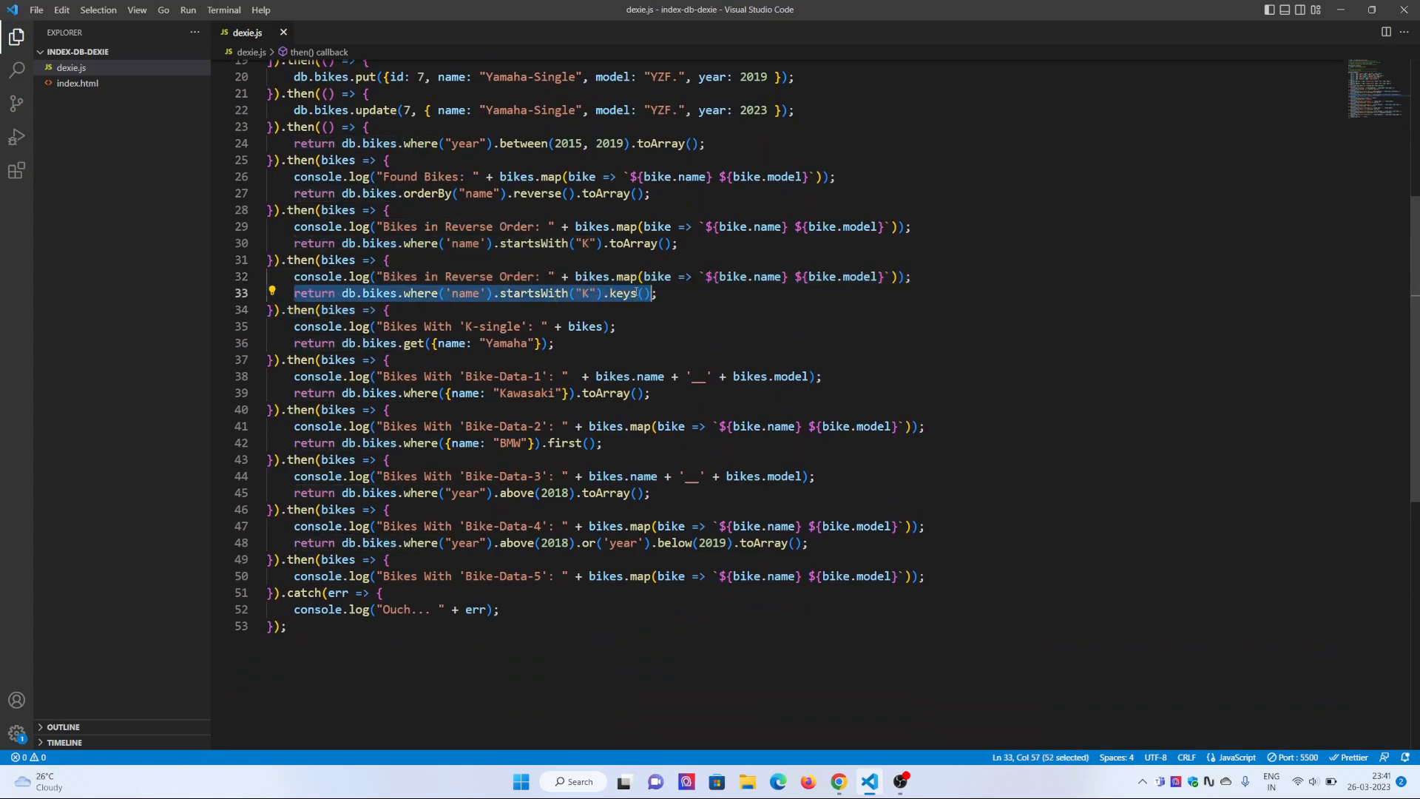
double_click(623, 293)
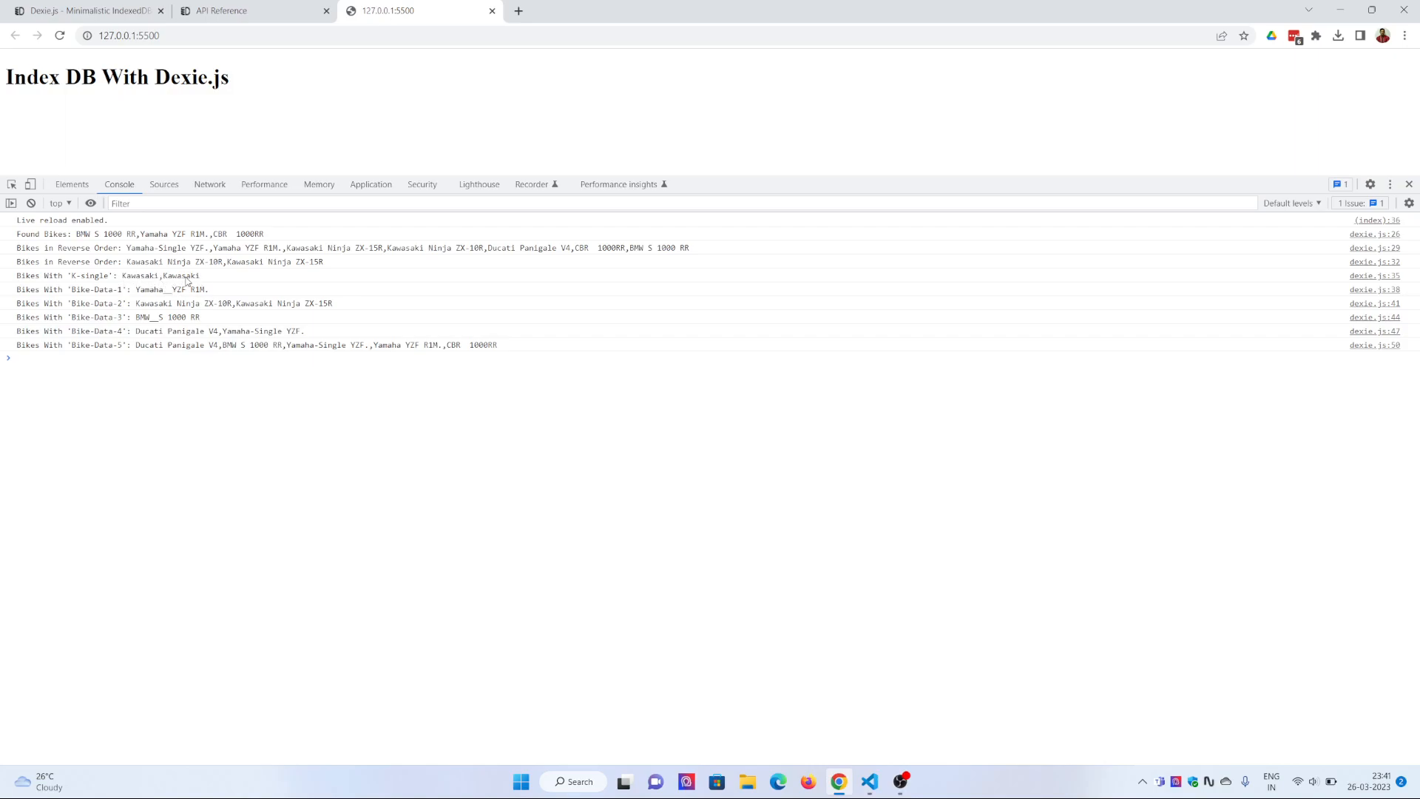
click(868, 781)
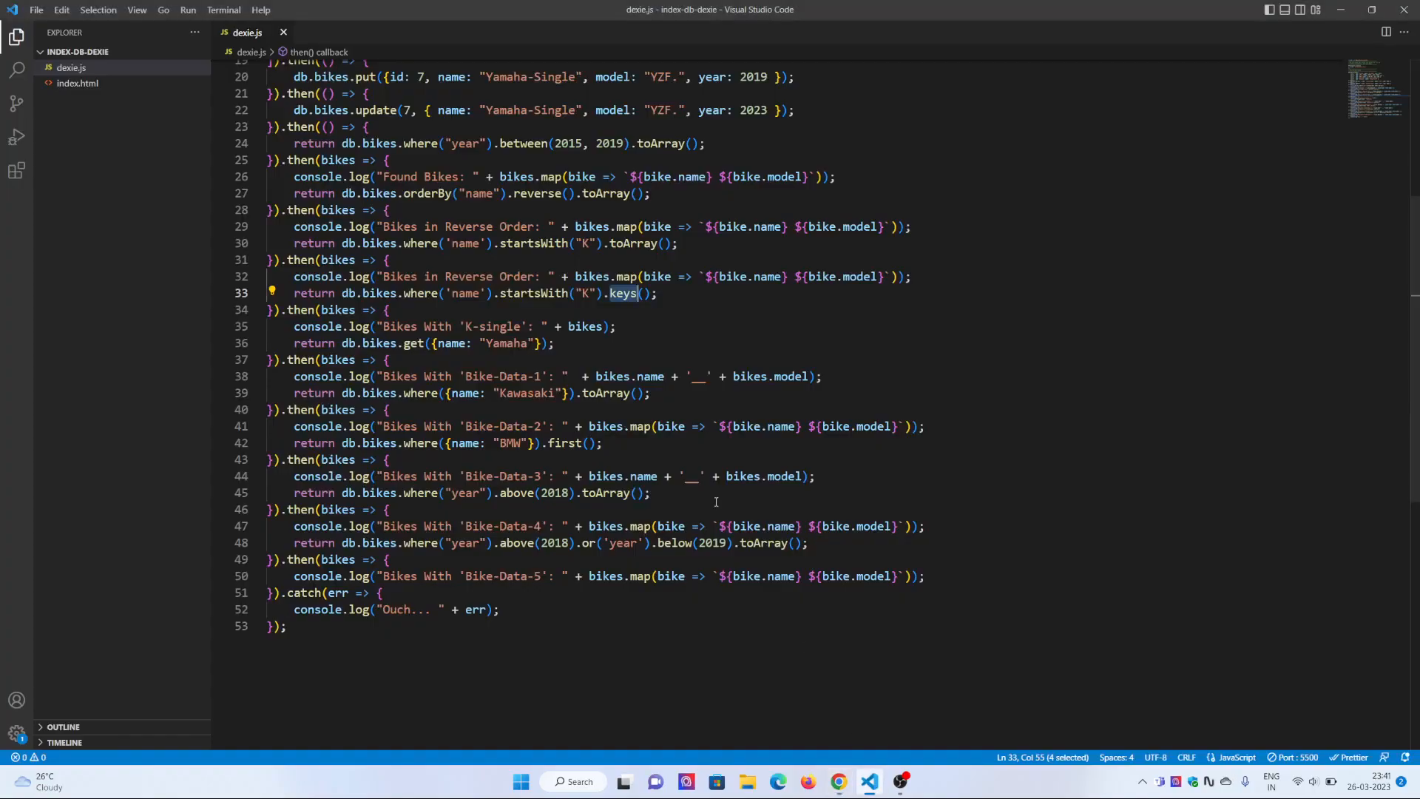
mouse_move(587, 376)
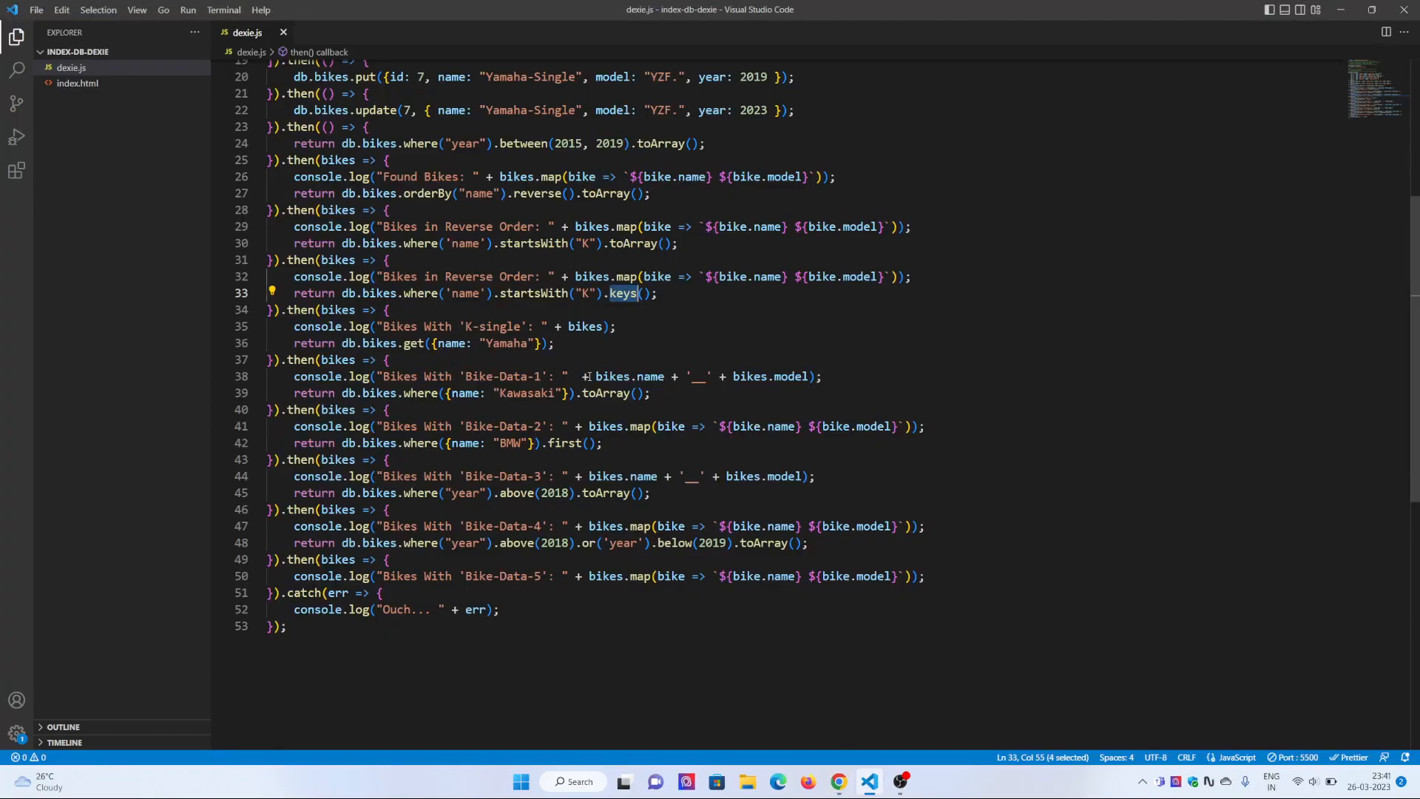
scroll(down, 3)
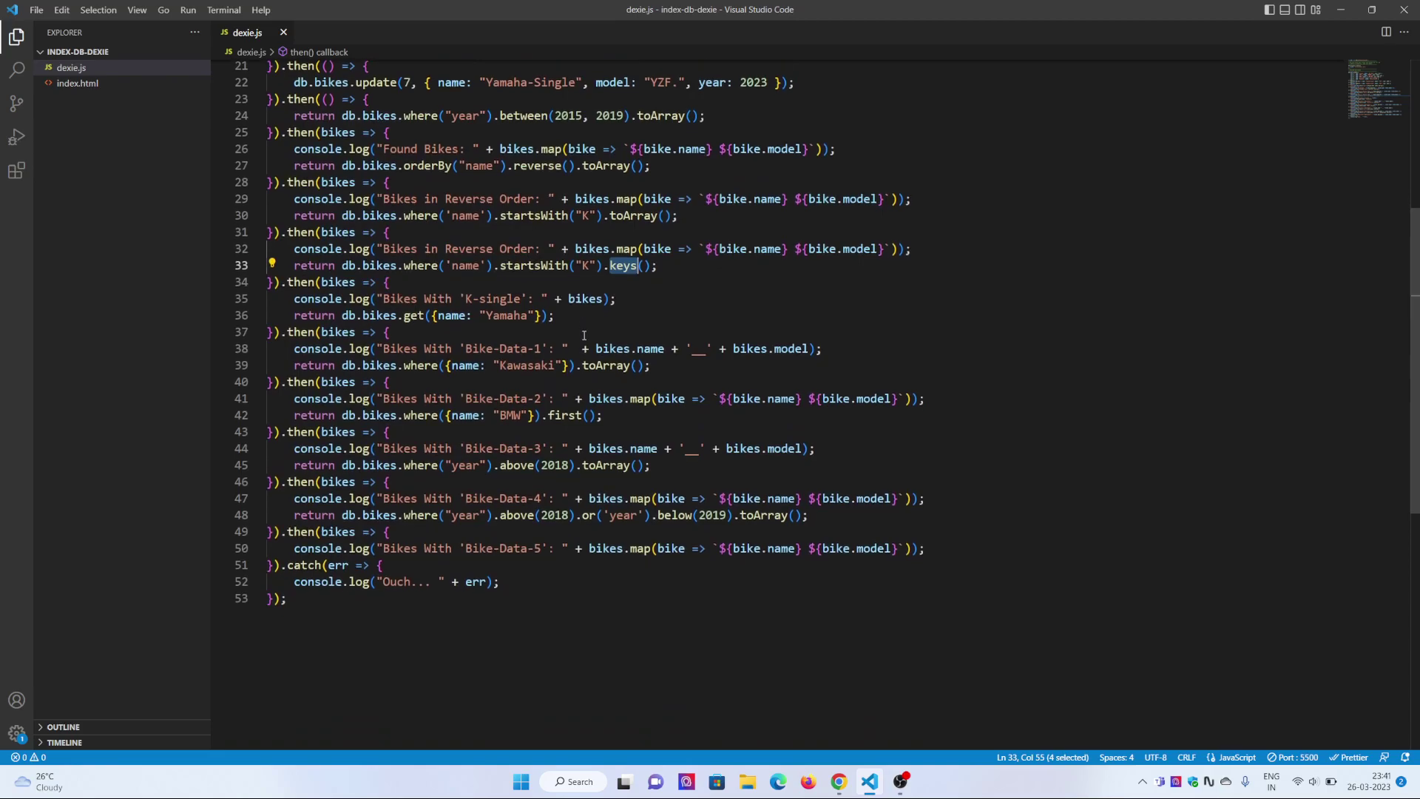
scroll(down, 3)
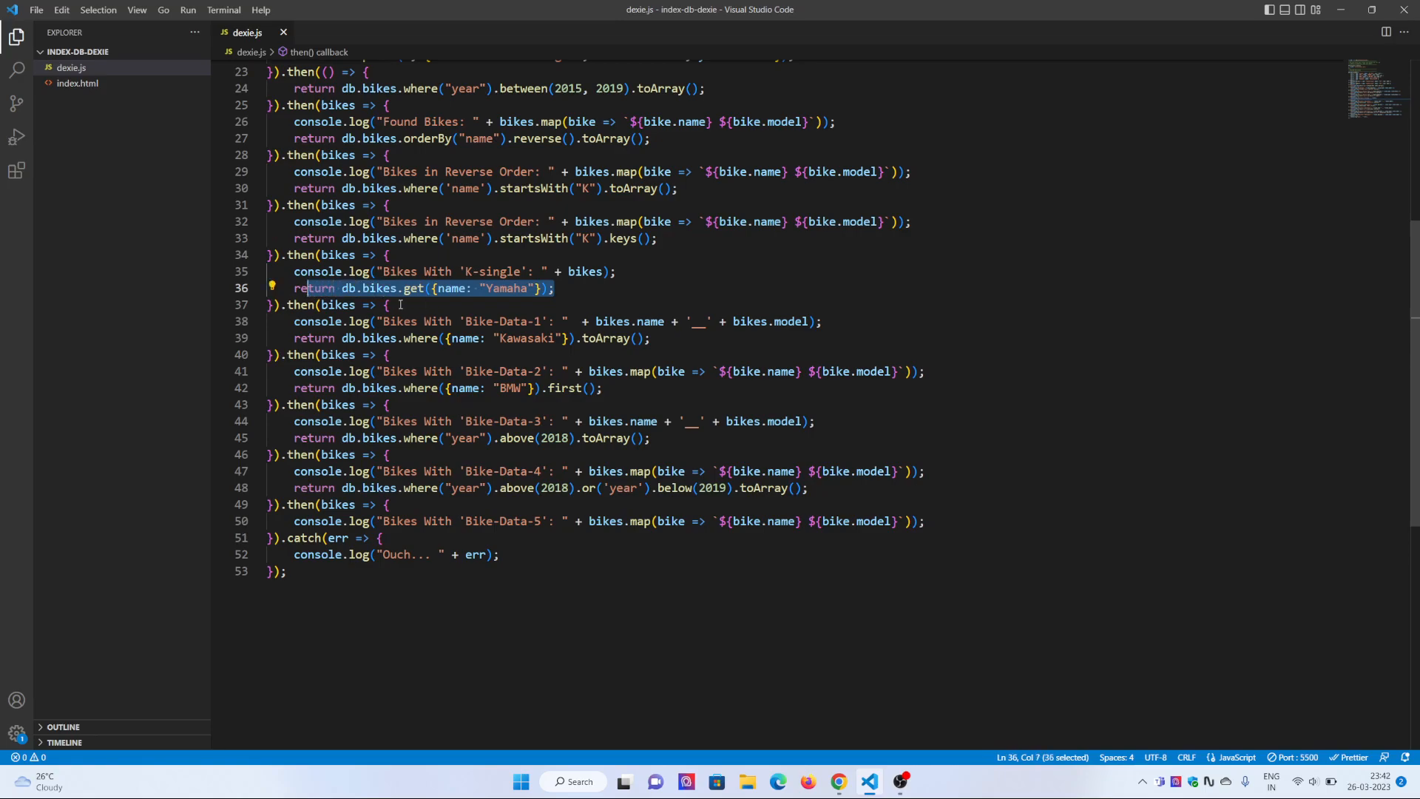
double_click(507, 288)
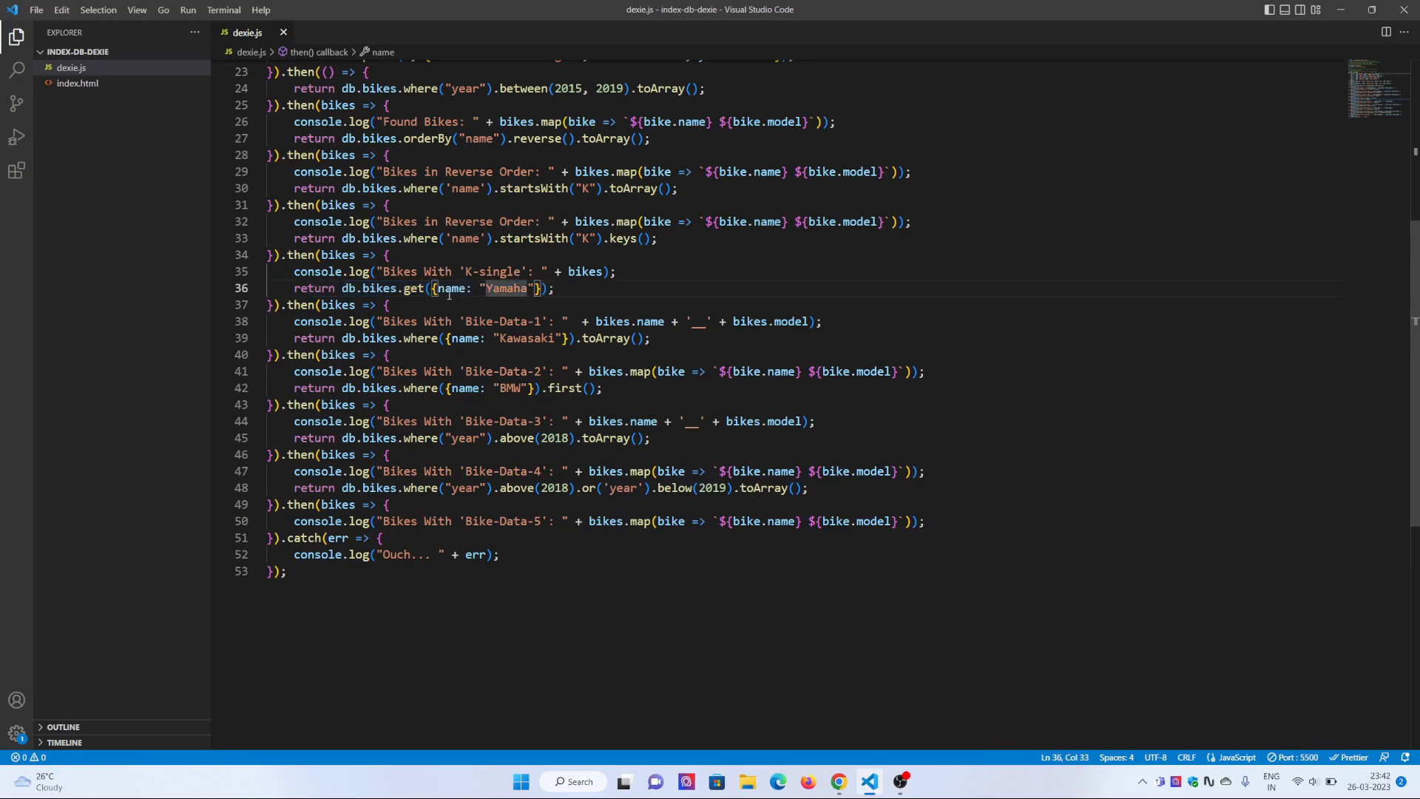
double_click(508, 289)
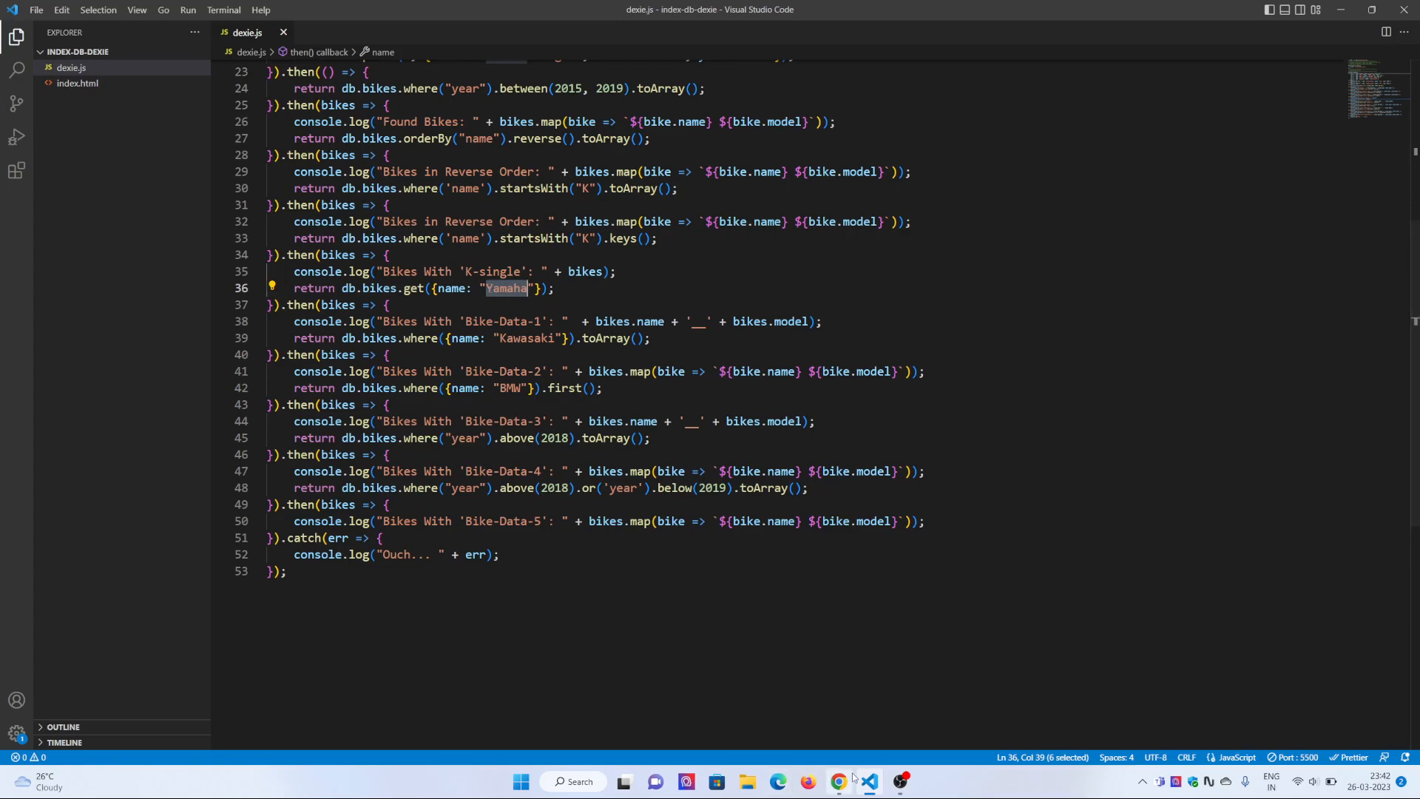
click(838, 781)
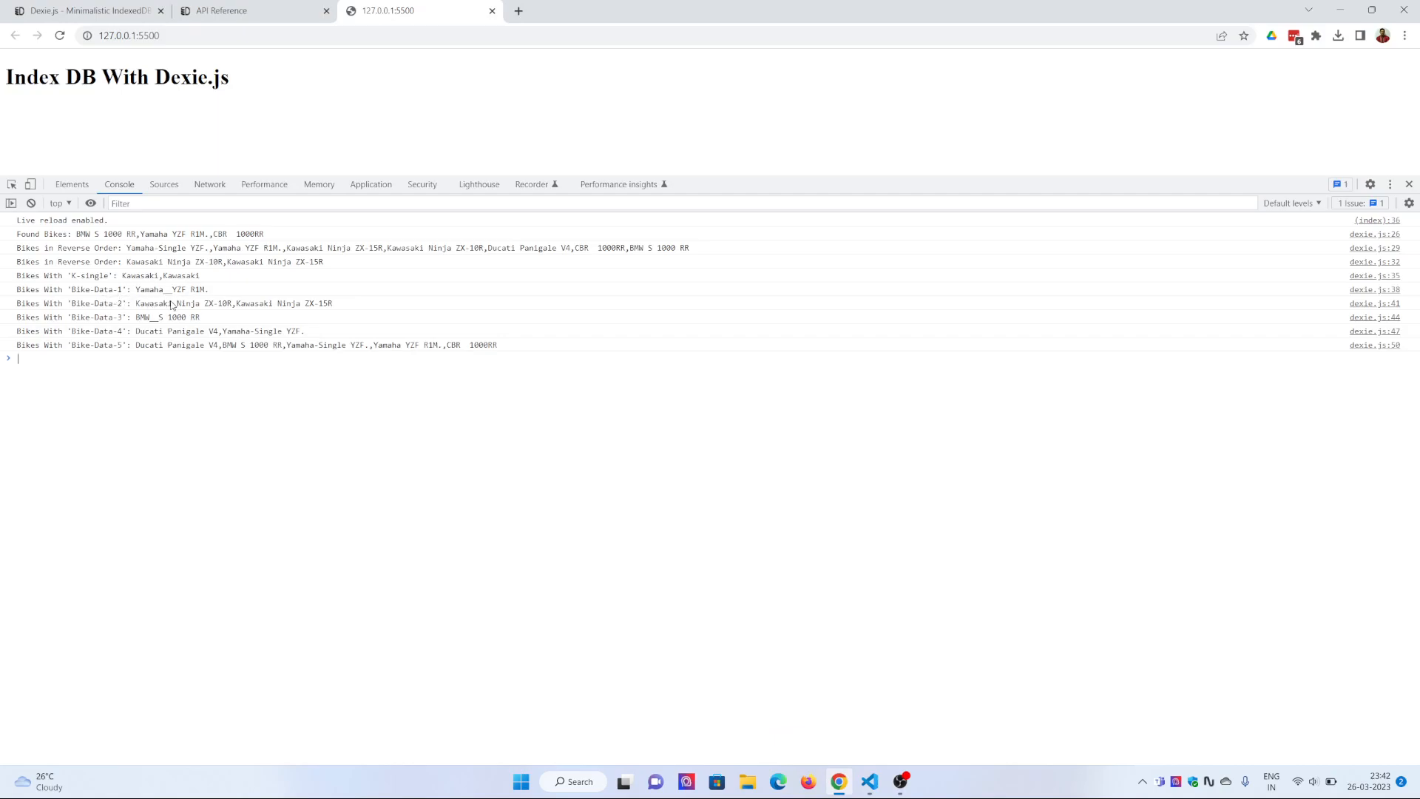
mouse_move(869, 781)
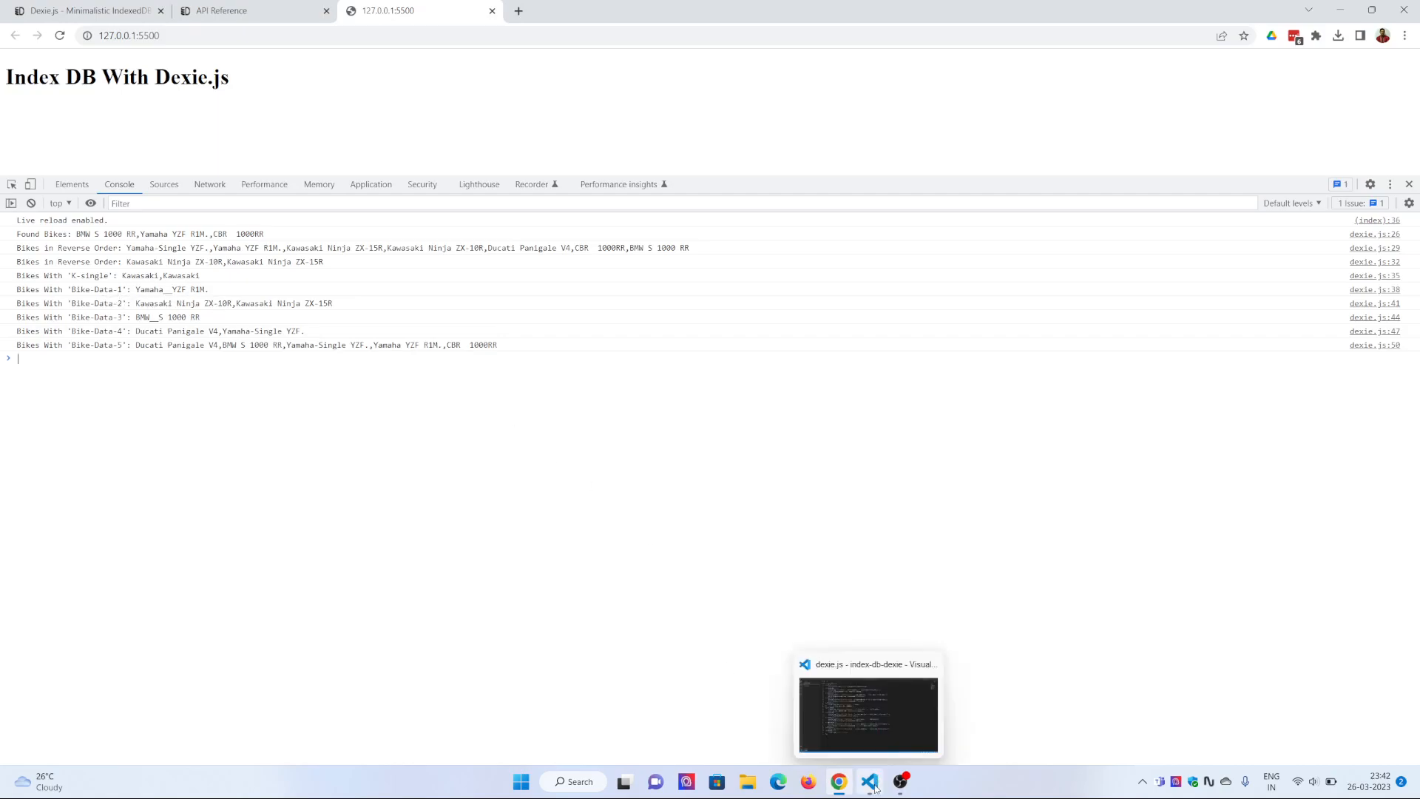
click(868, 782)
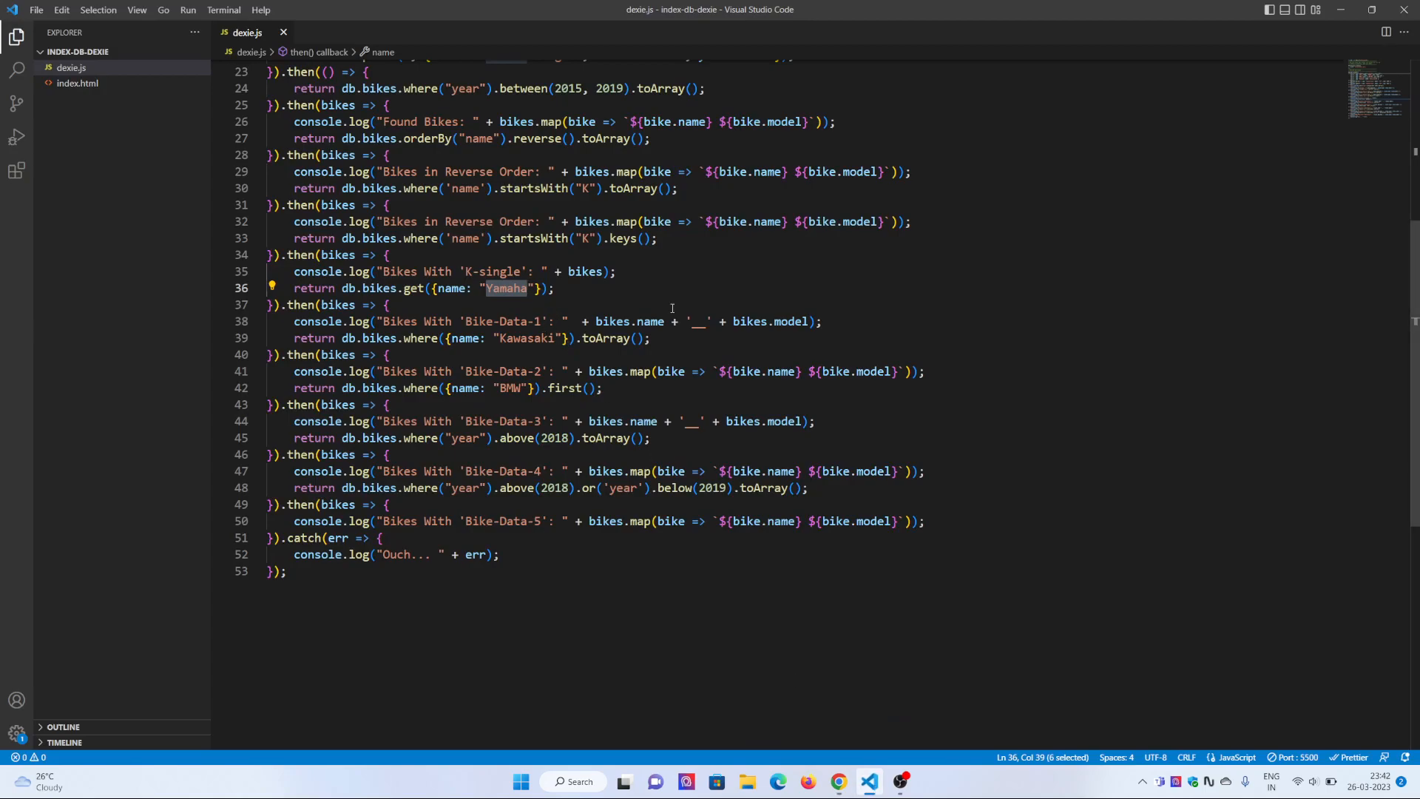
mouse_move(533, 344)
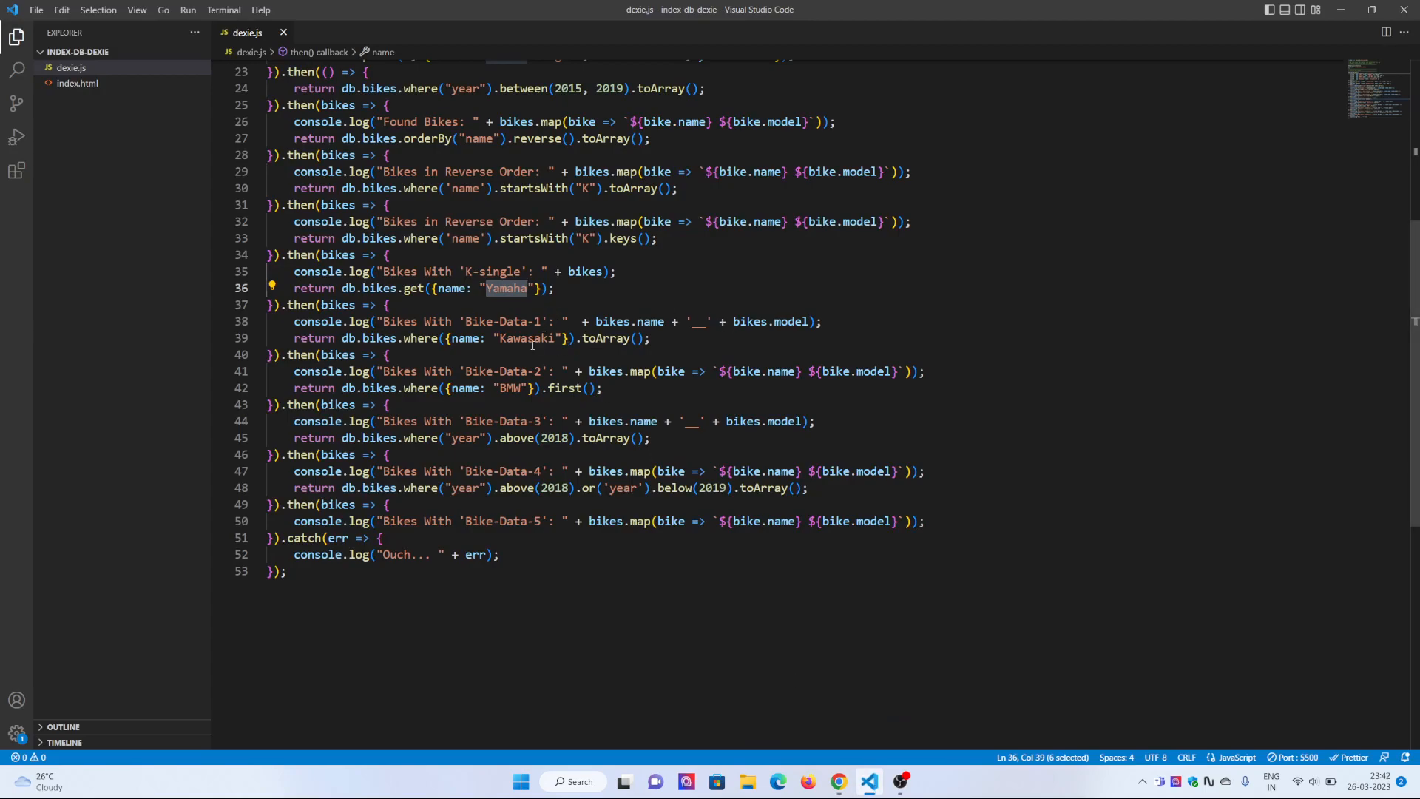
click(604, 338)
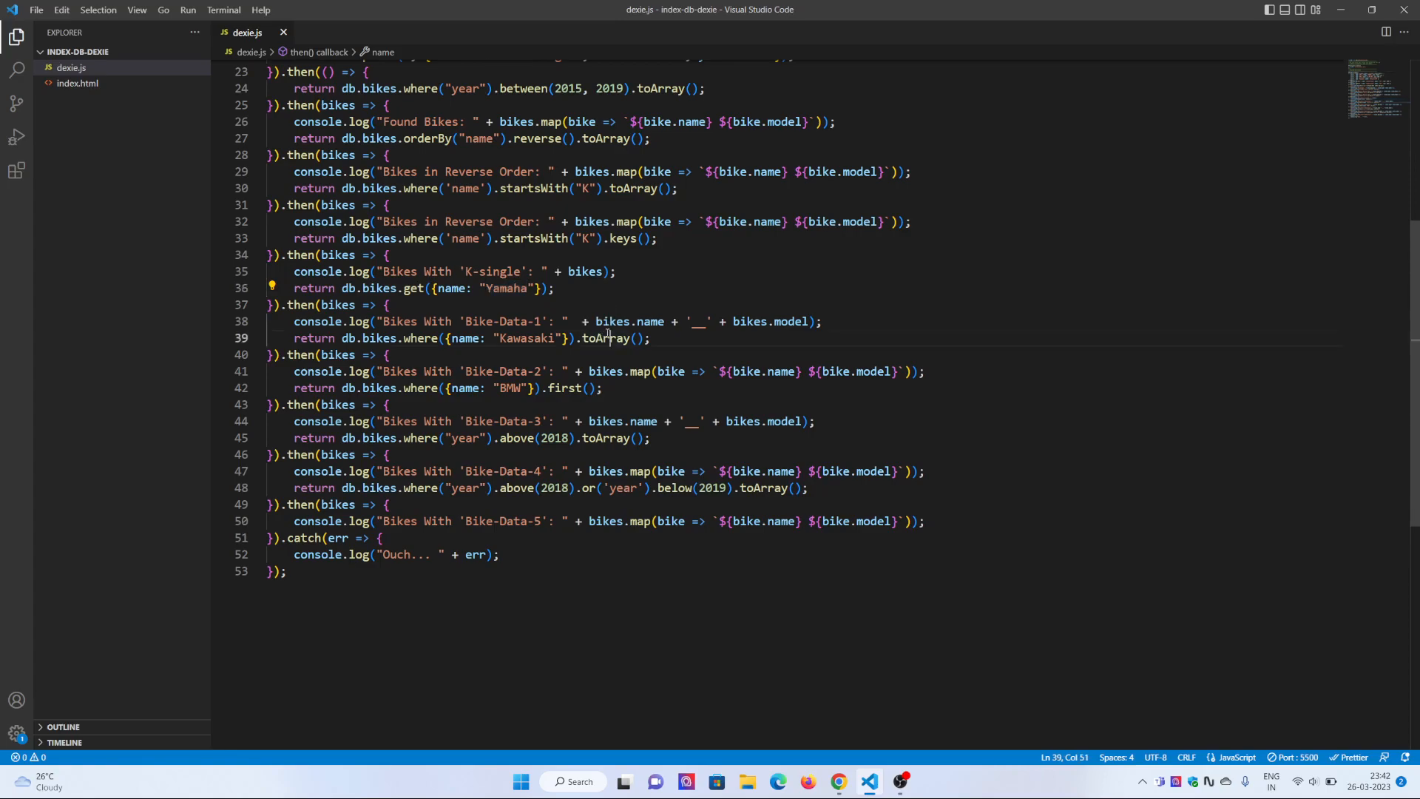
double_click(505, 289)
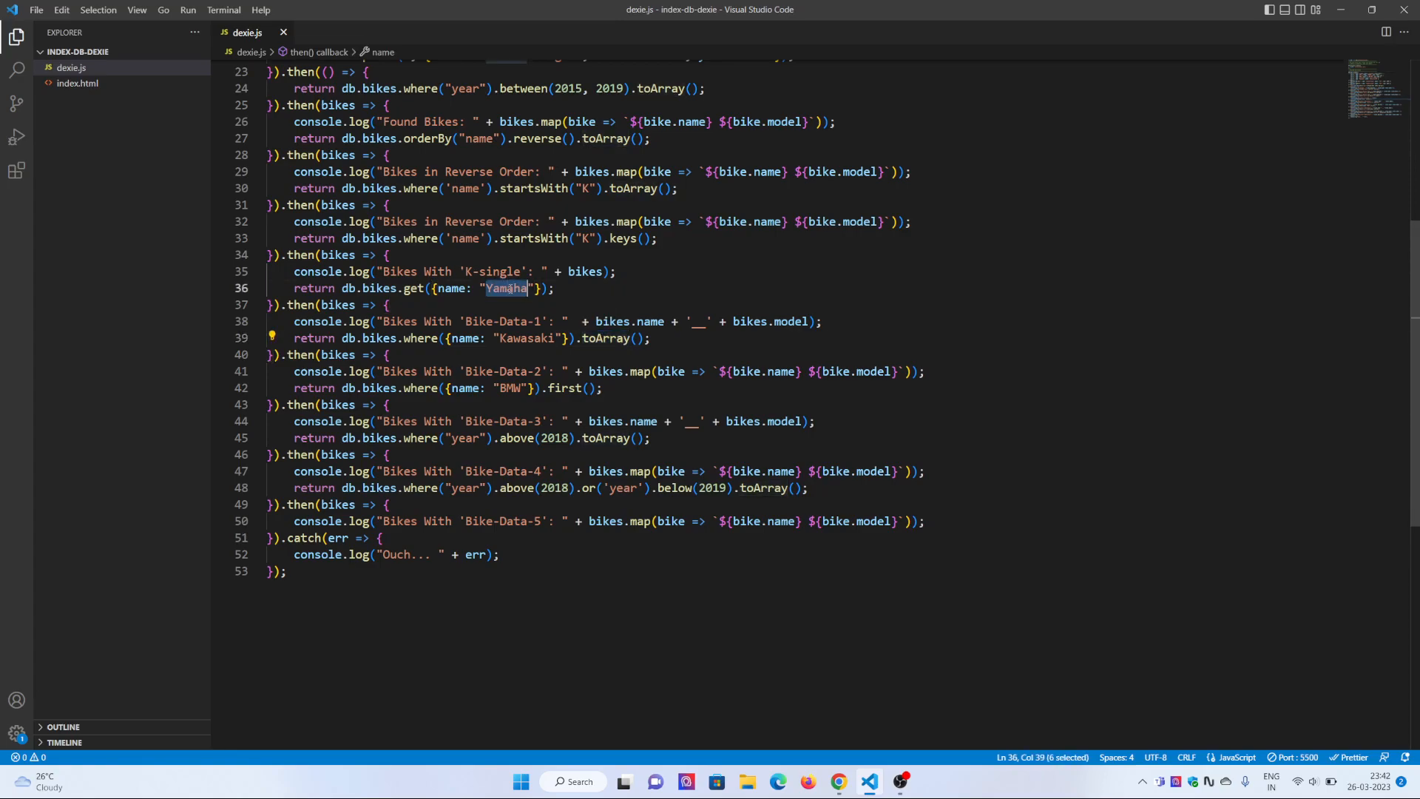
scroll(up, 3)
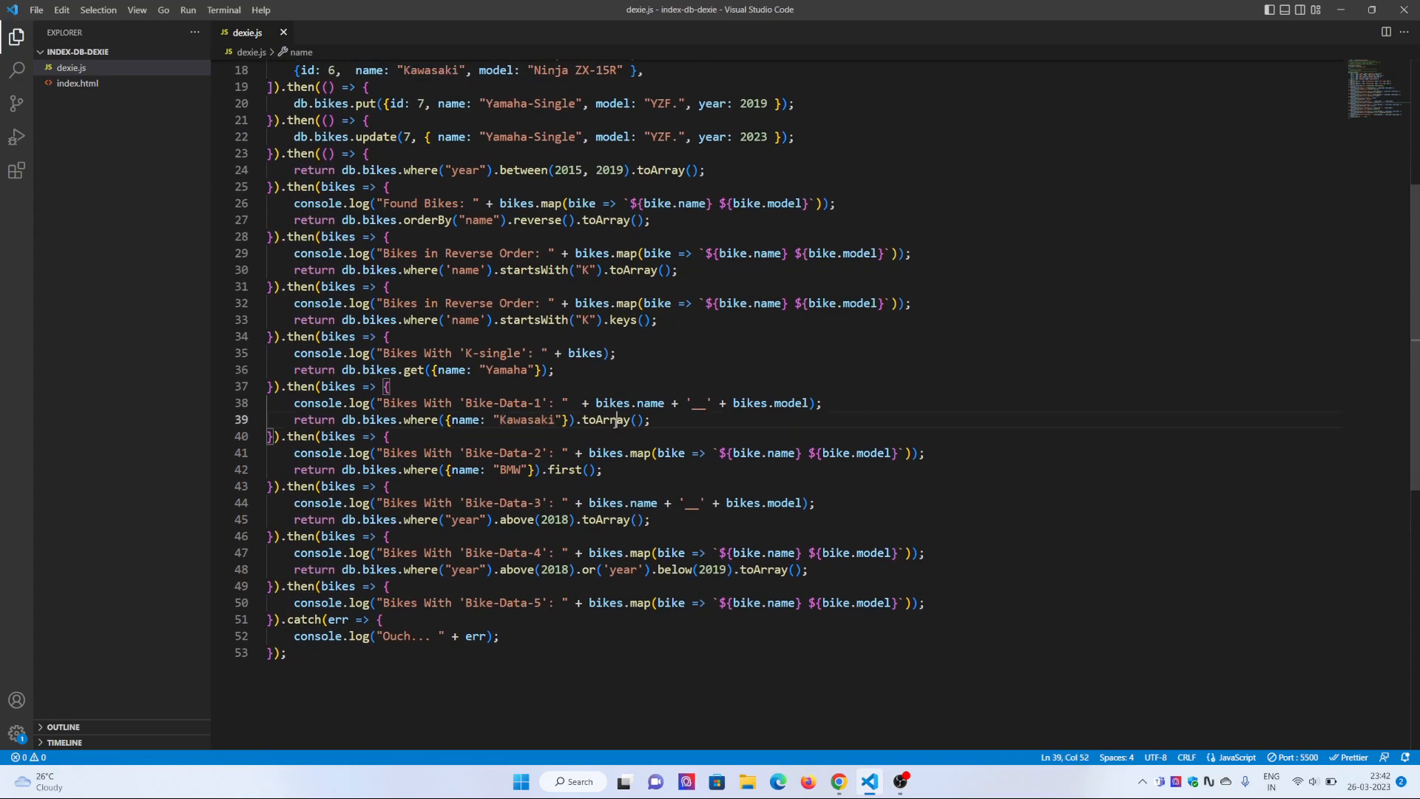
double_click(605, 420)
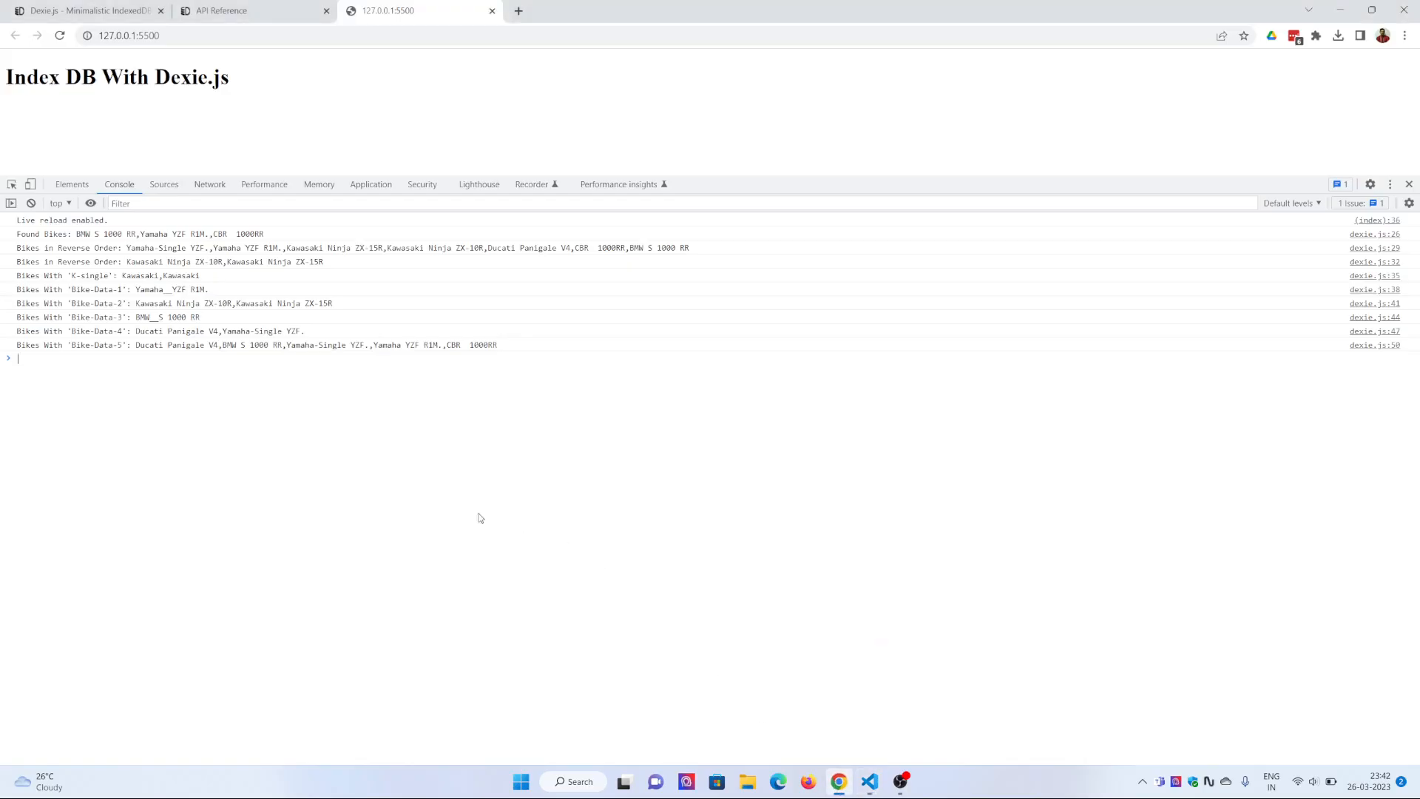
mouse_move(250, 314)
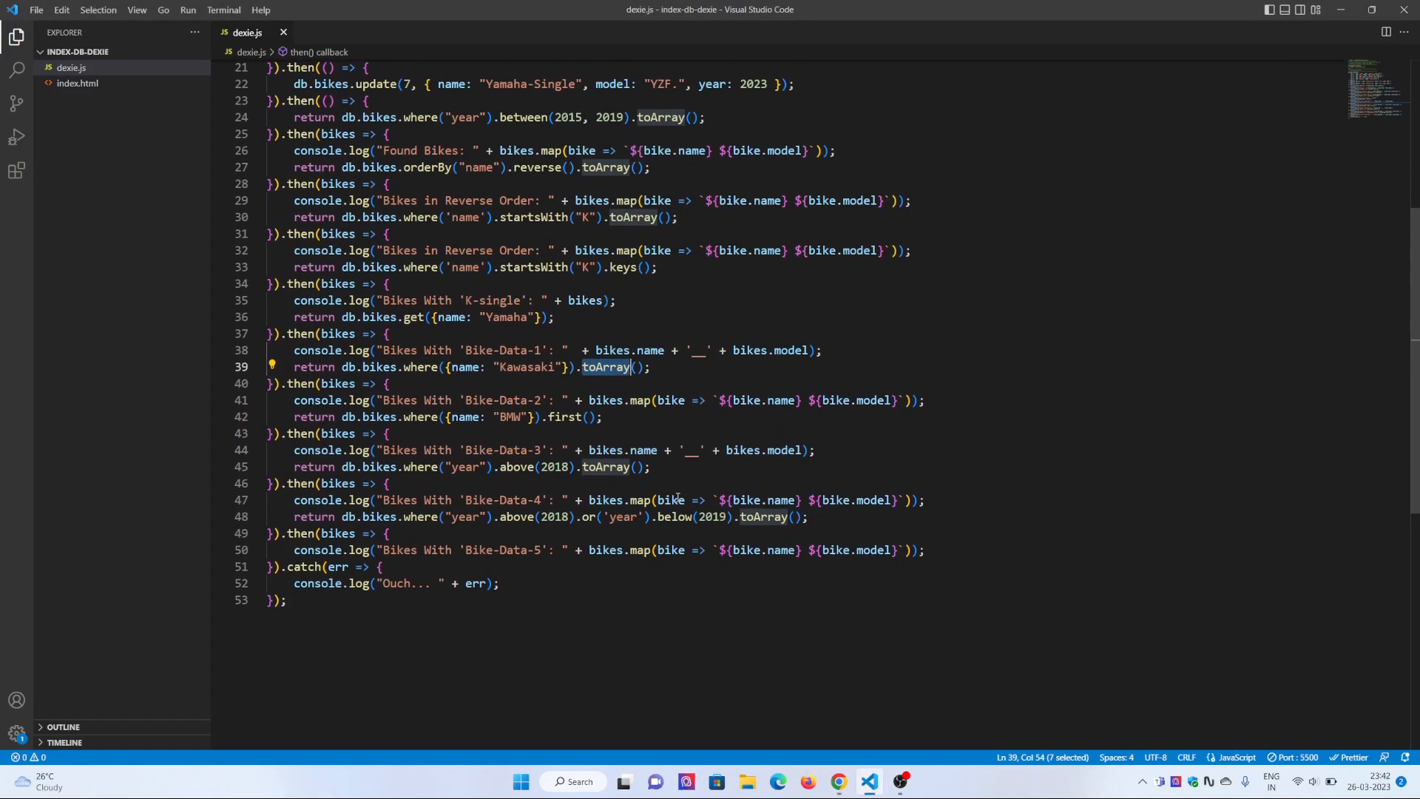
Step: Highlight first() and BMW in the line 42 query, then view Chrome's console output
scroll(down, 3)
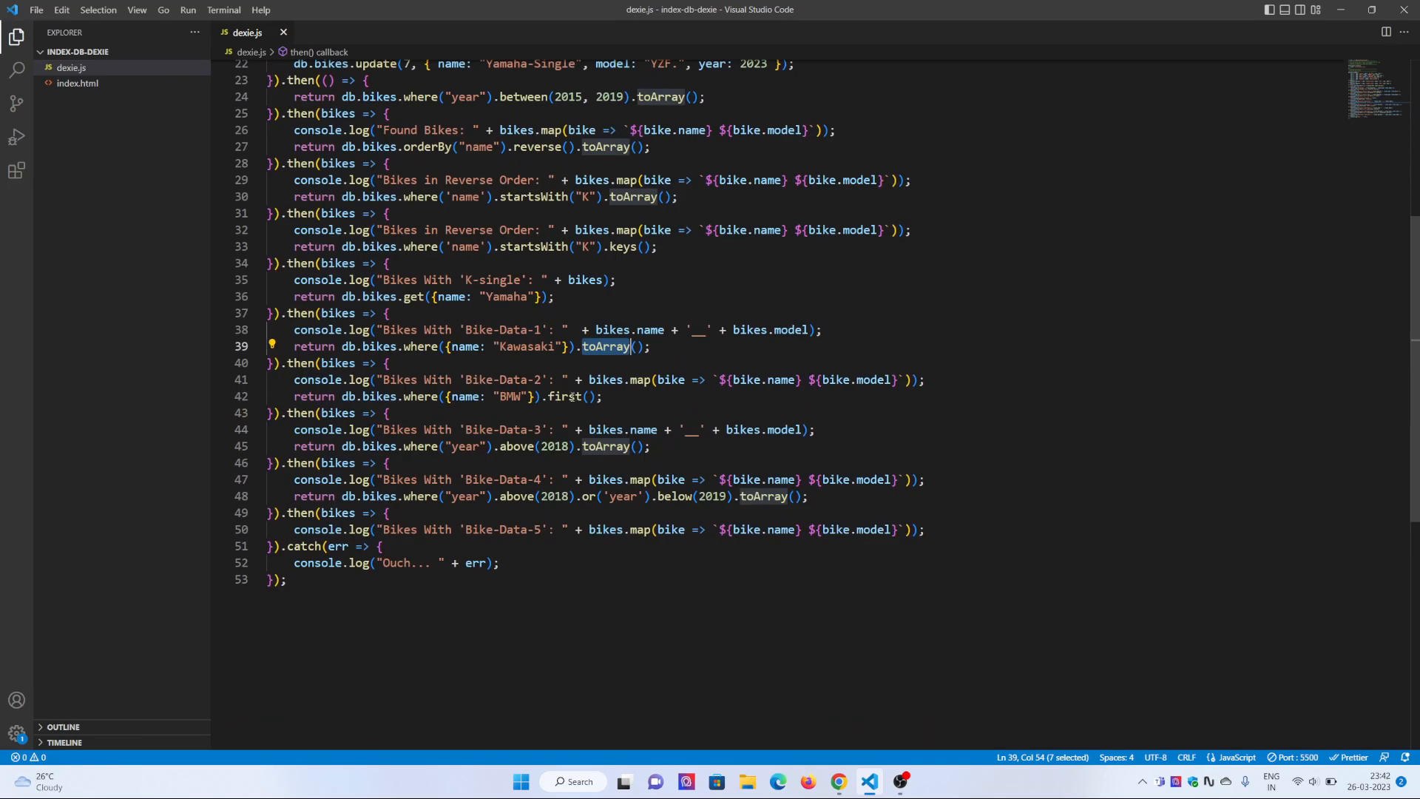
double_click(565, 396)
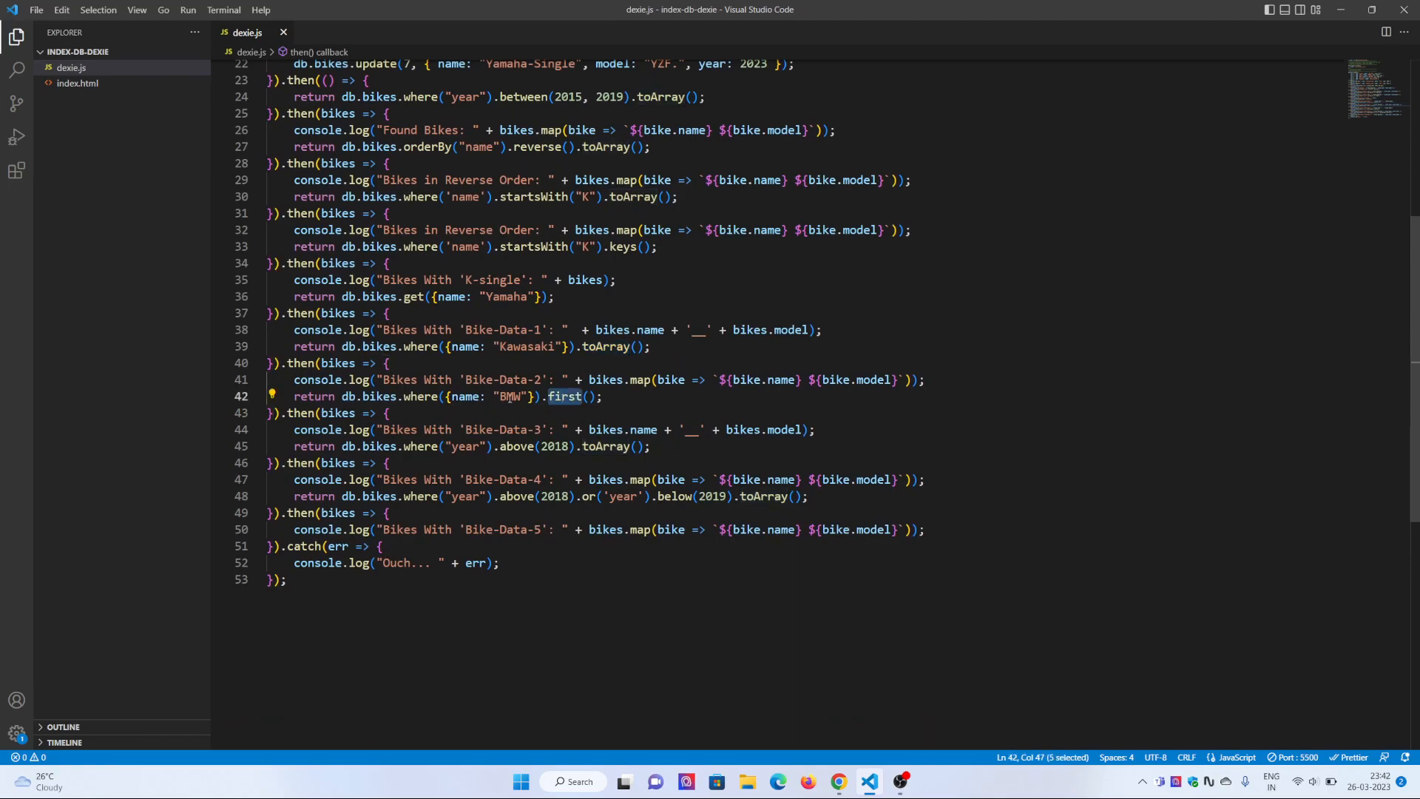
double_click(509, 396)
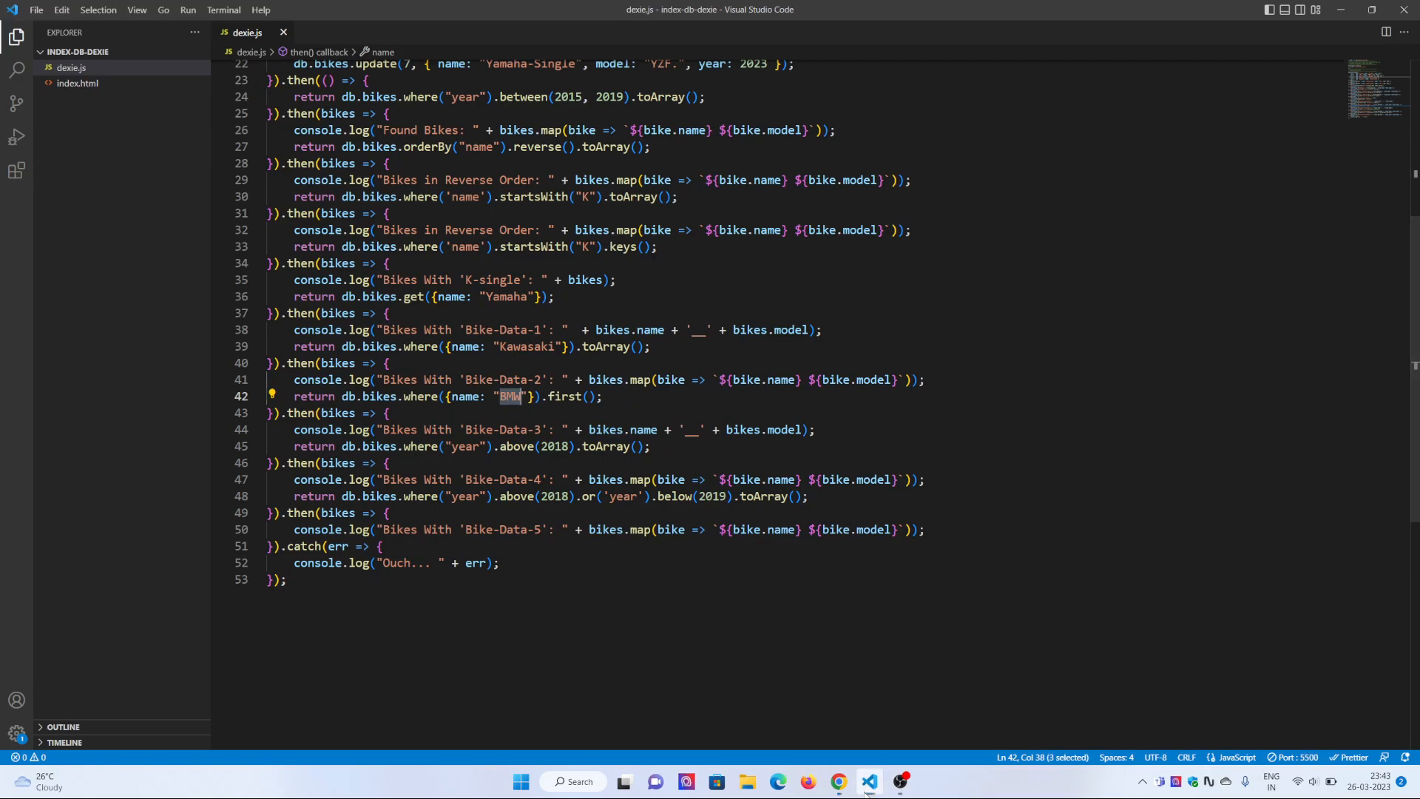
click(838, 781)
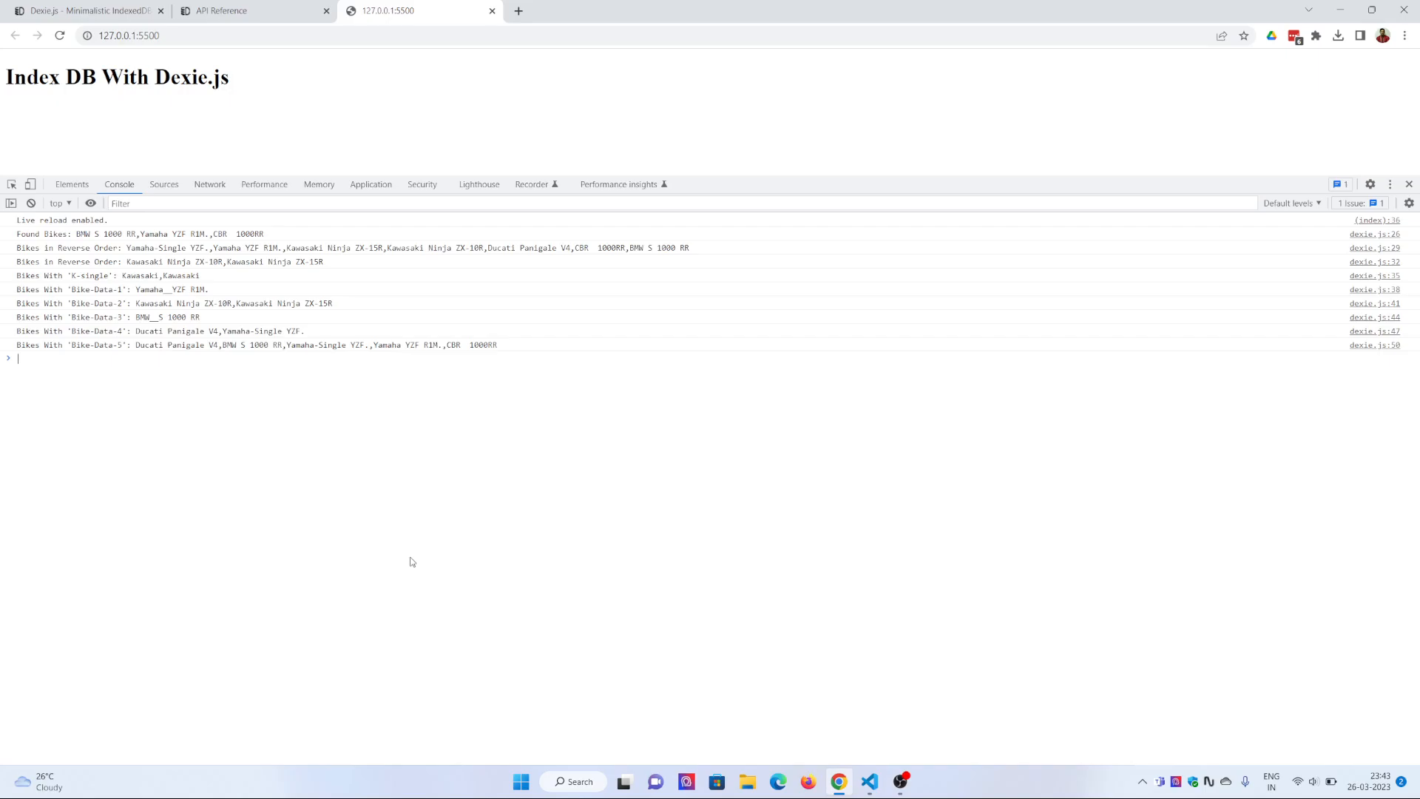
Step: Go back to dexie.js and scroll down to the query chain
click(868, 779)
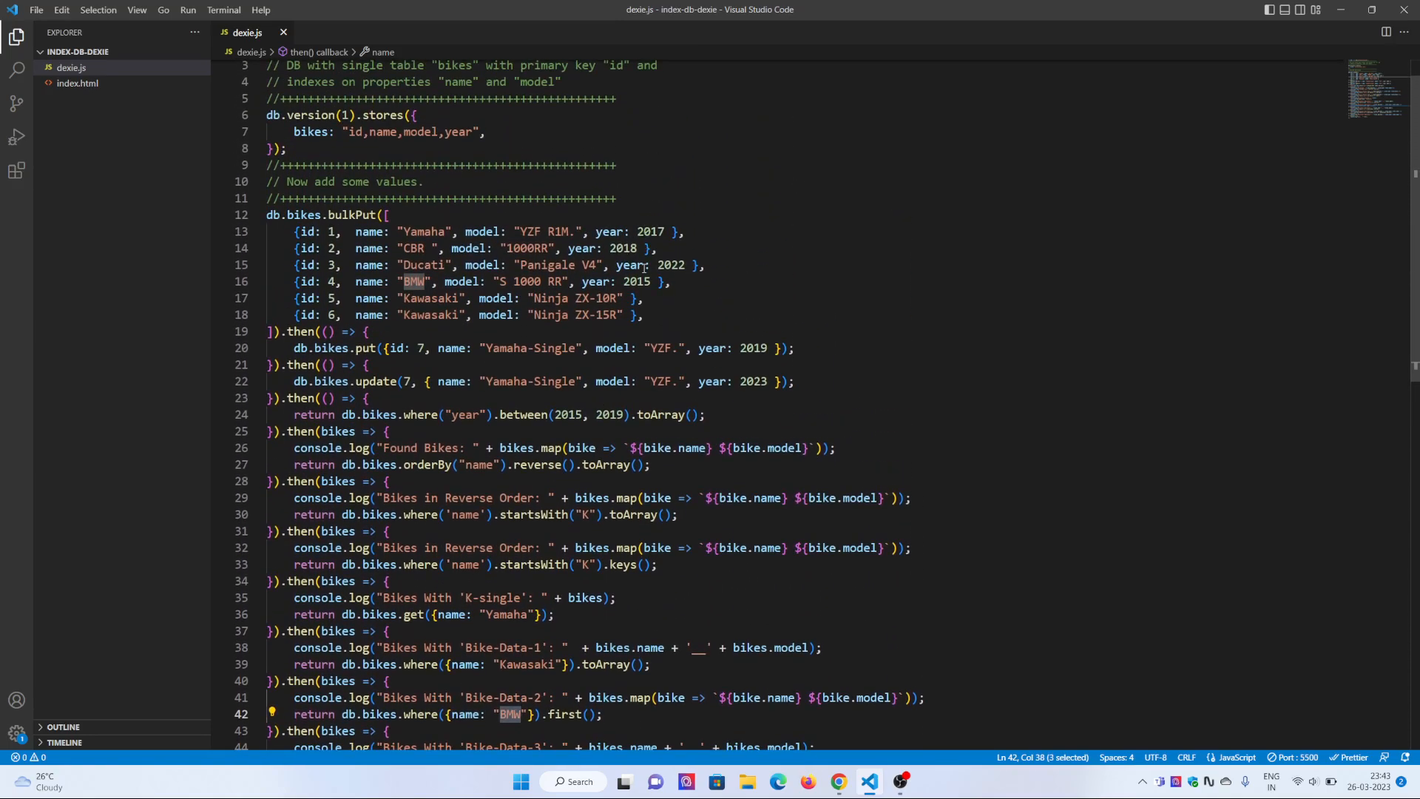
scroll(down, 3)
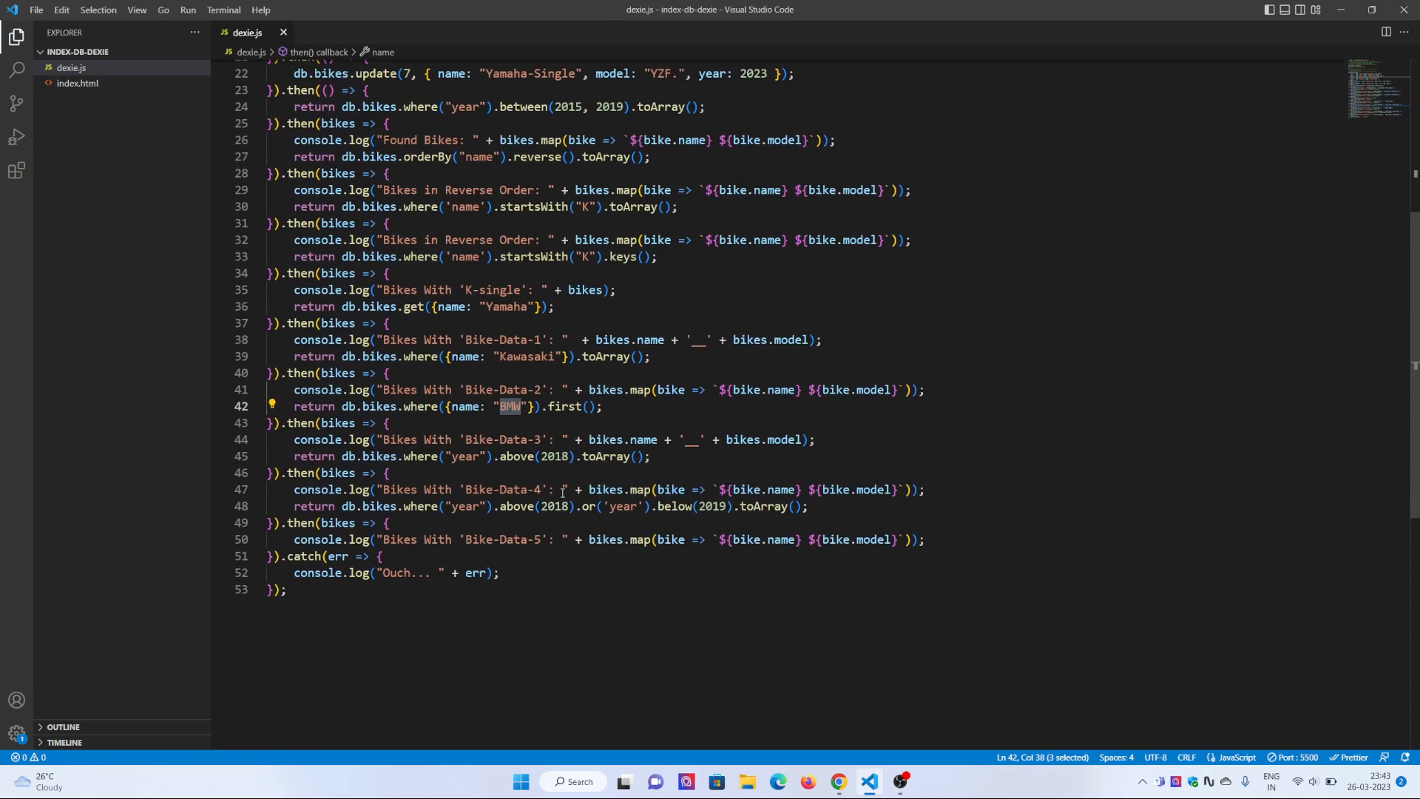
mouse_move(792, 507)
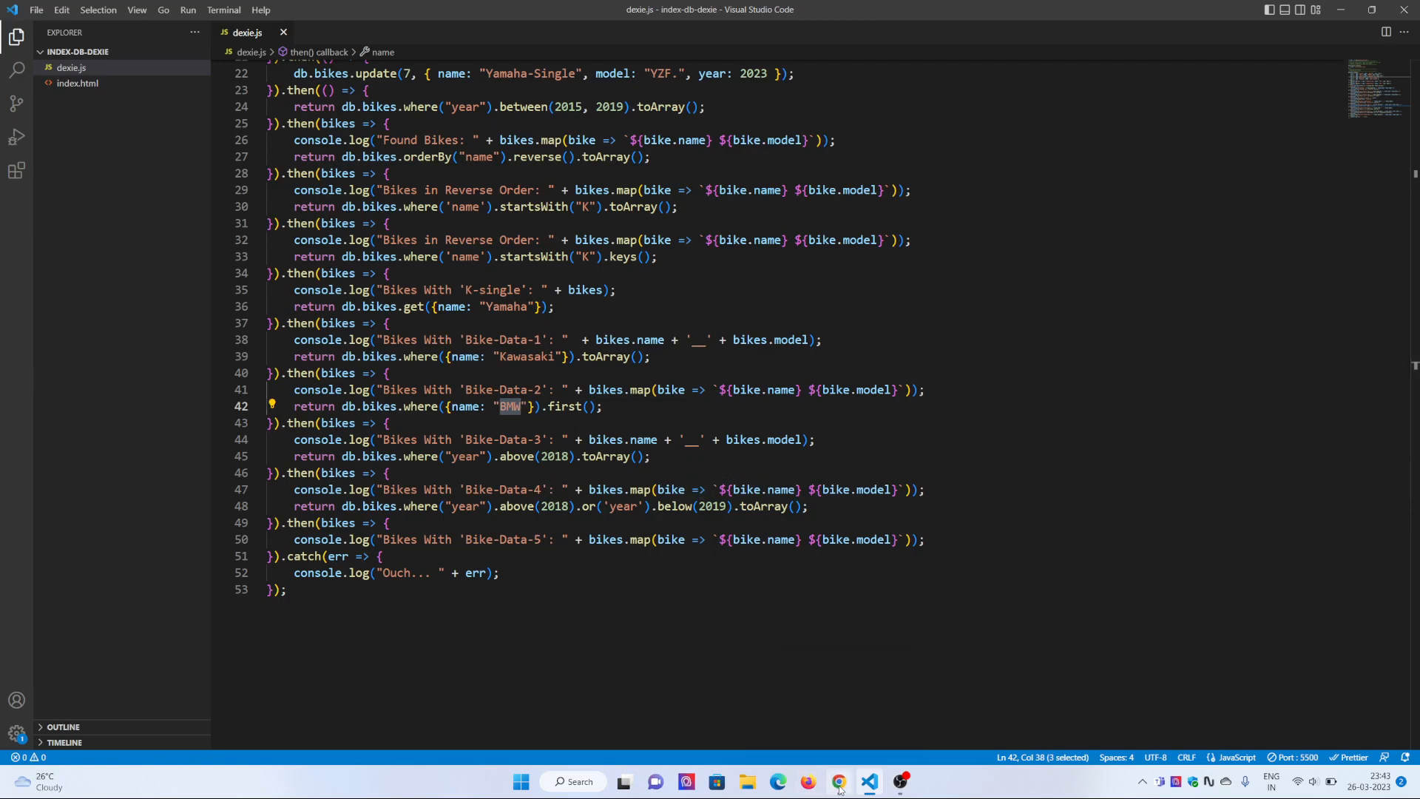
Step: Compare the console output with the query code once more, then show the API Reference page
click(837, 781)
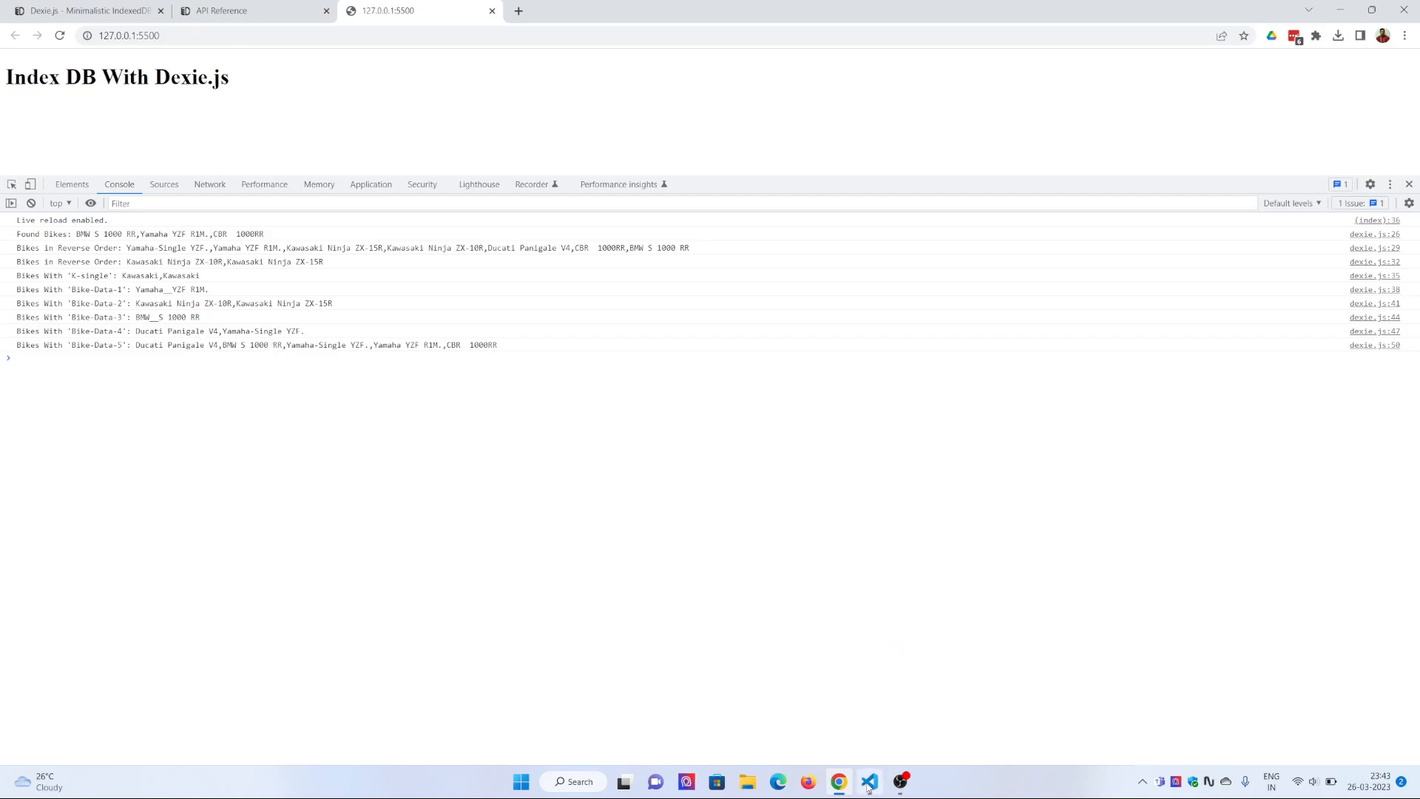
click(867, 782)
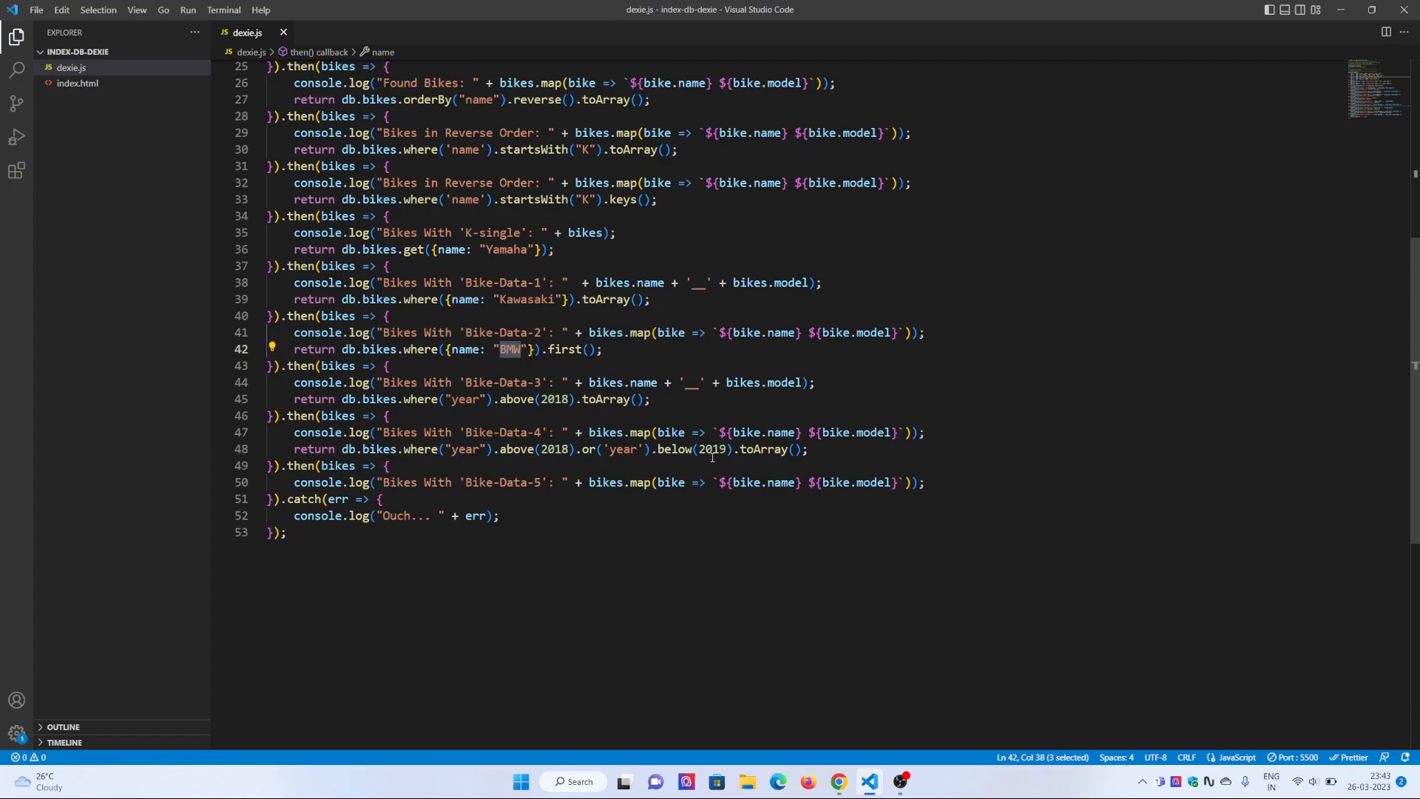
mouse_move(821, 619)
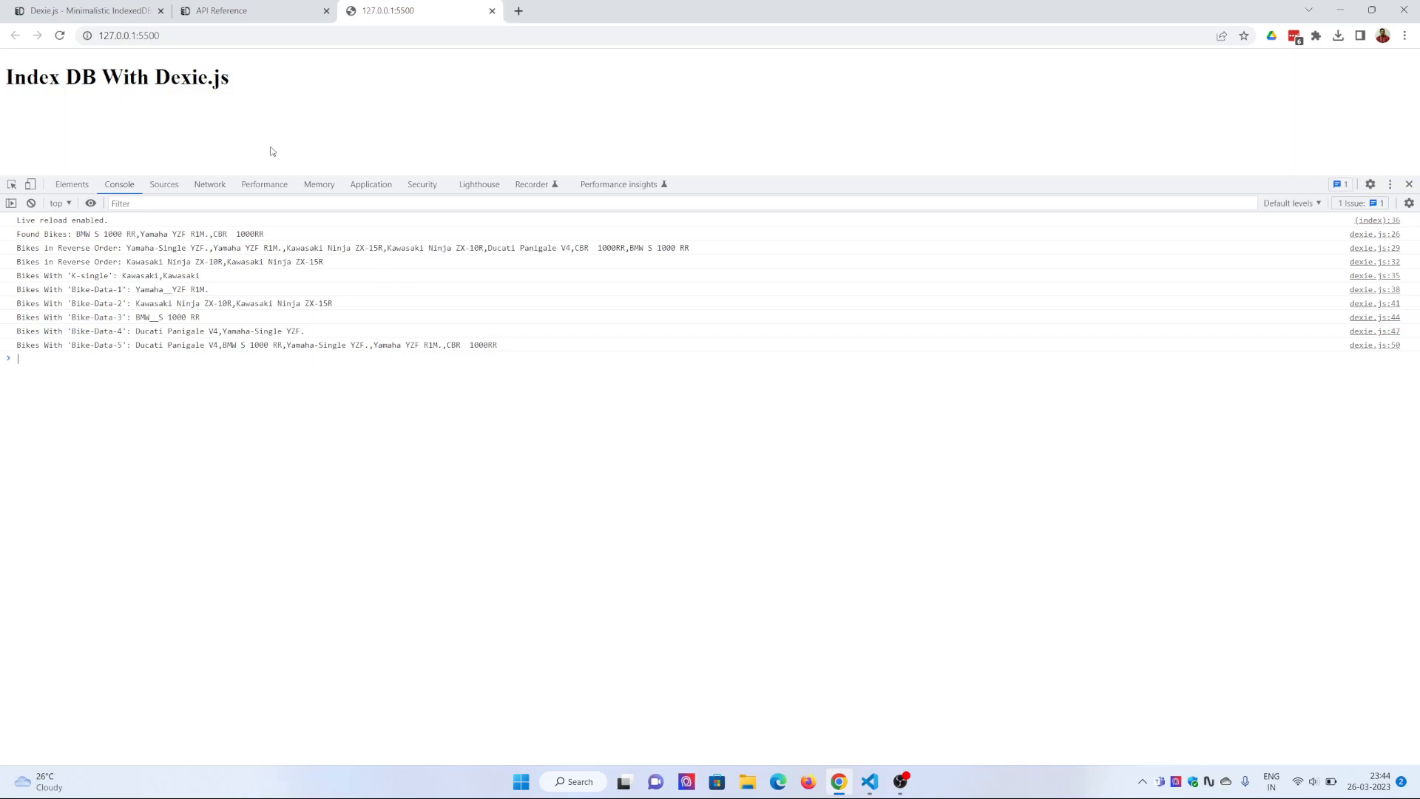
click(224, 12)
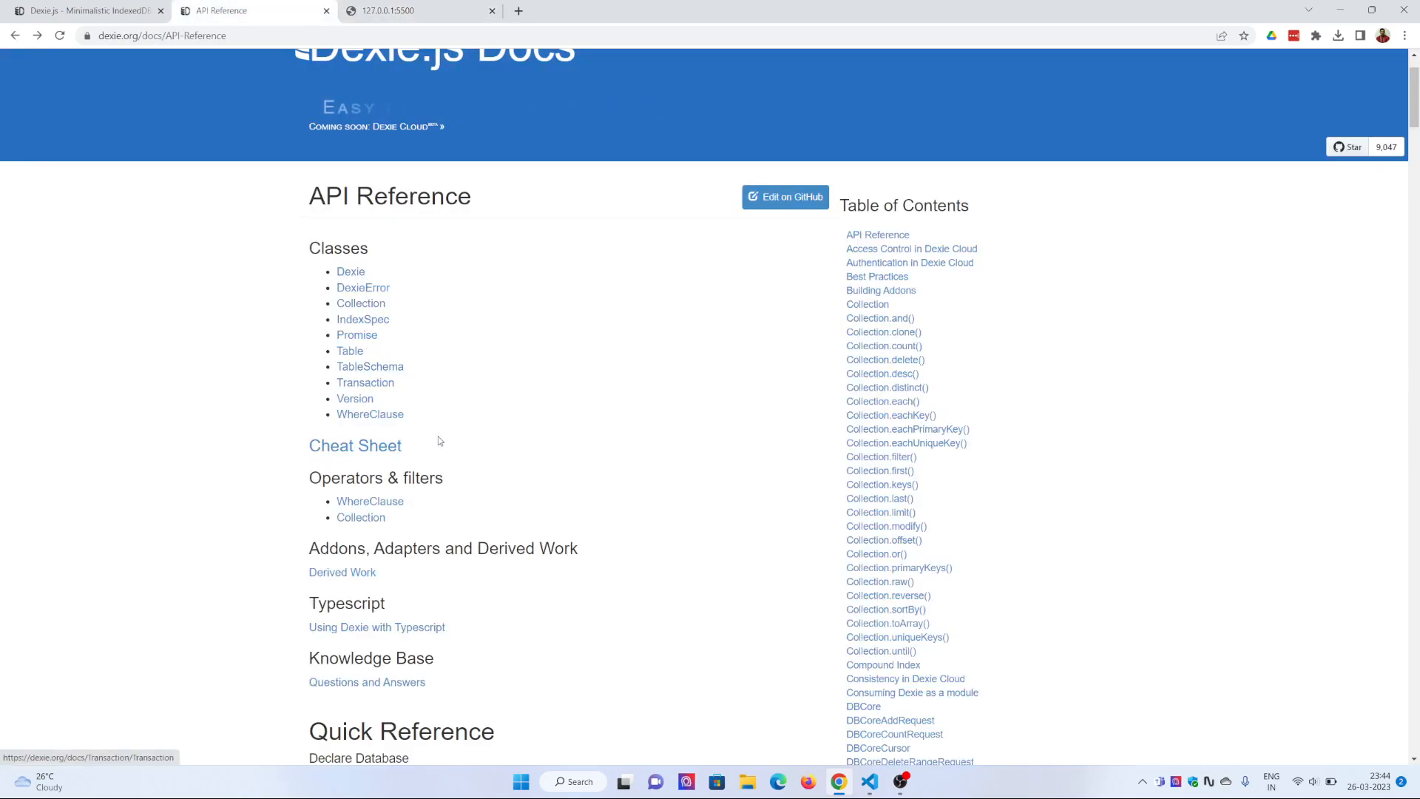
scroll(down, 3)
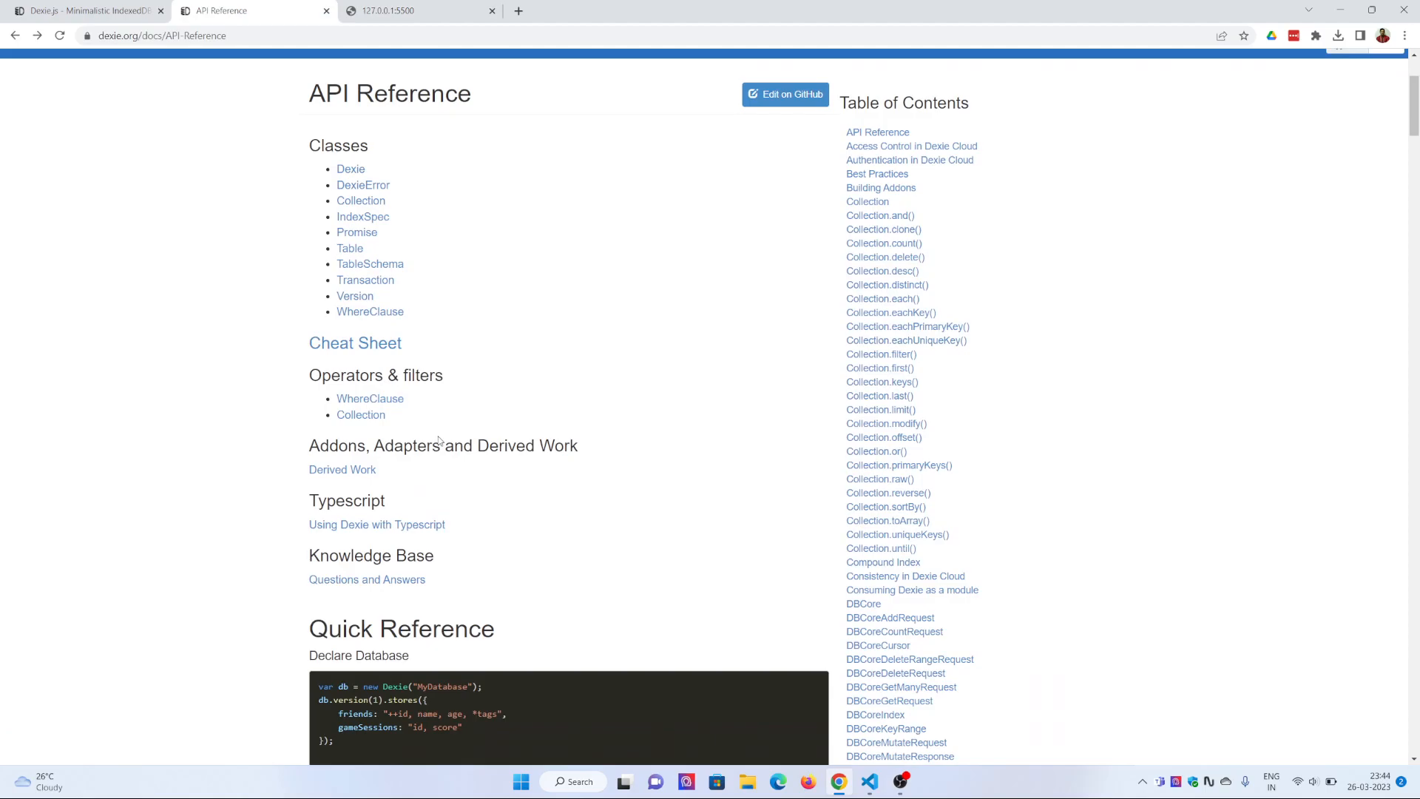
scroll(down, 3)
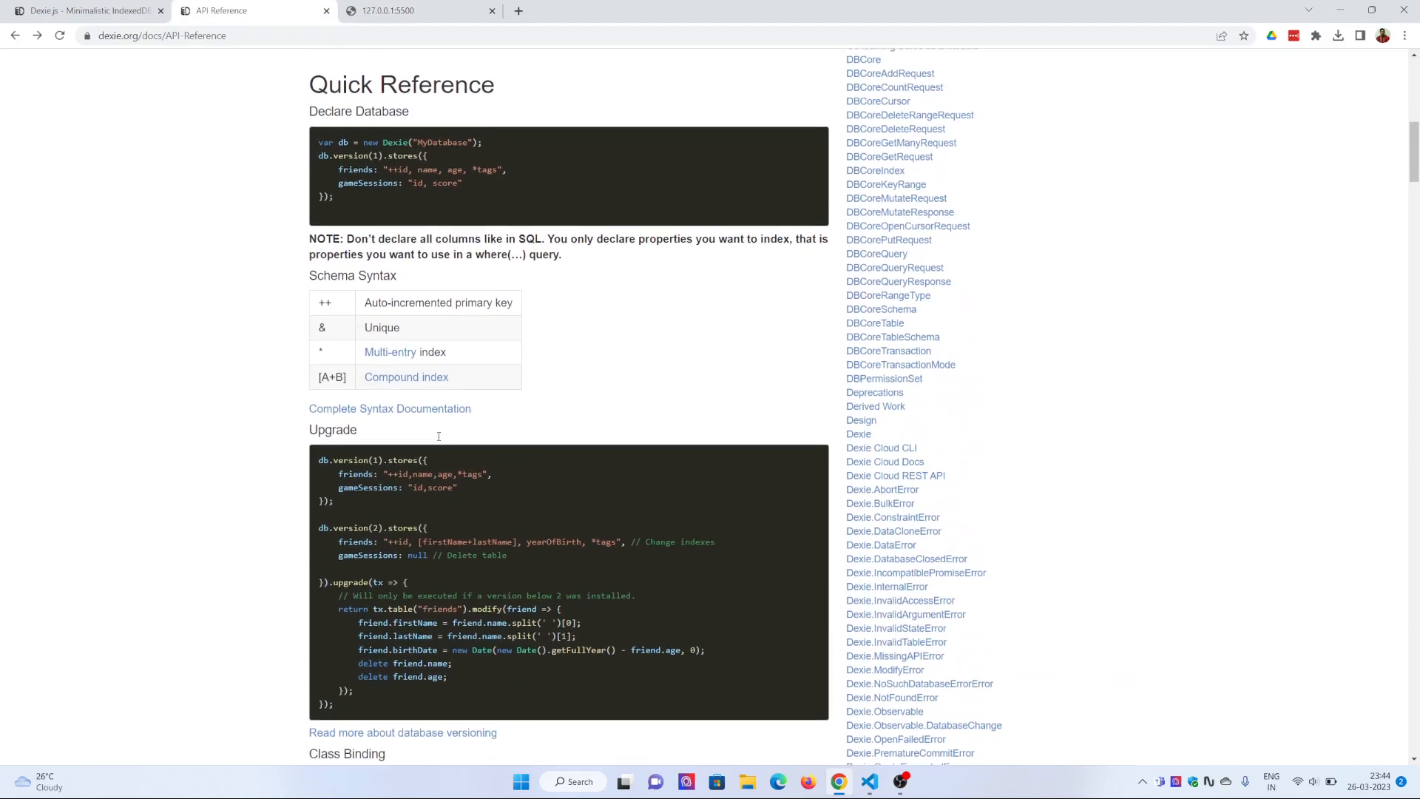
scroll(up, 3)
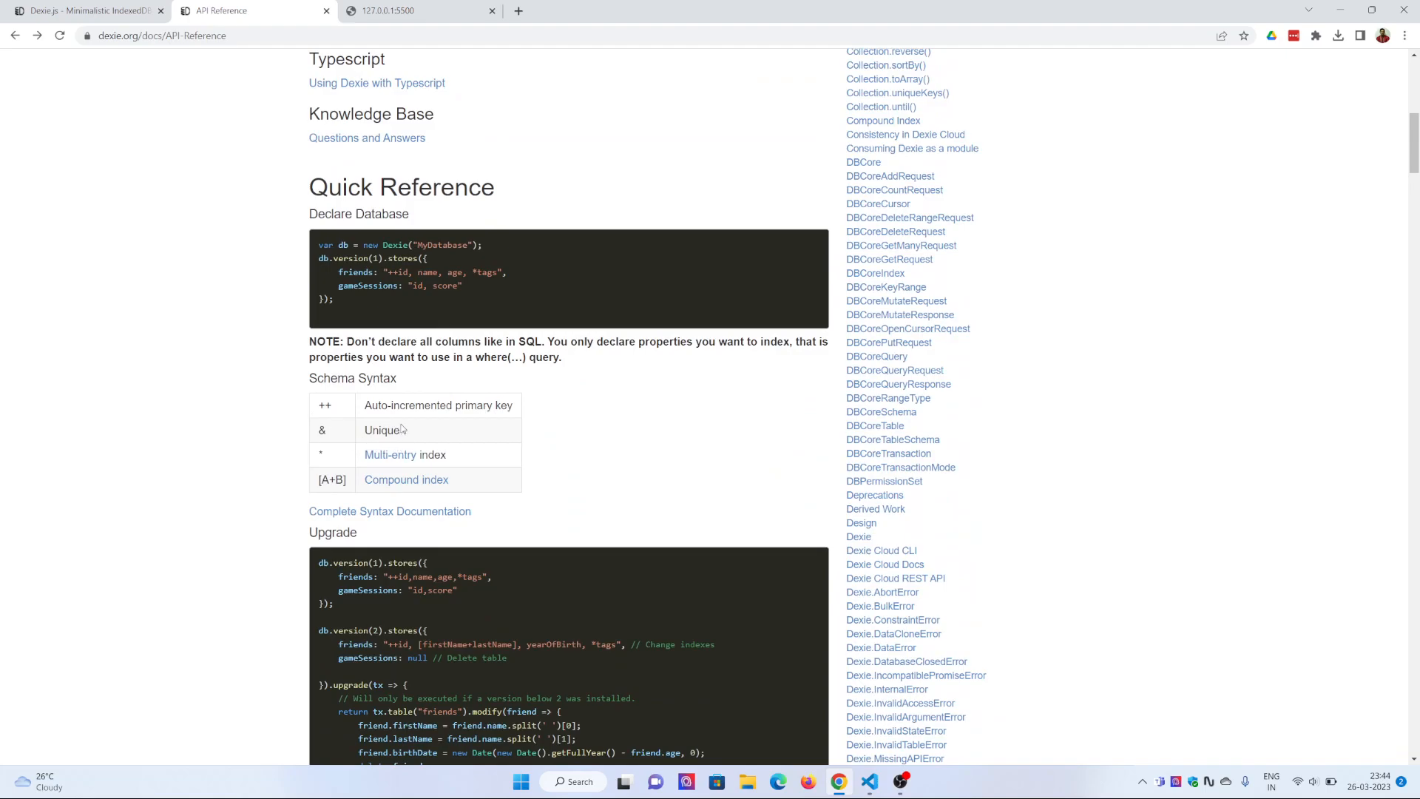
mouse_move(337, 428)
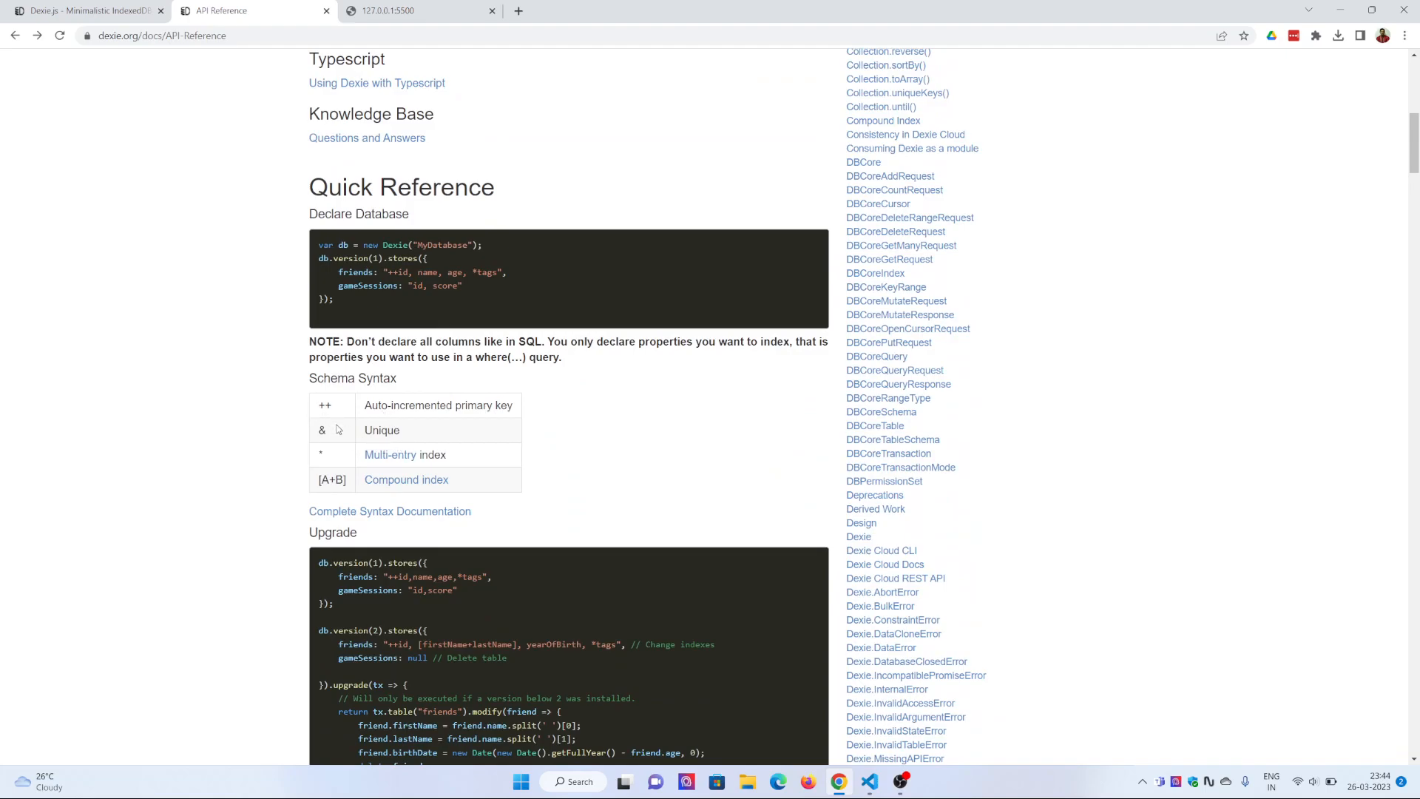
mouse_move(575, 589)
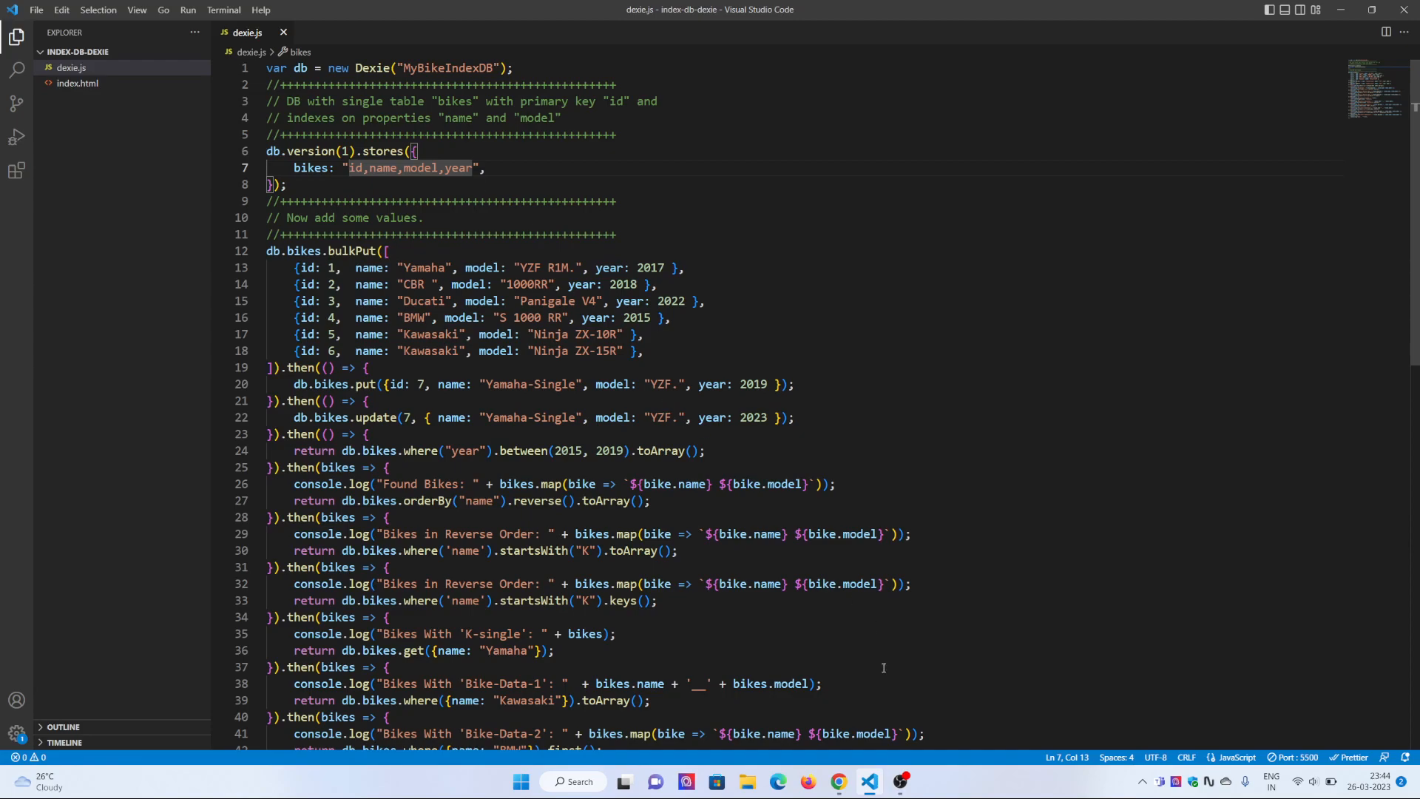
click(836, 782)
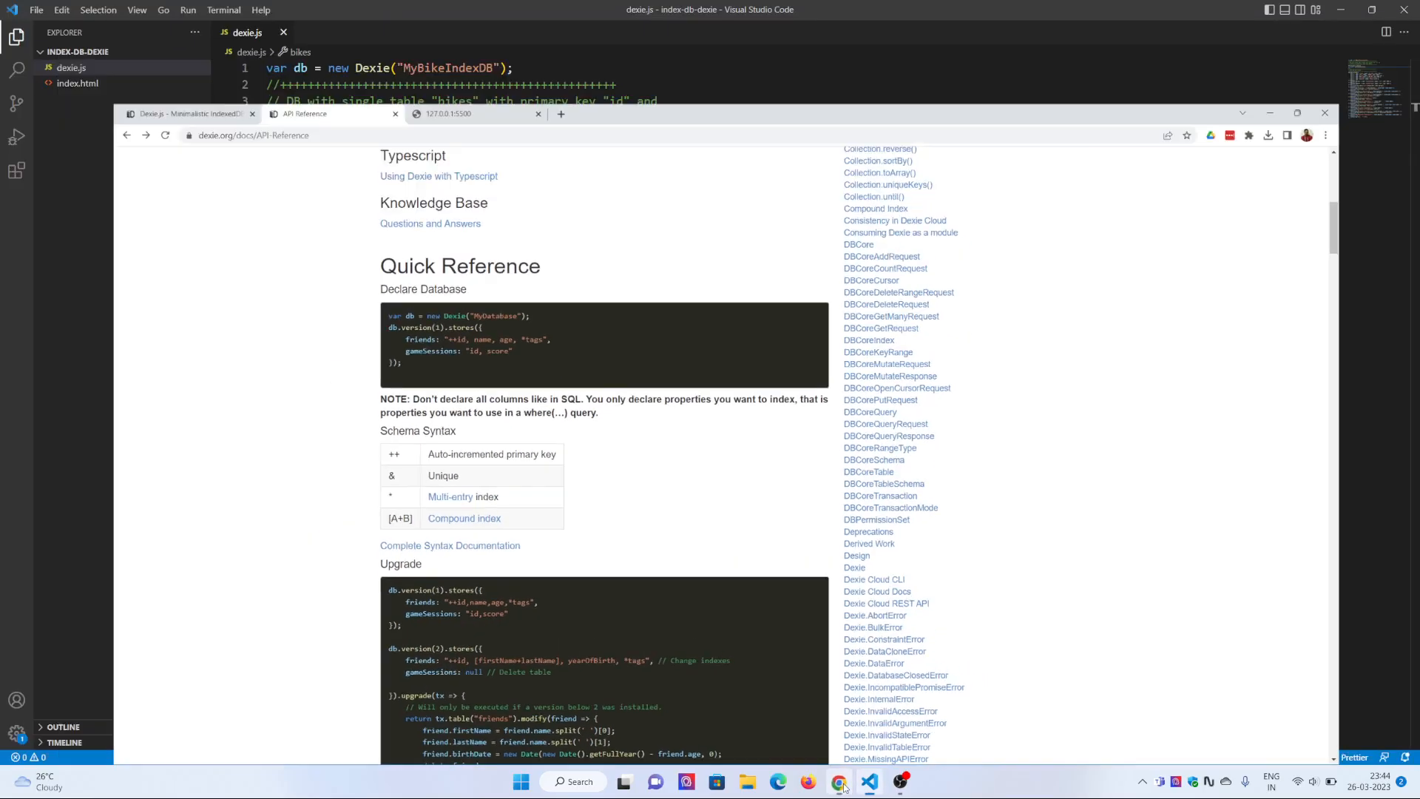
click(866, 782)
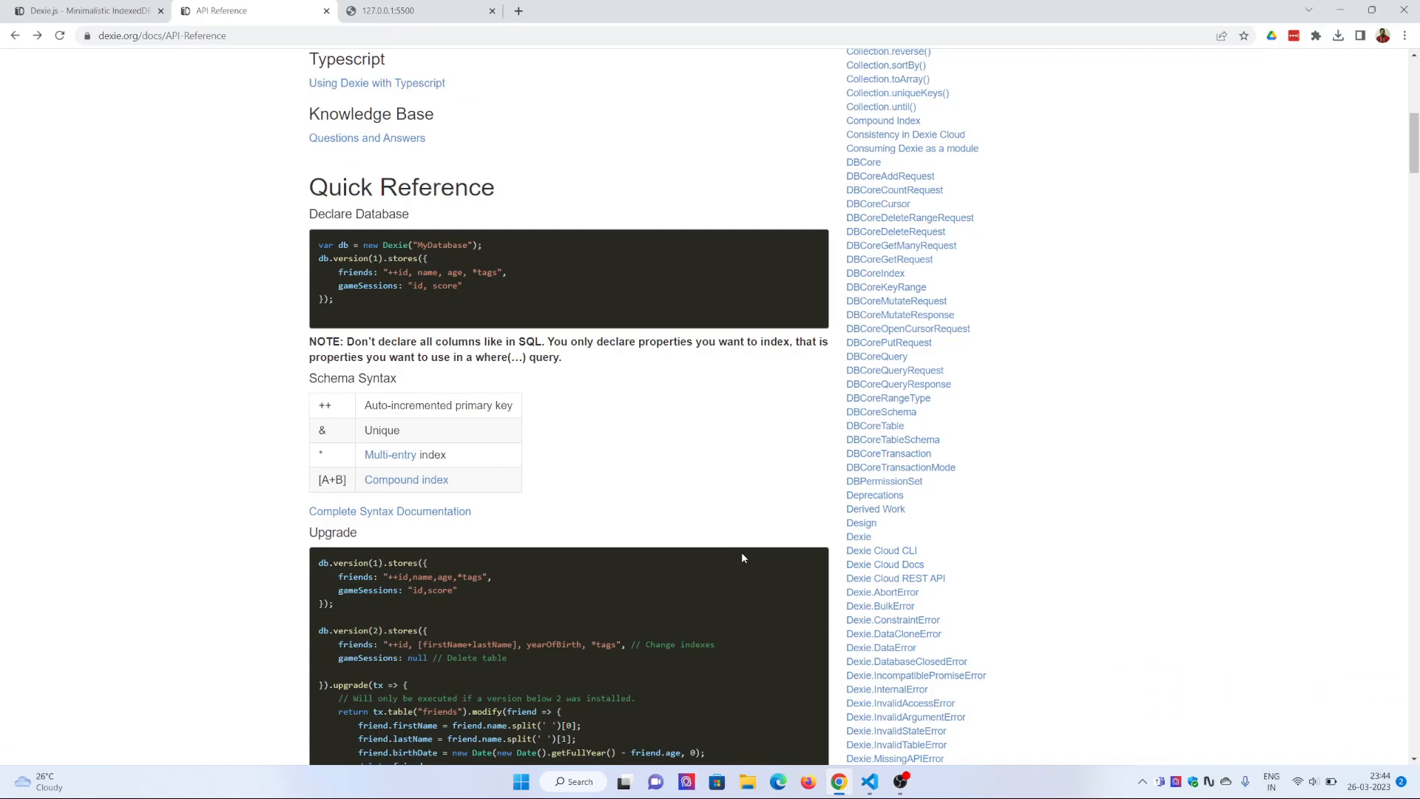
scroll(down, 3)
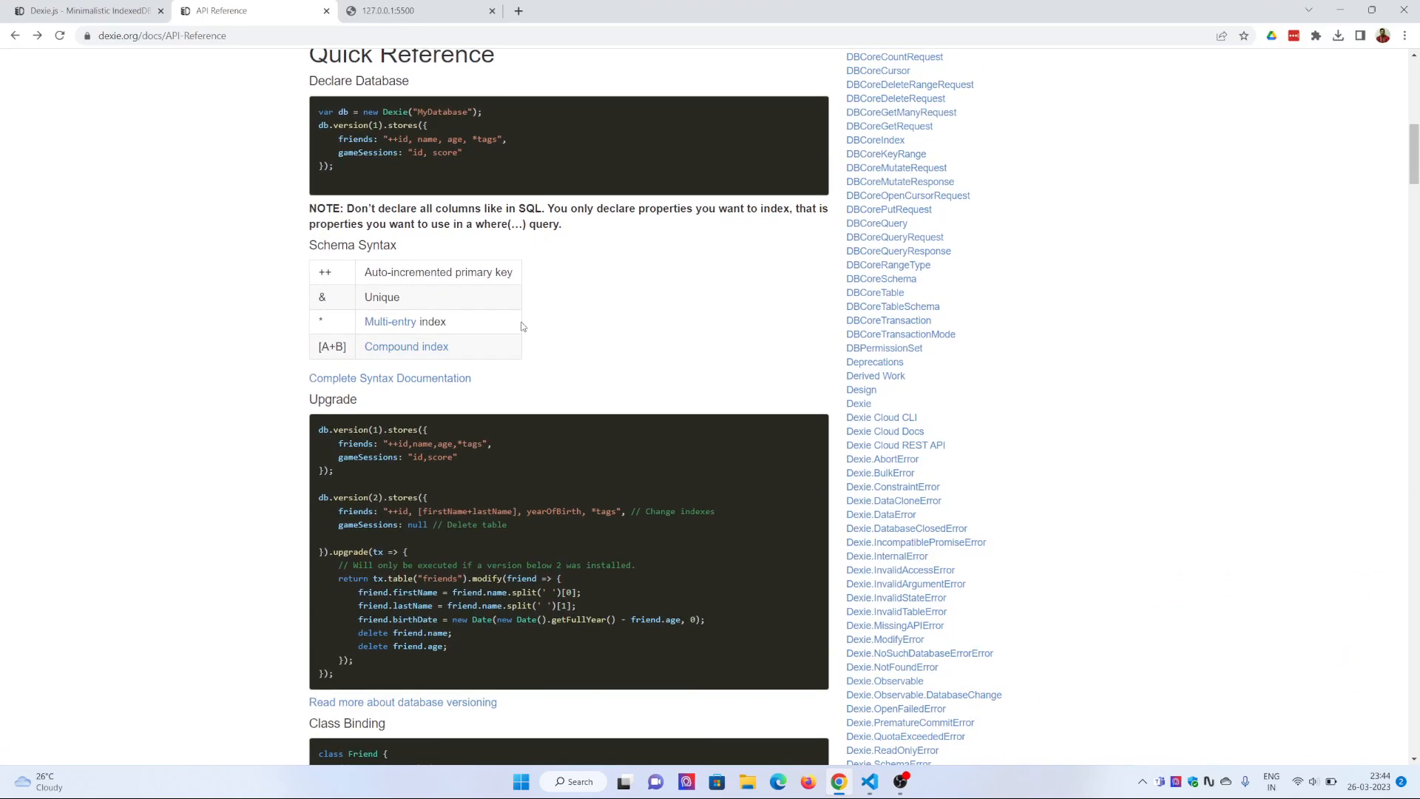
scroll(down, 3)
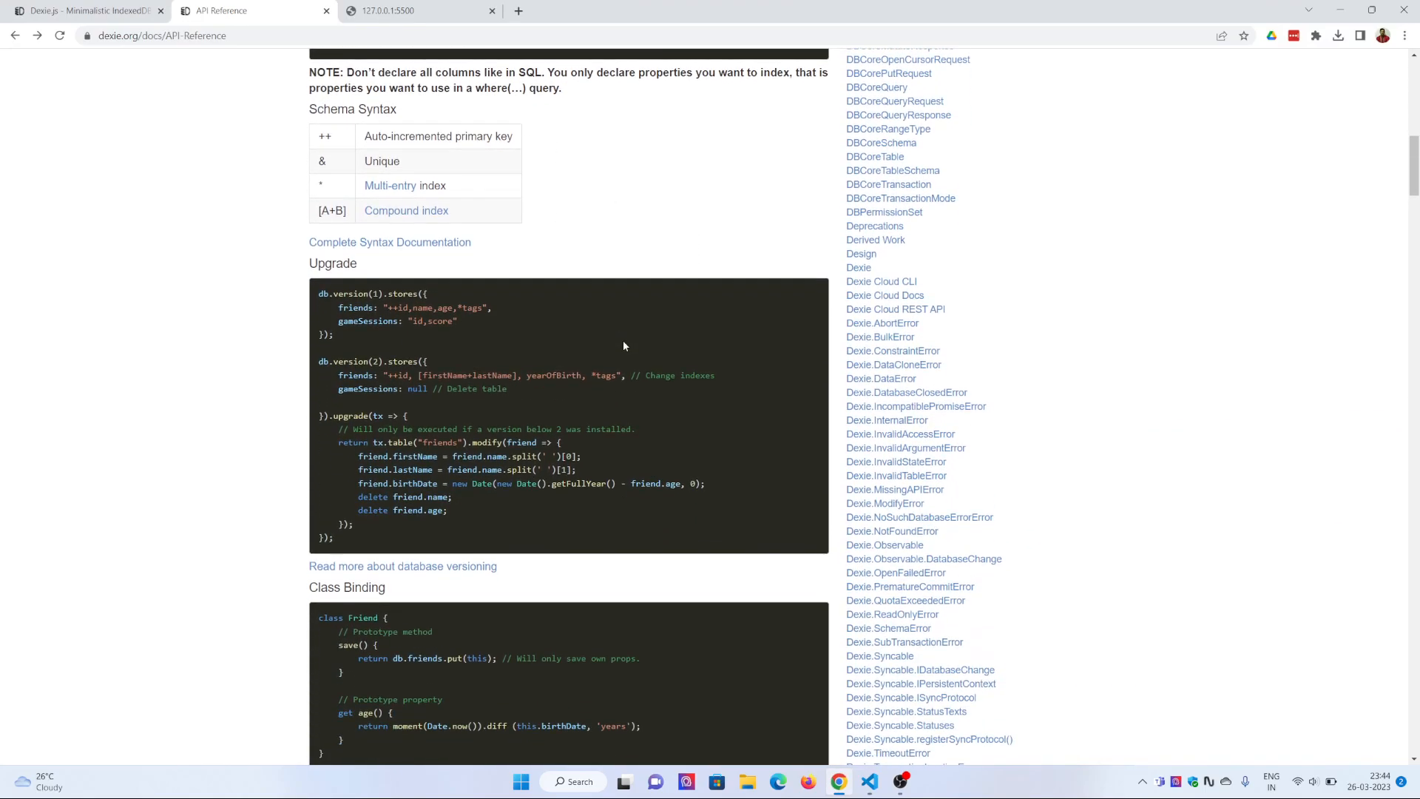
scroll(down, 3)
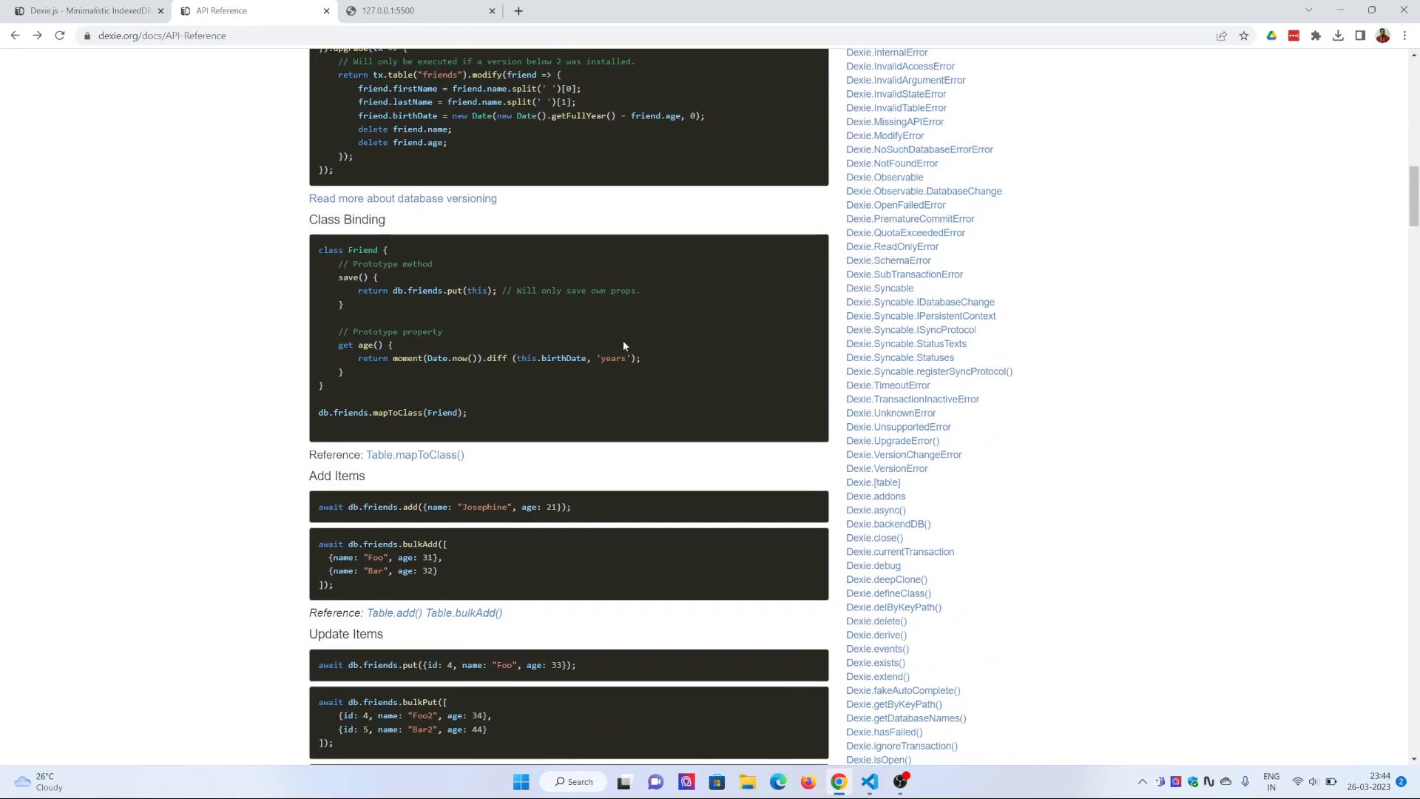
scroll(down, 3)
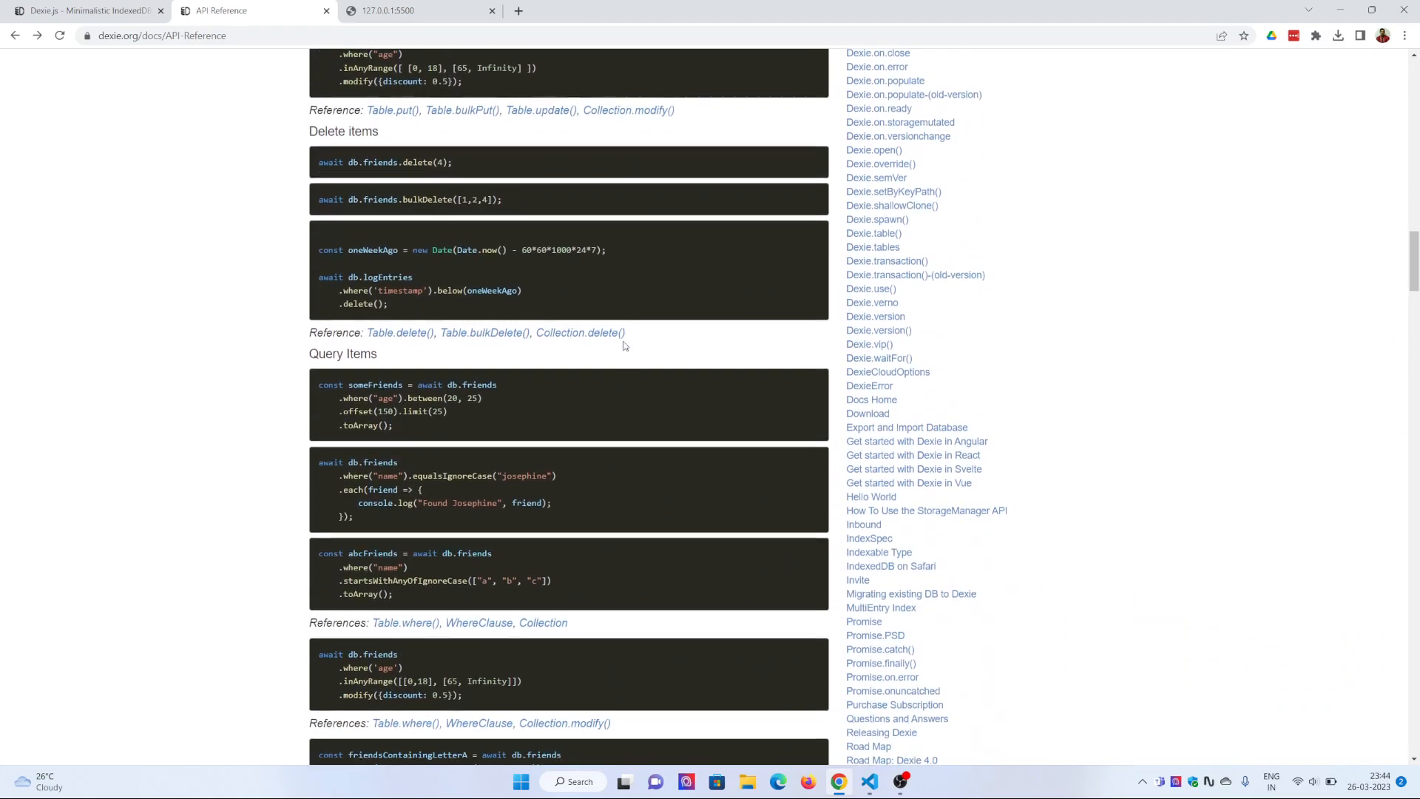
scroll(down, 3)
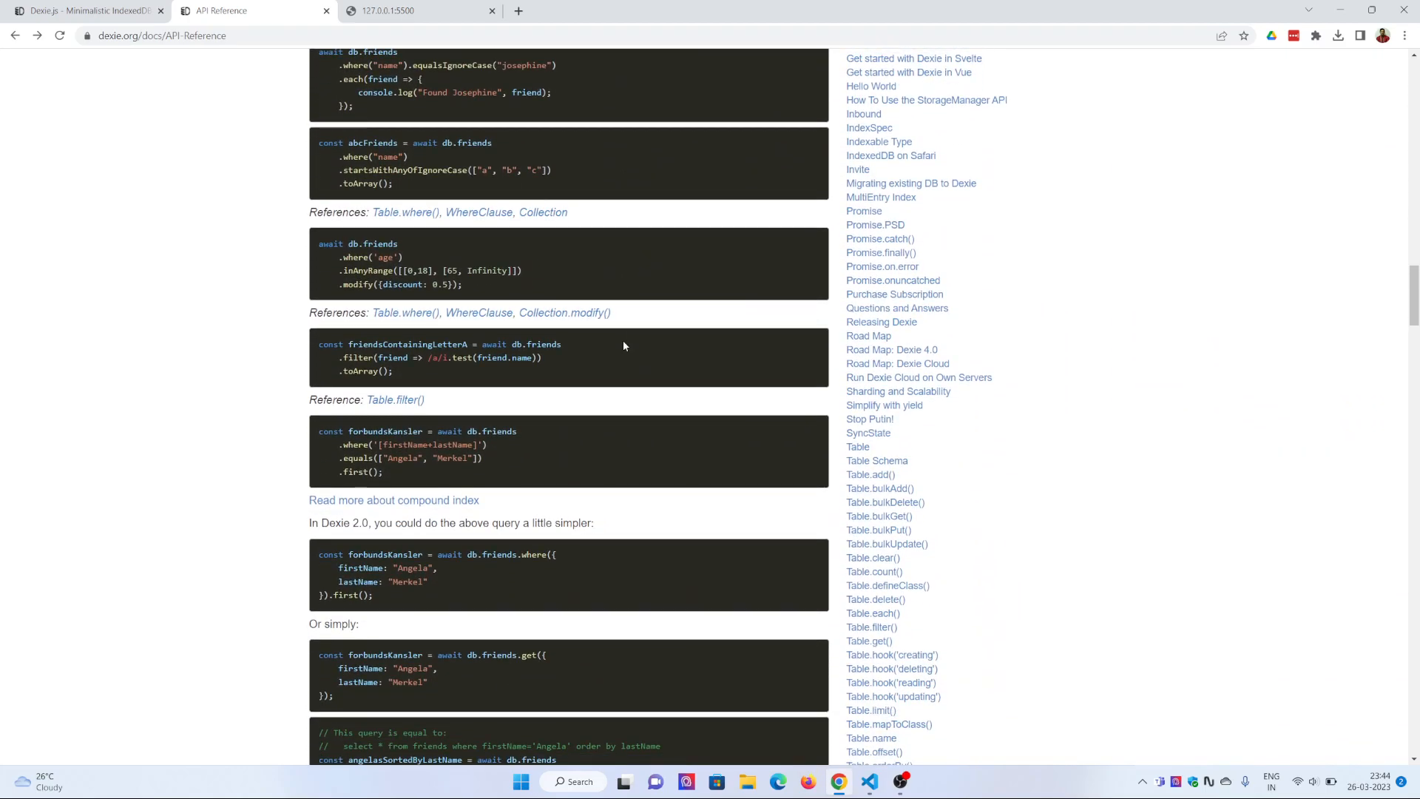
scroll(down, 3)
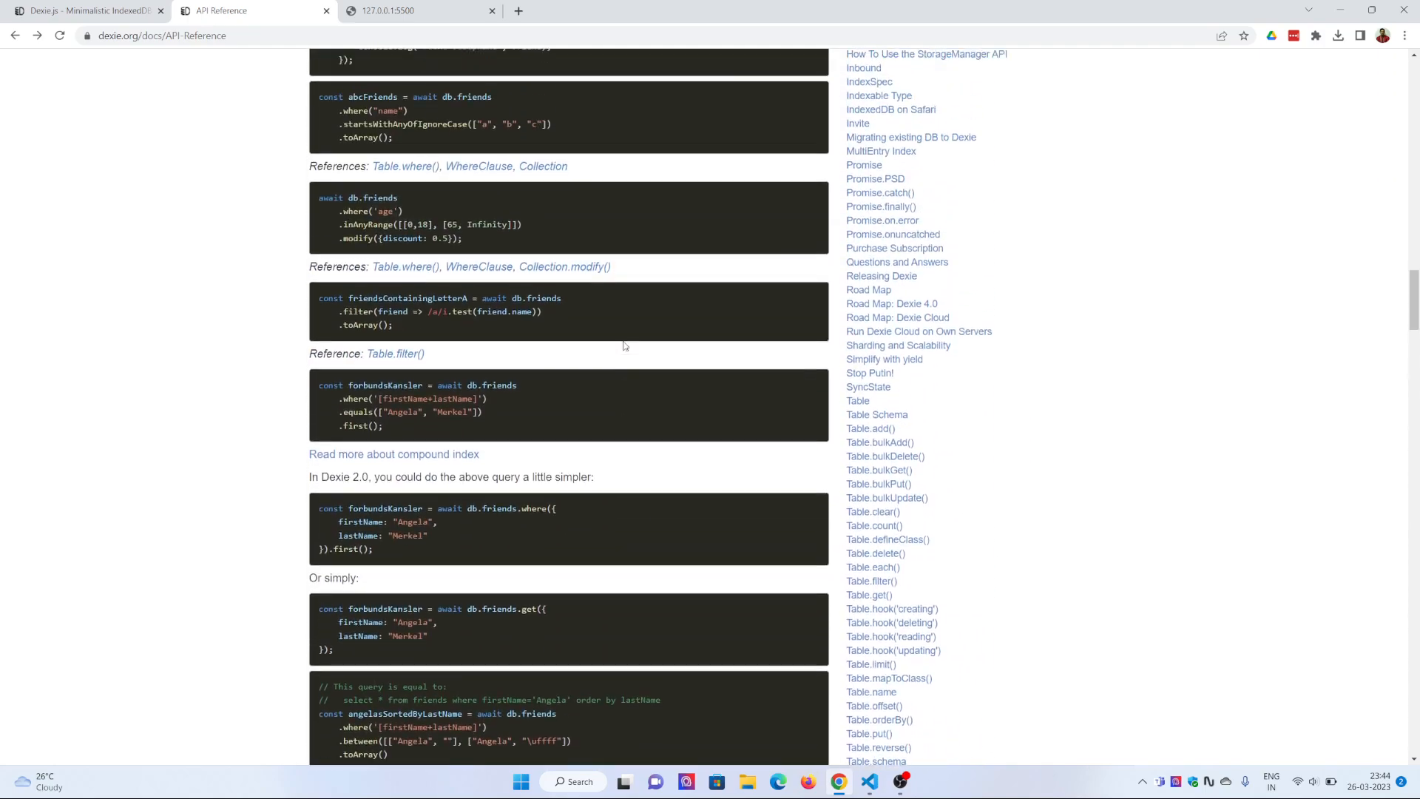
scroll(up, 3)
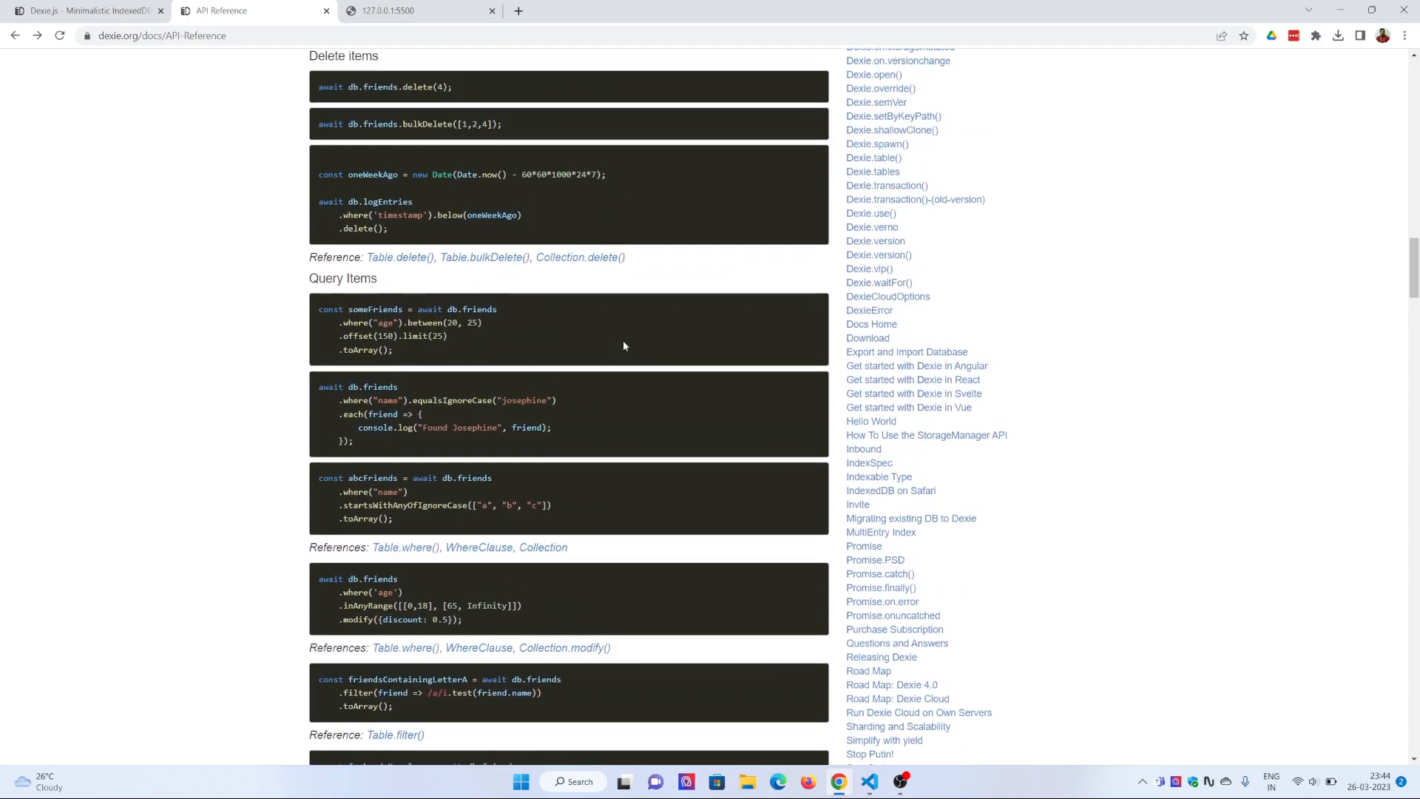
scroll(up, 3)
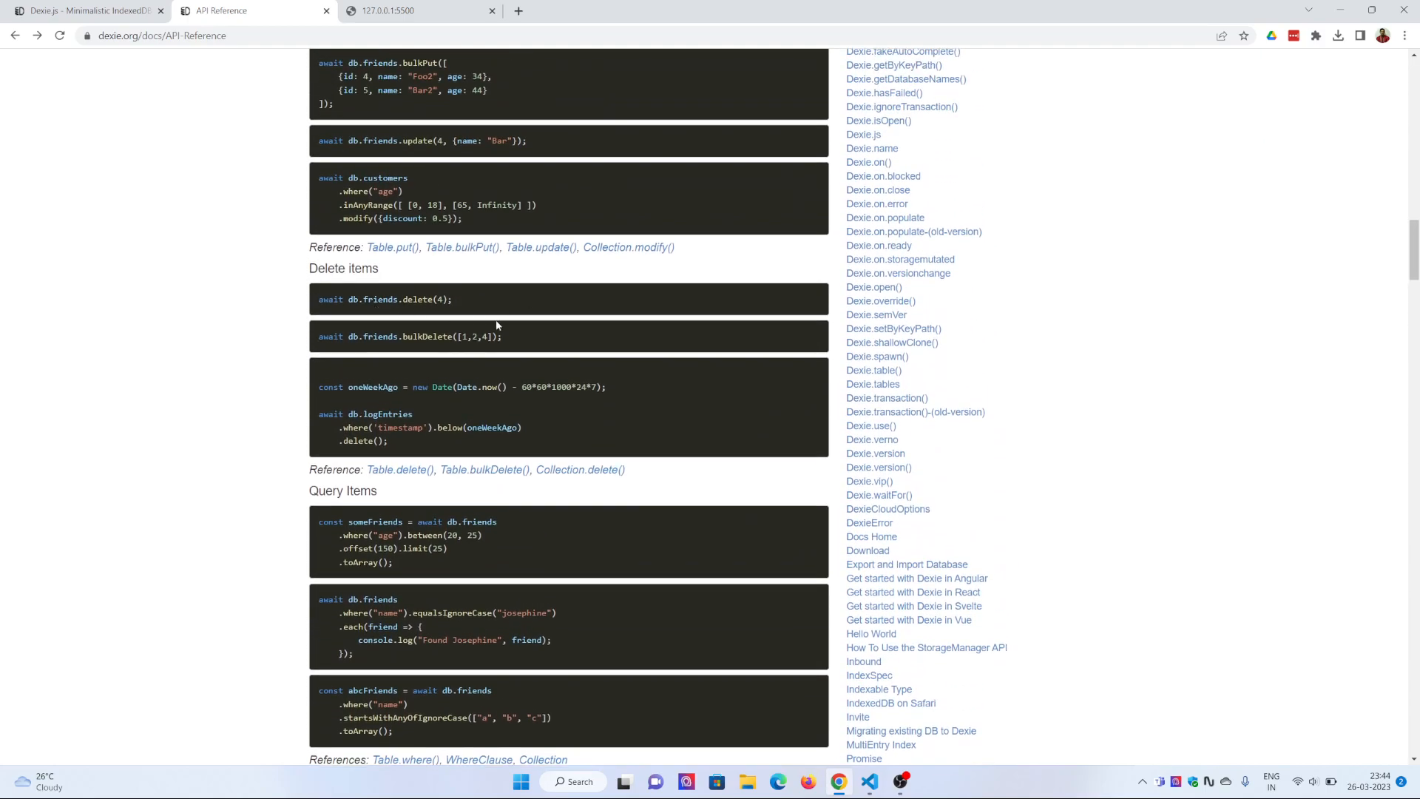
mouse_move(361, 308)
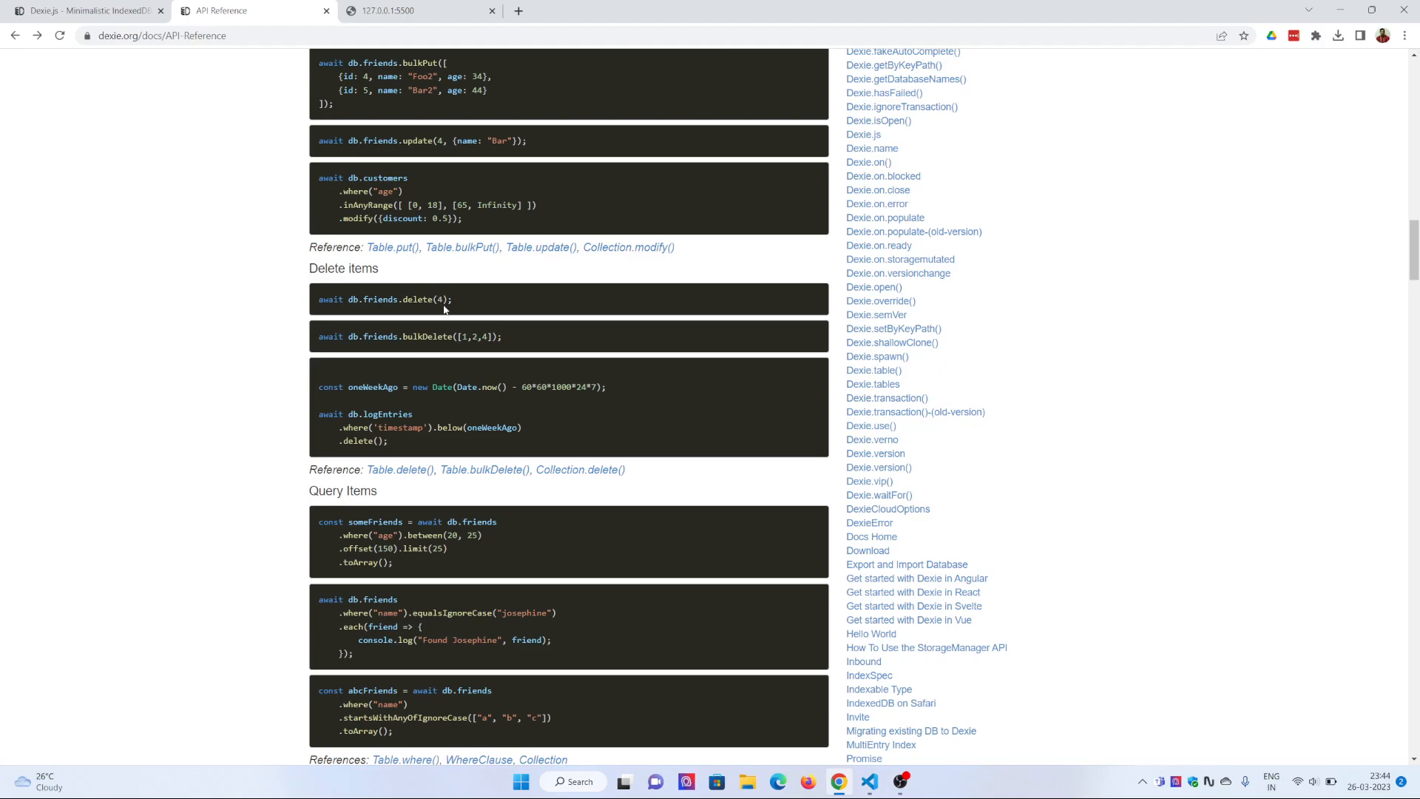
mouse_move(505, 359)
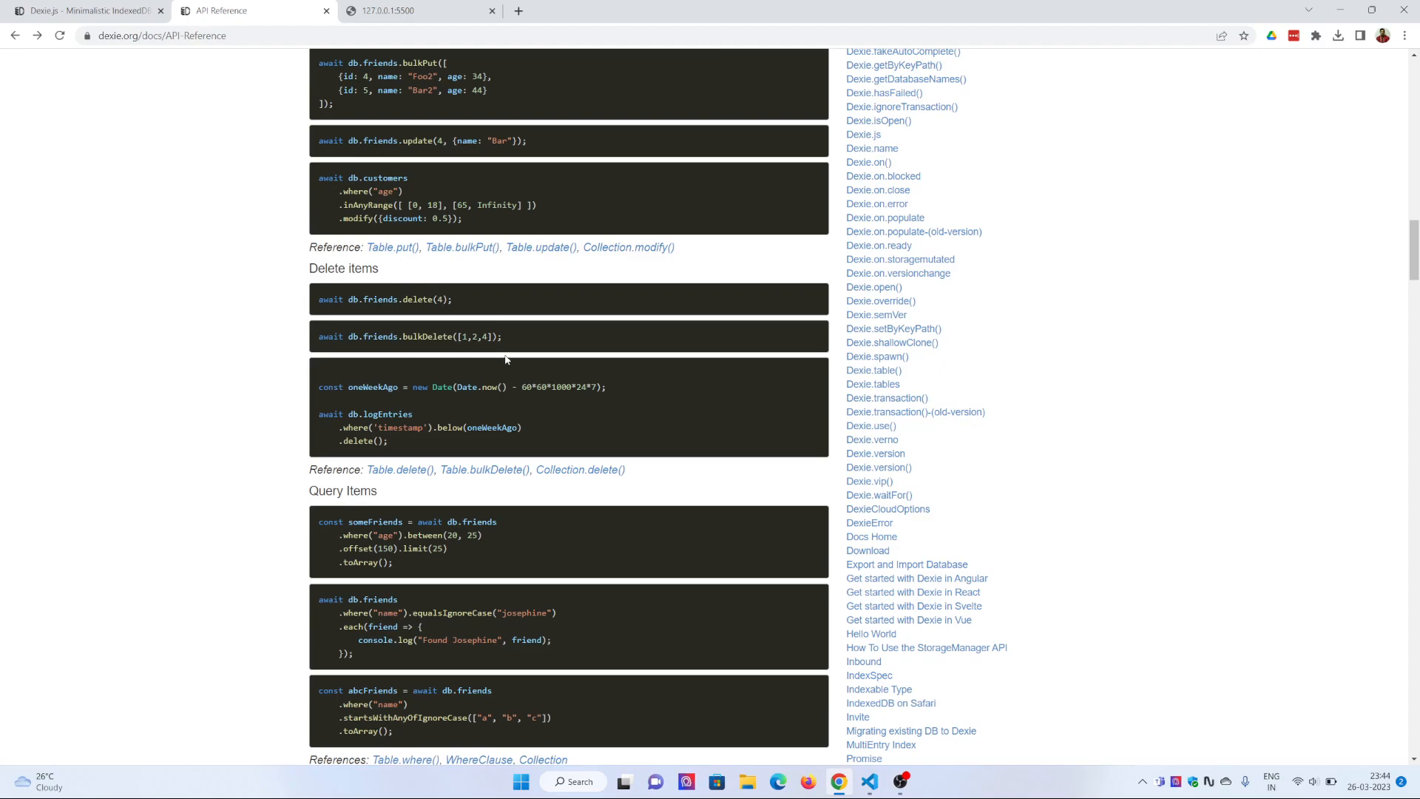
scroll(down, 3)
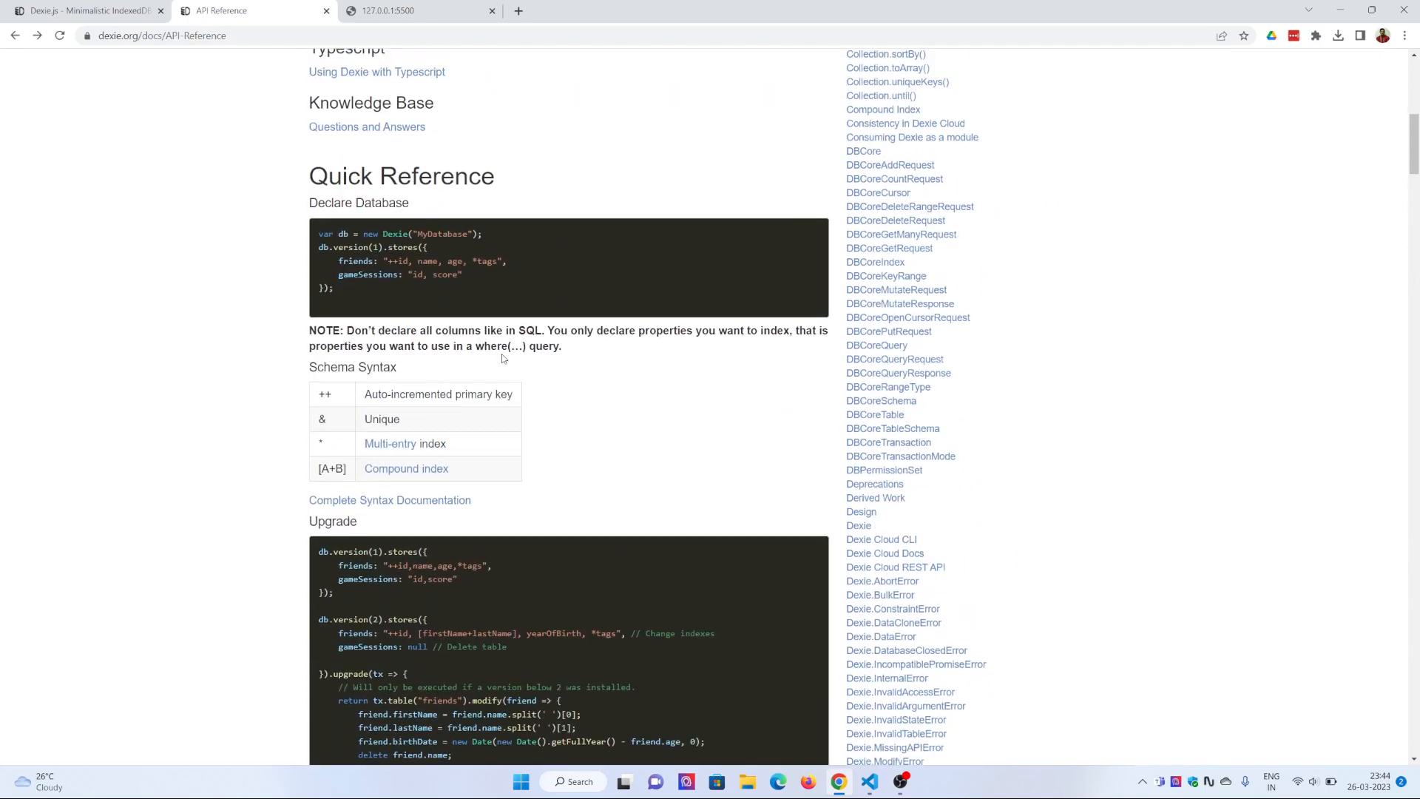
scroll(up, 3)
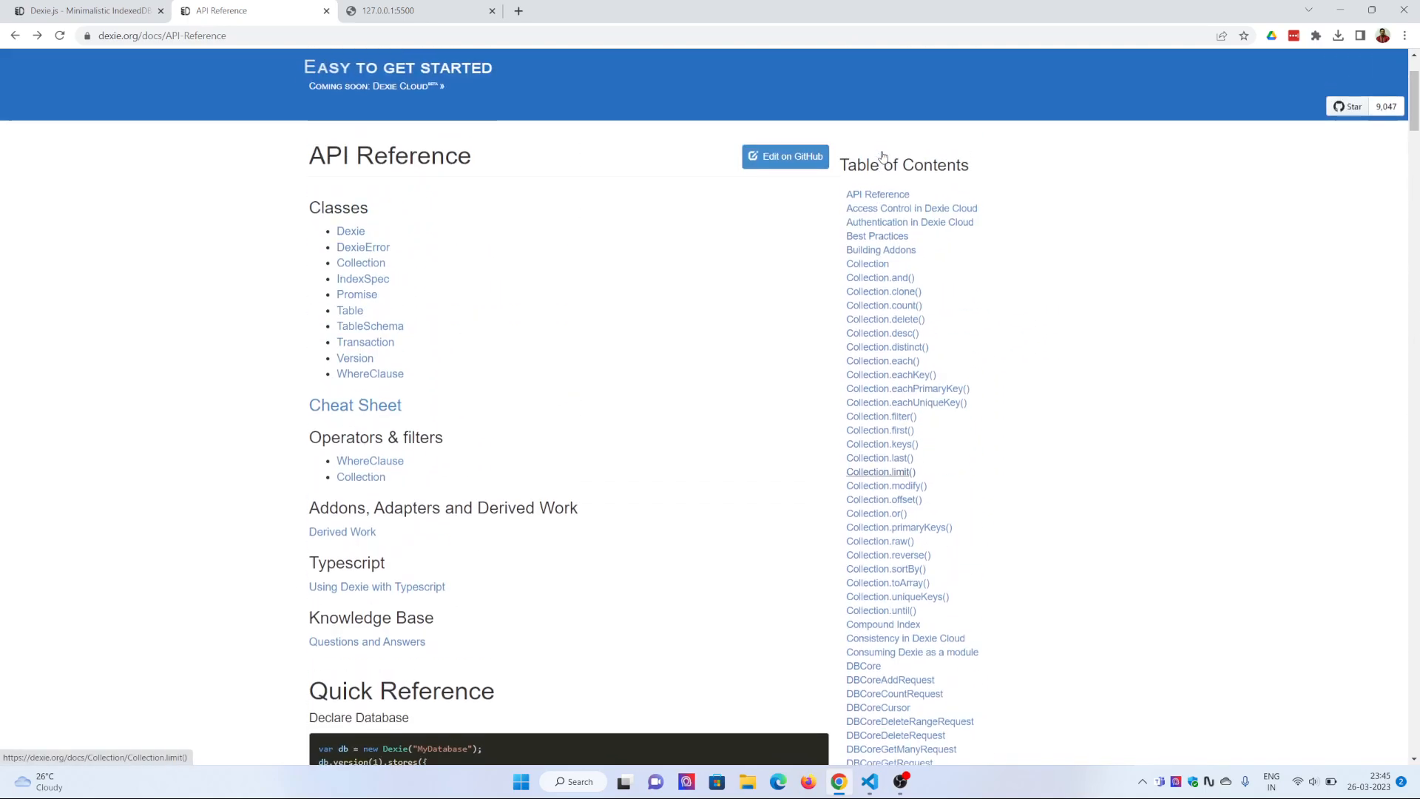
scroll(down, 3)
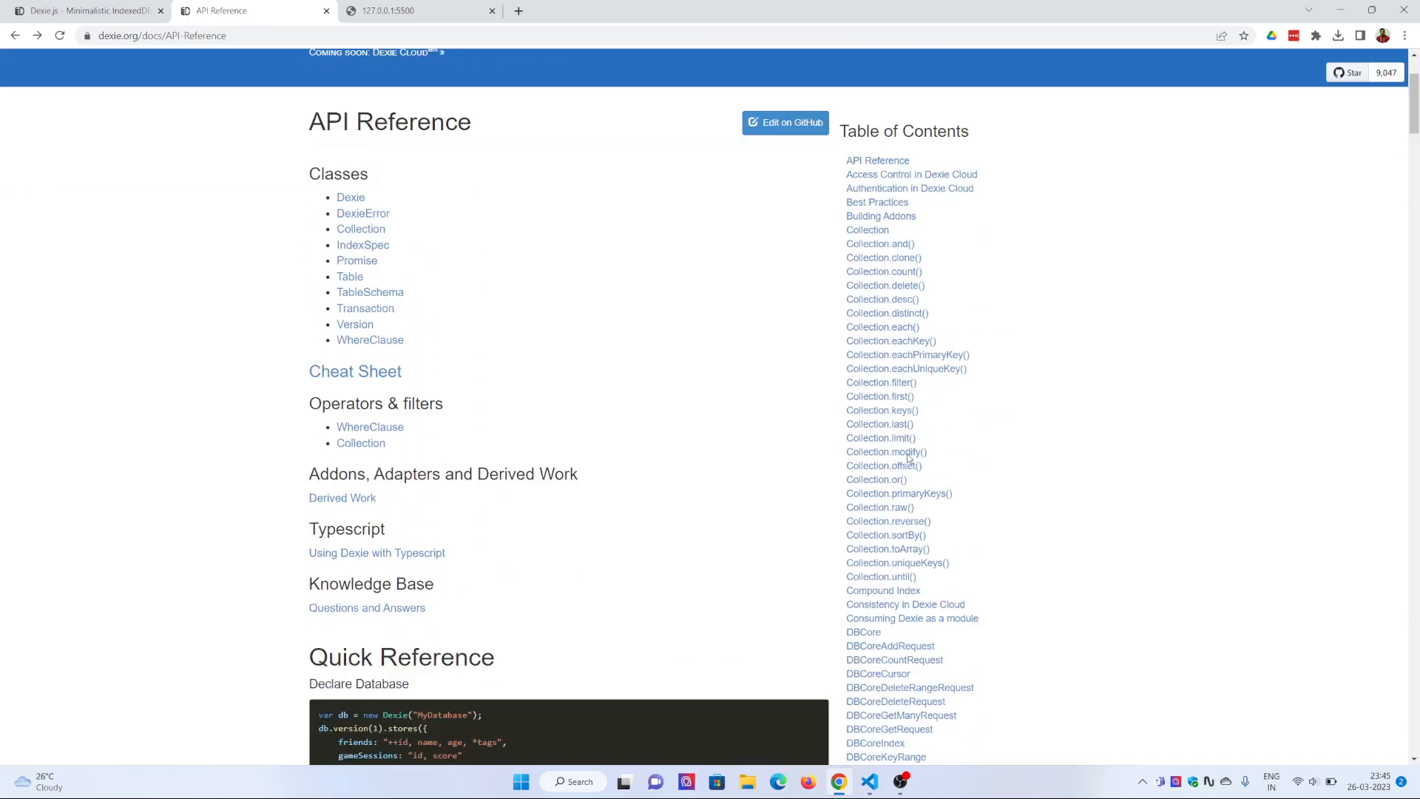
scroll(down, 3)
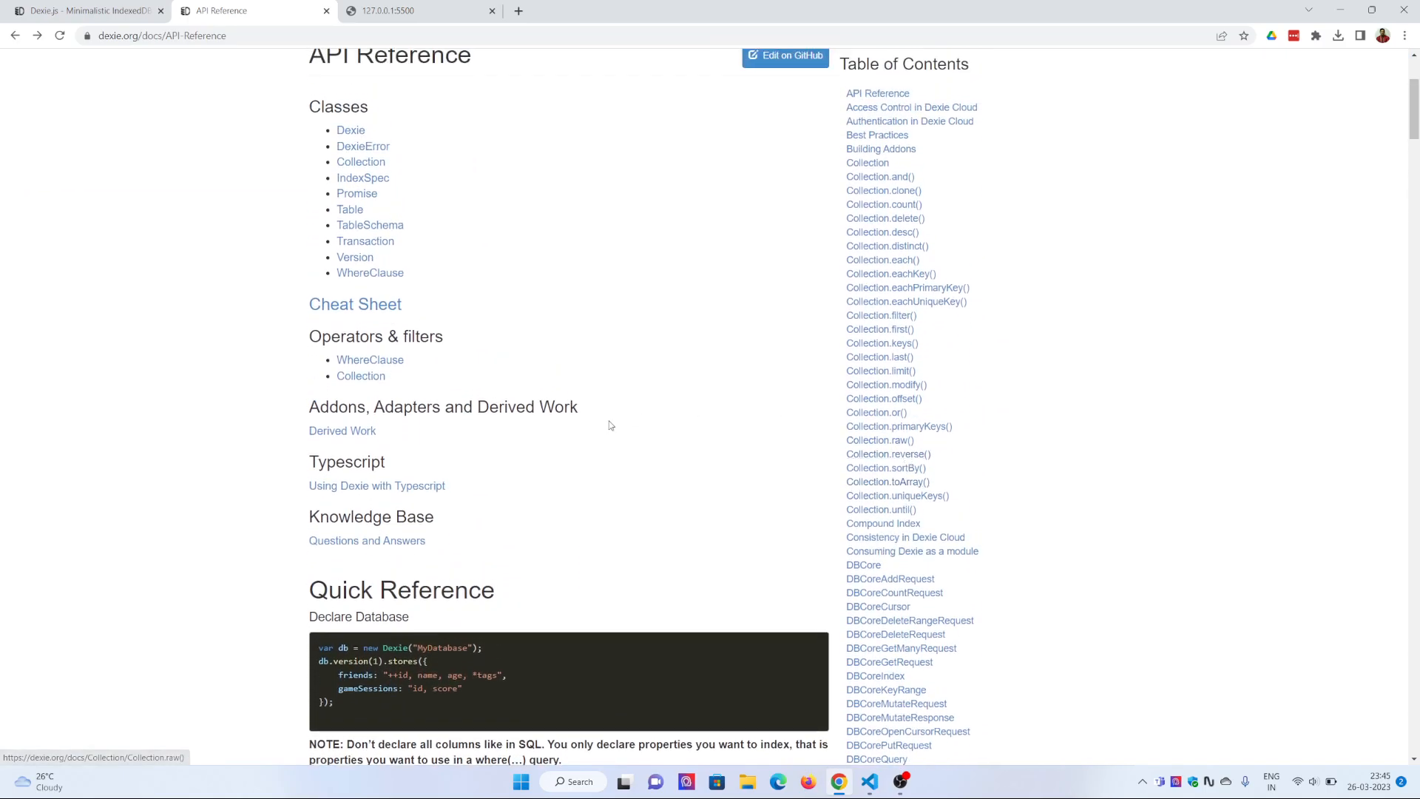
click(349, 209)
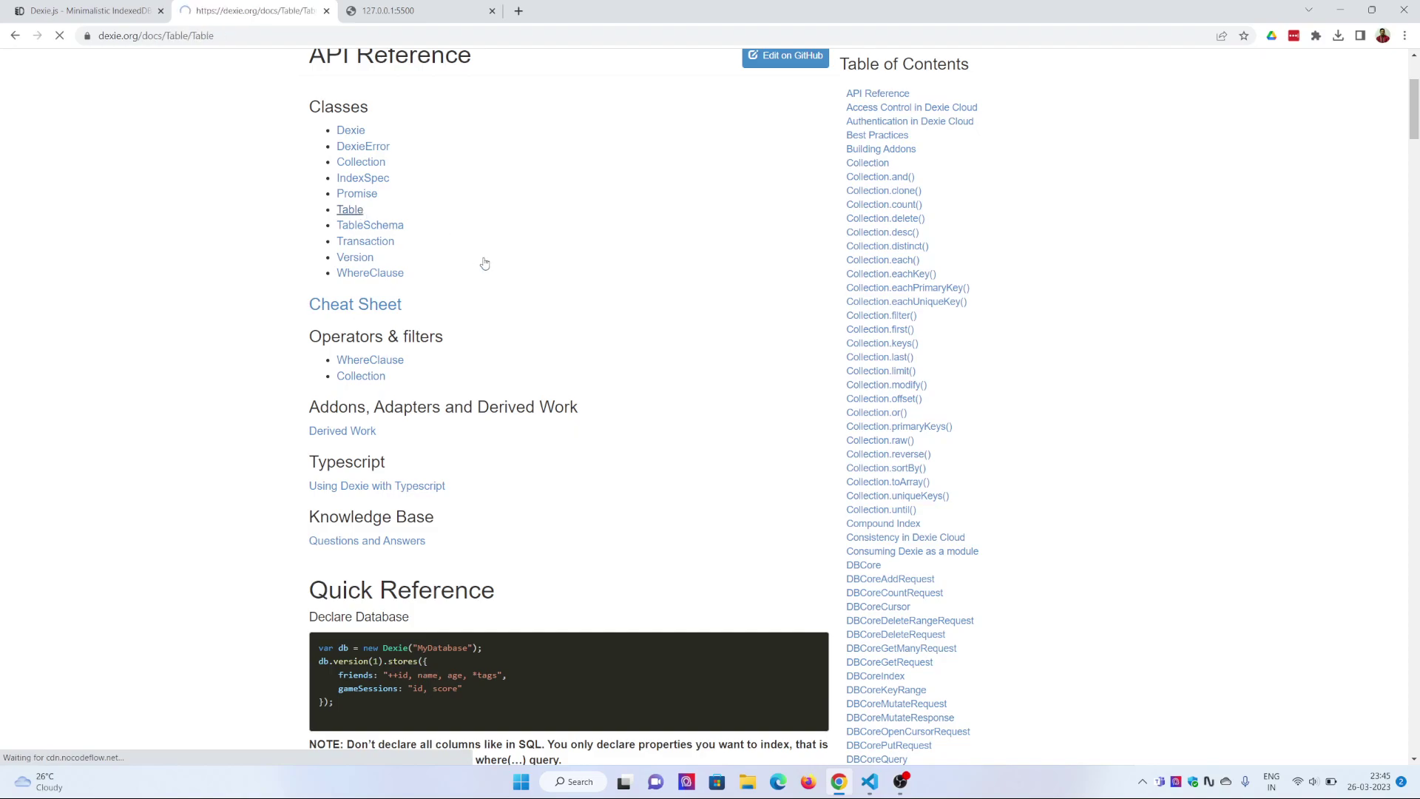
Step: Open the Table.hook('creating') documentation and scroll through it
click(349, 210)
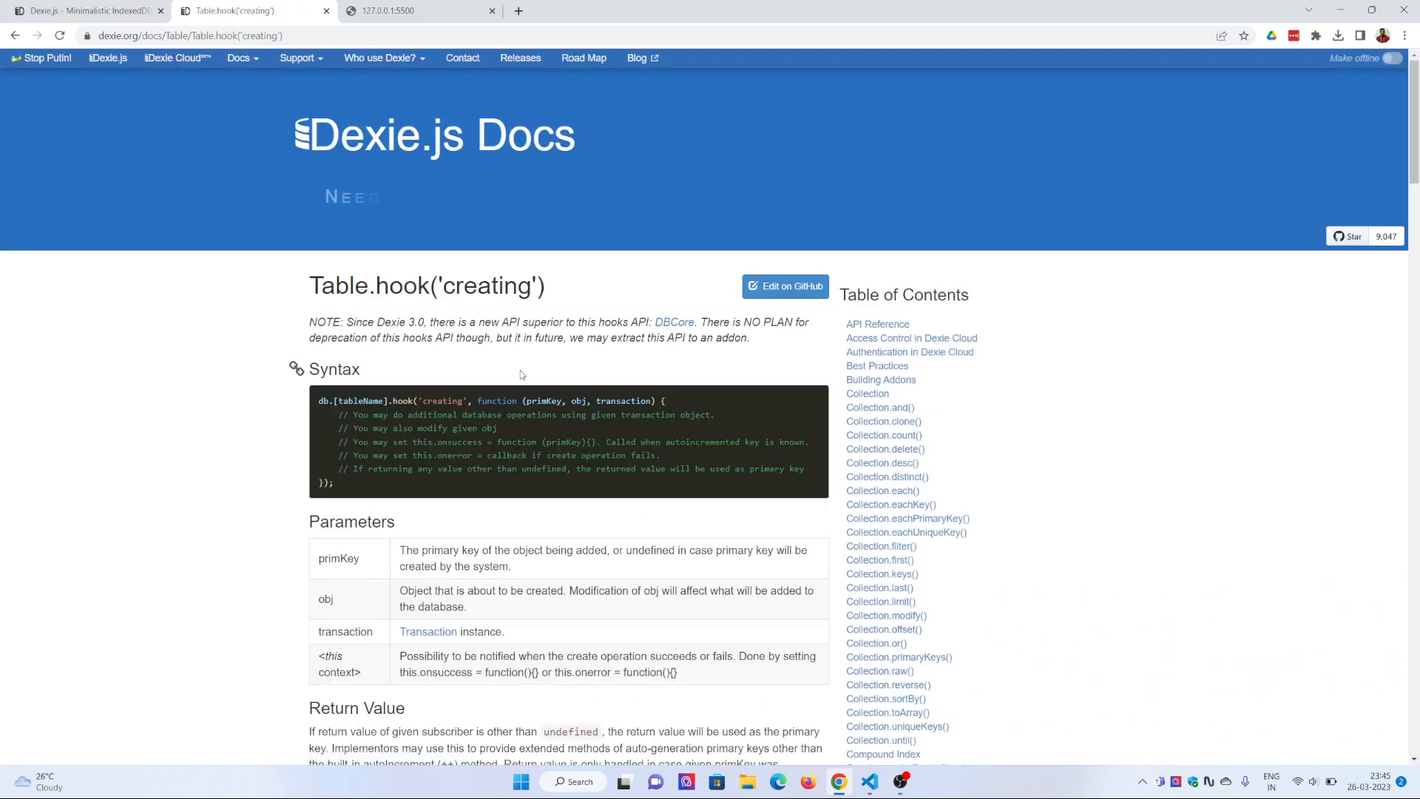
scroll(down, 3)
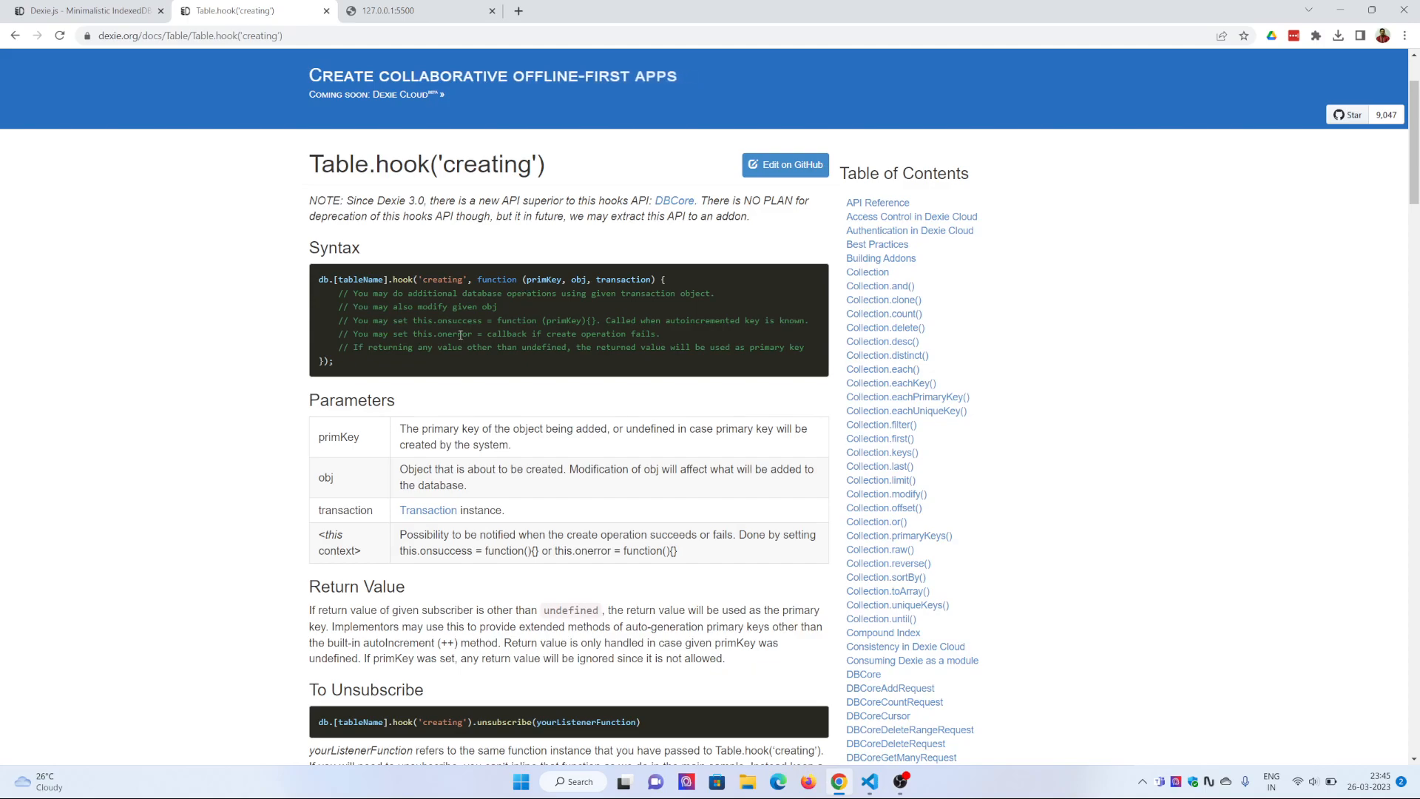
scroll(down, 3)
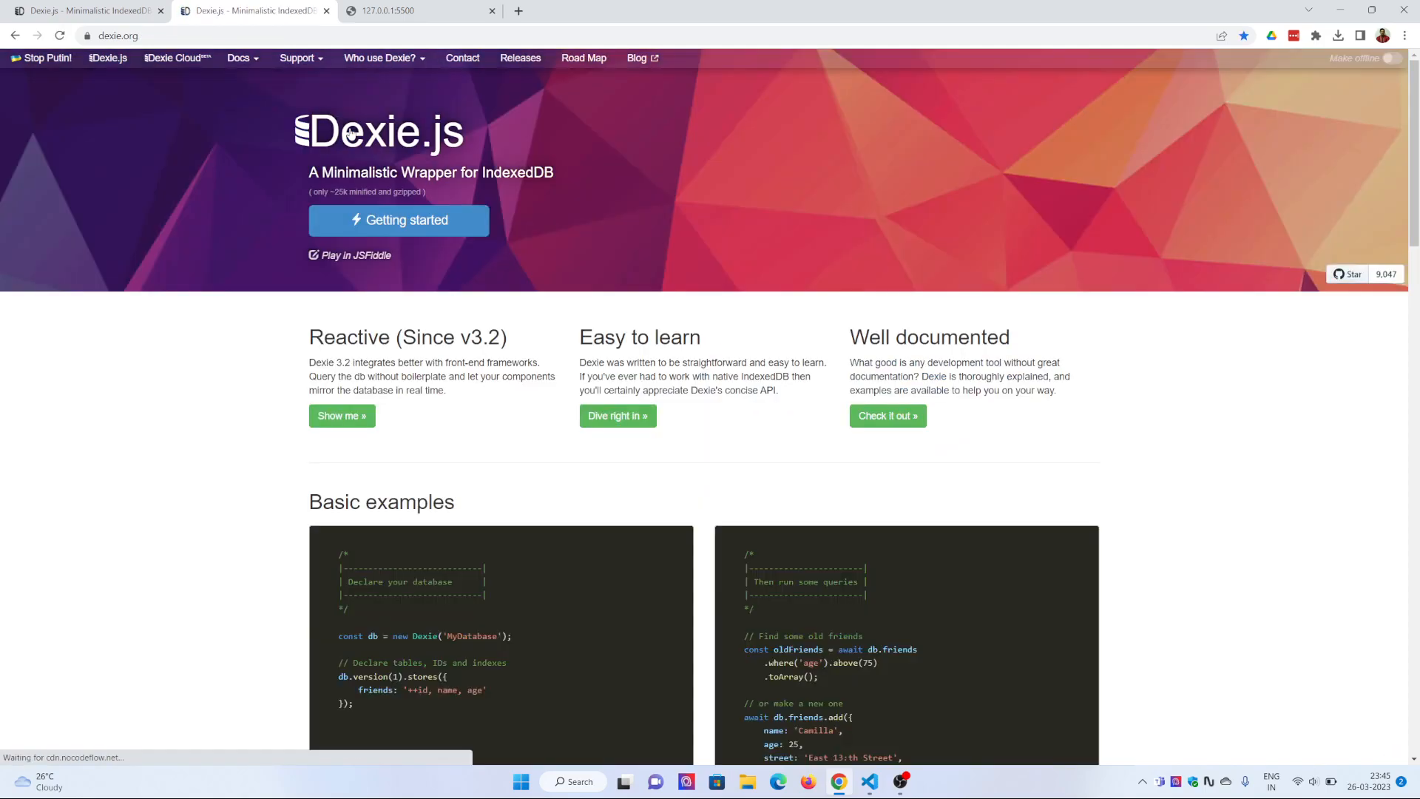
mouse_move(573, 311)
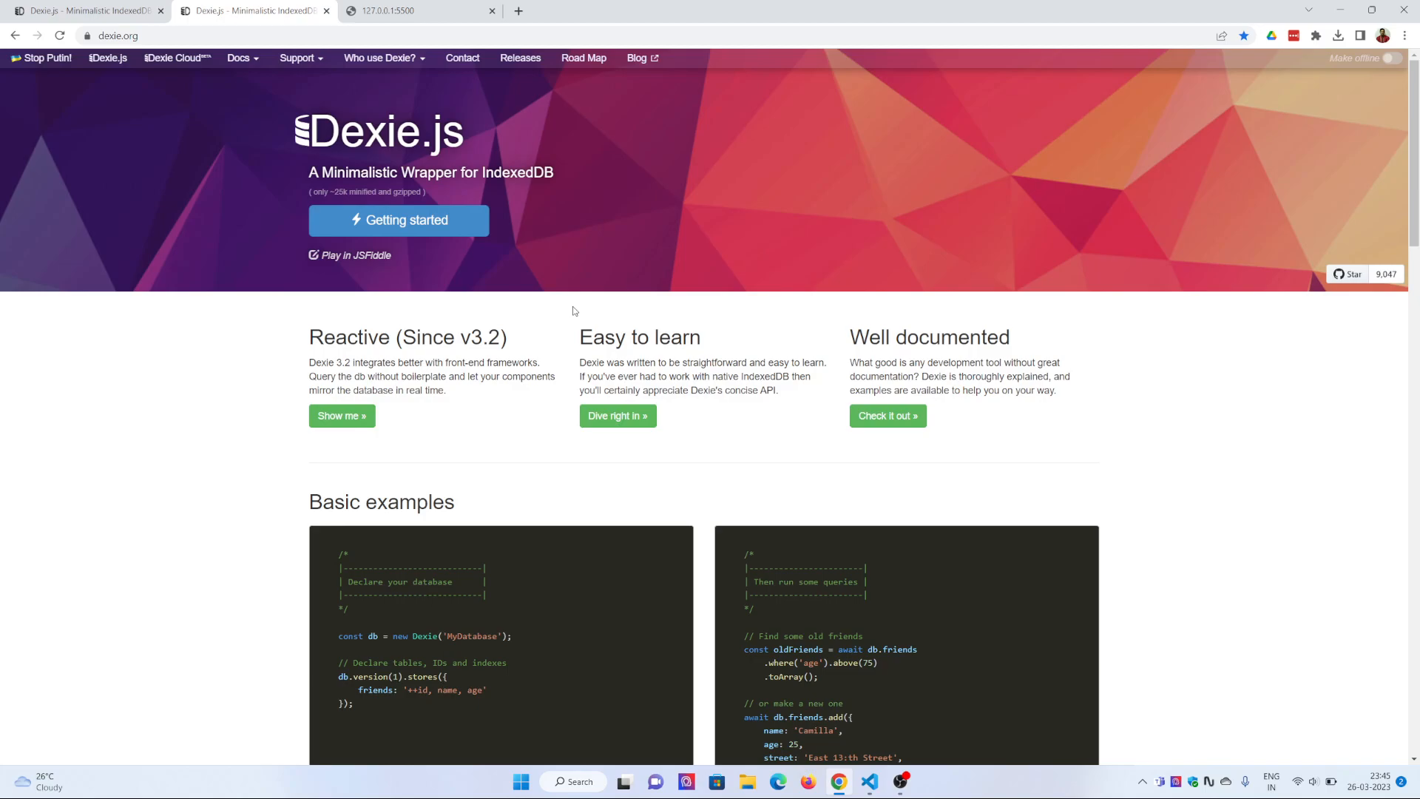
scroll(down, 3)
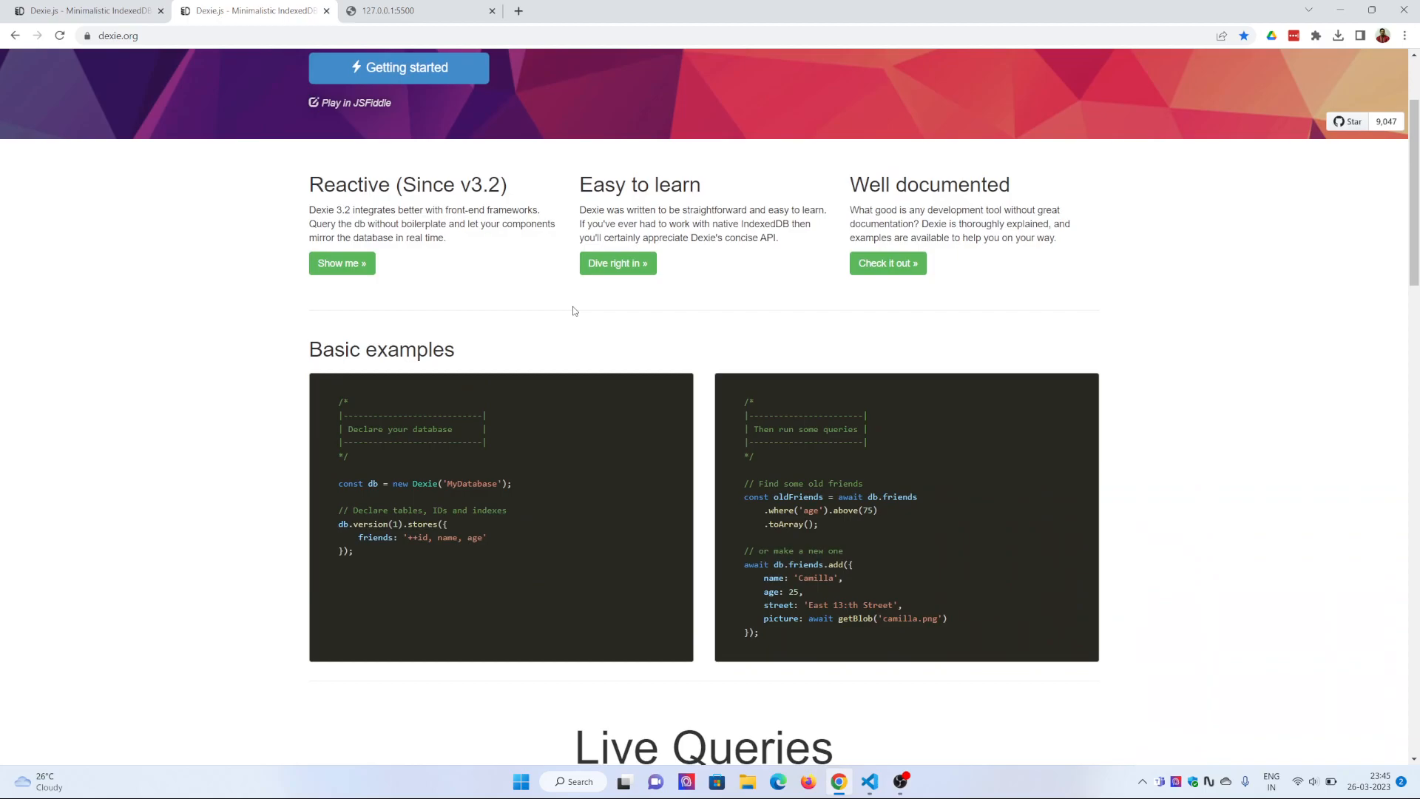